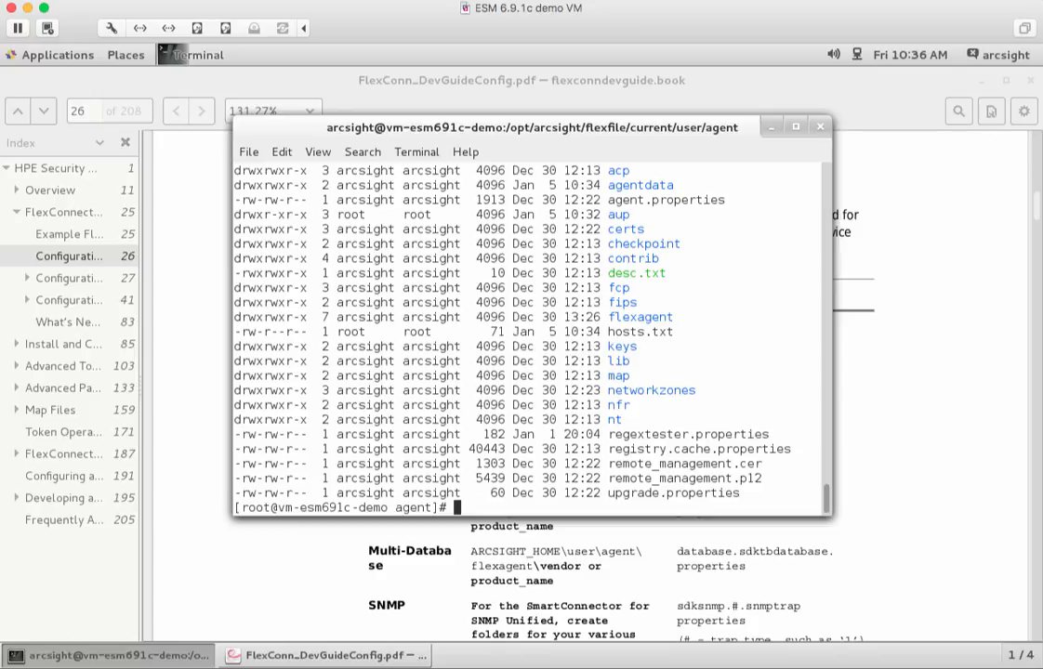
Step: Run pwd to confirm the path /opt/arcsight/flexfile/current/user/agent and highlight parts of it
{"action": "type", "text": "pwd"}
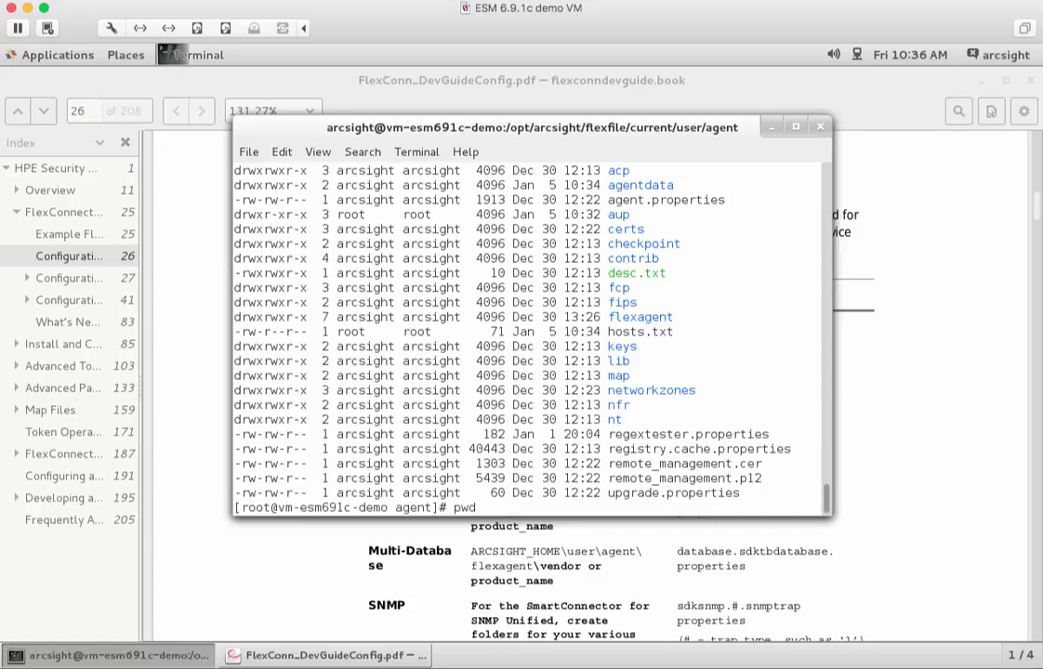
{"action": "key", "text": "Return"}
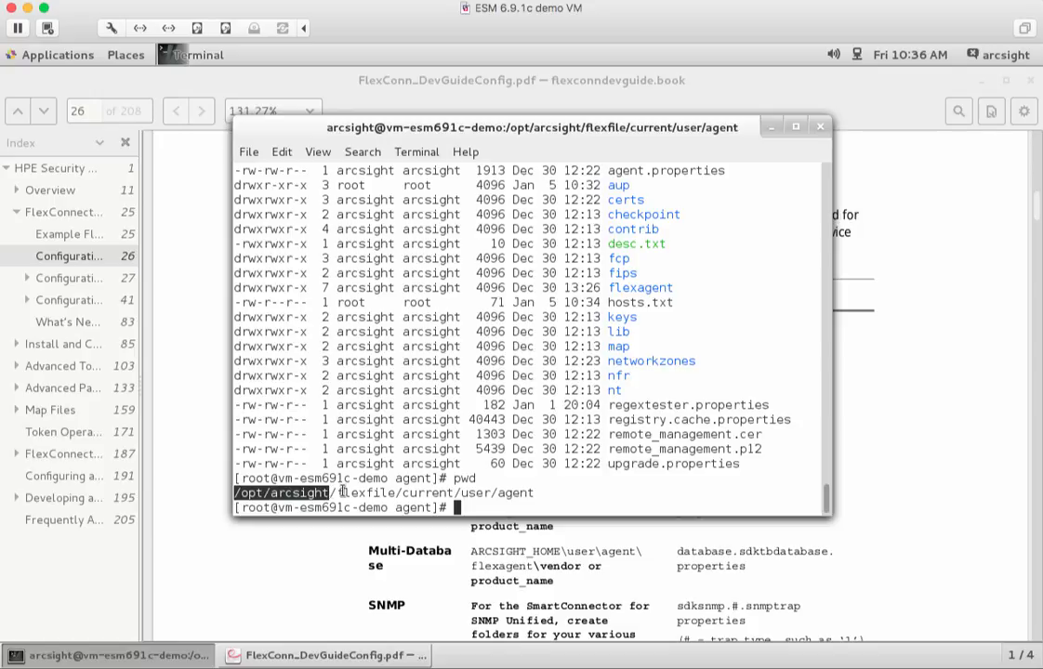
{"action": "double_click", "coordinate": [361, 493]}
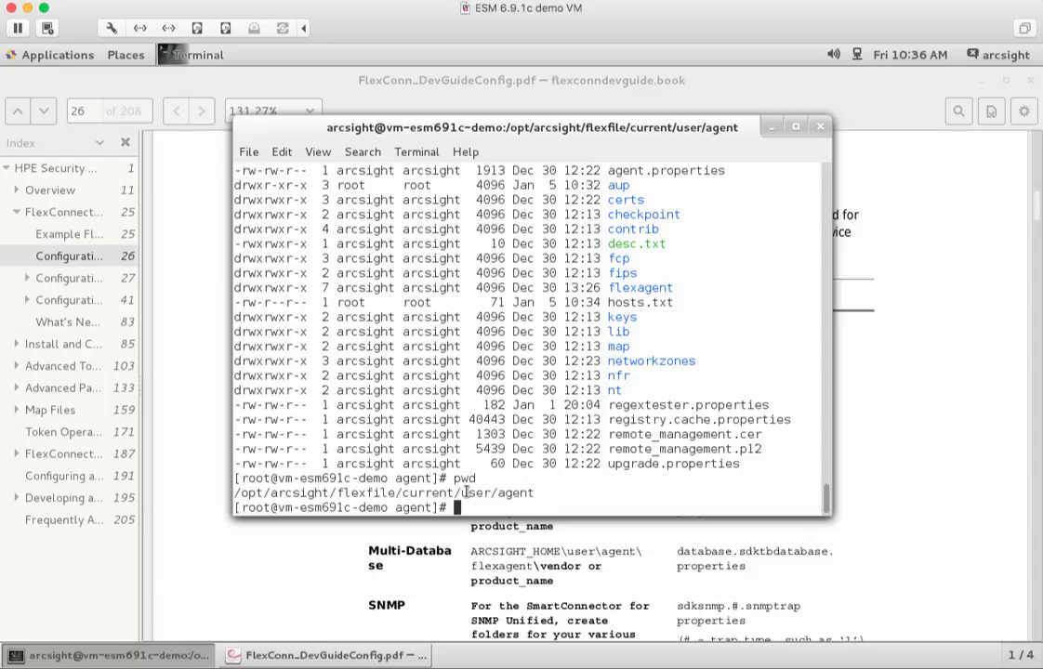
{"action": "double_click", "coordinate": [495, 493]}
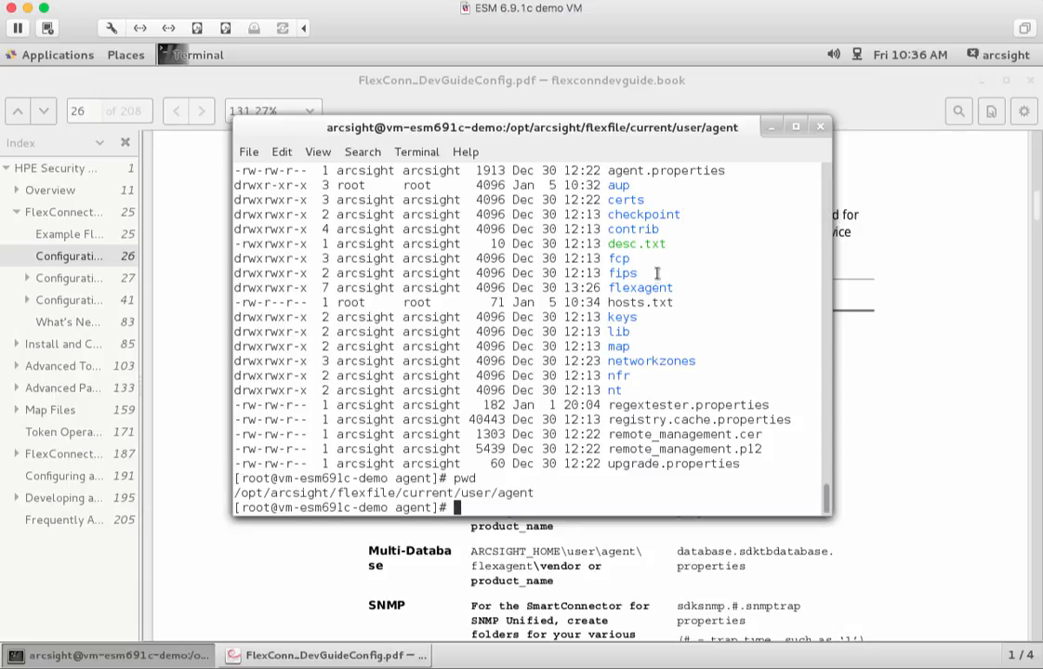
{"action": "double_click", "coordinate": [666, 171]}
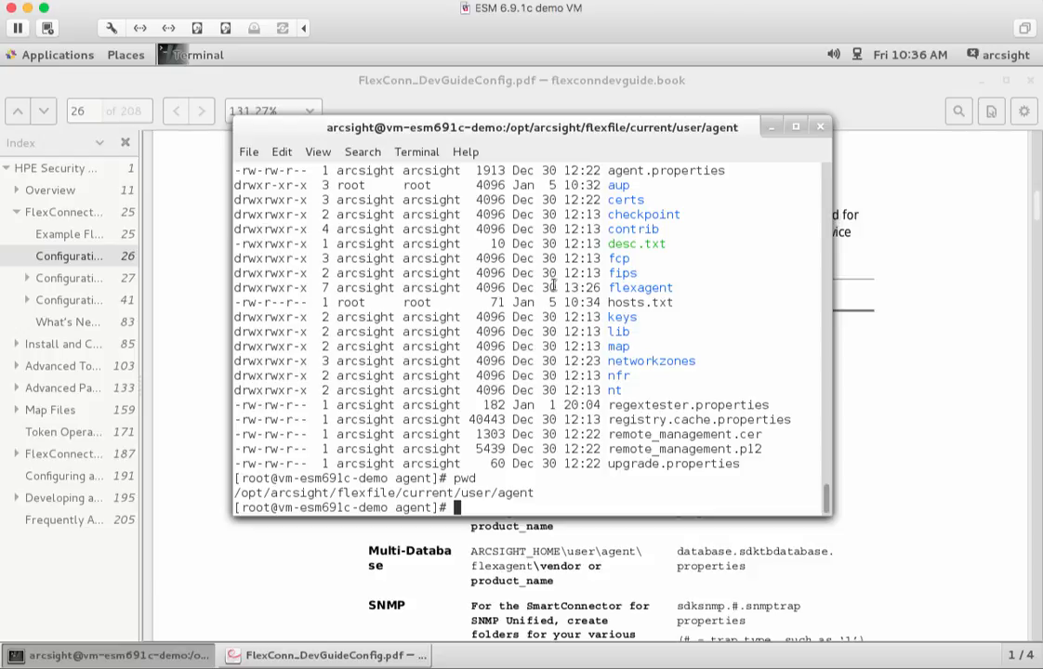
Step: Page through agent.properties with more, noting the configfile value flexfile, until the prompt returns
{"action": "type", "text": "more"}
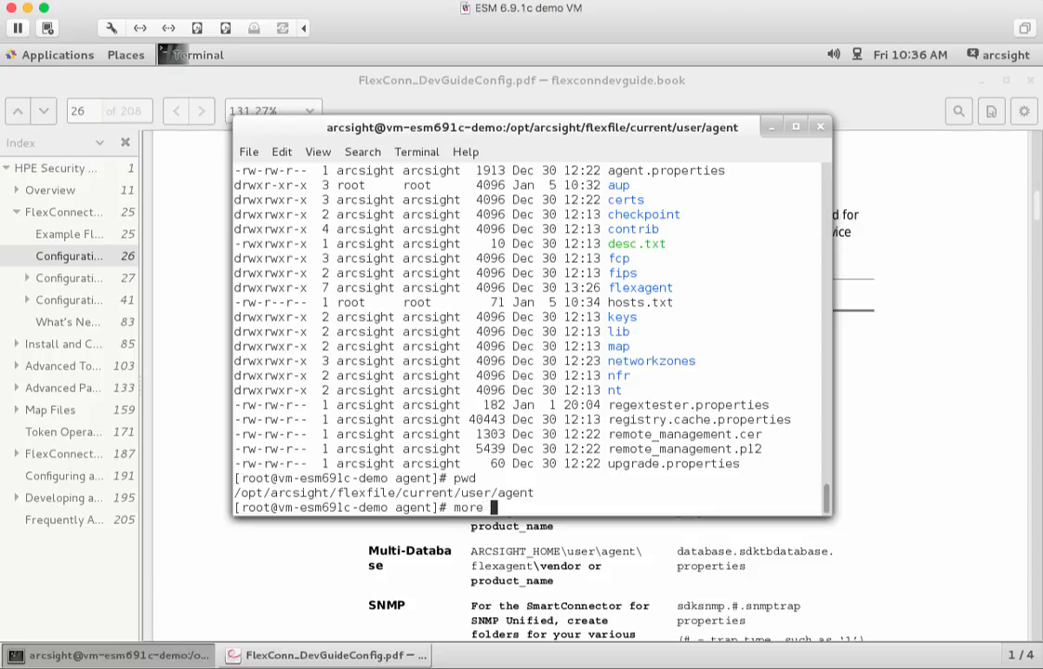
{"action": "type", "text": "agent.properties"}
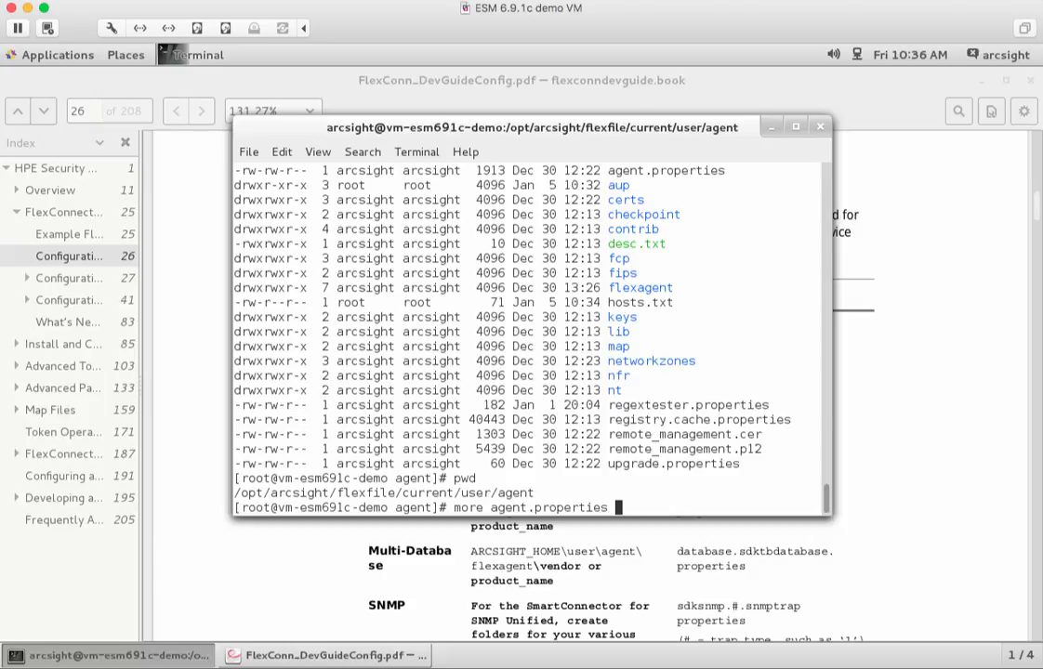
{"action": "key", "text": "Return"}
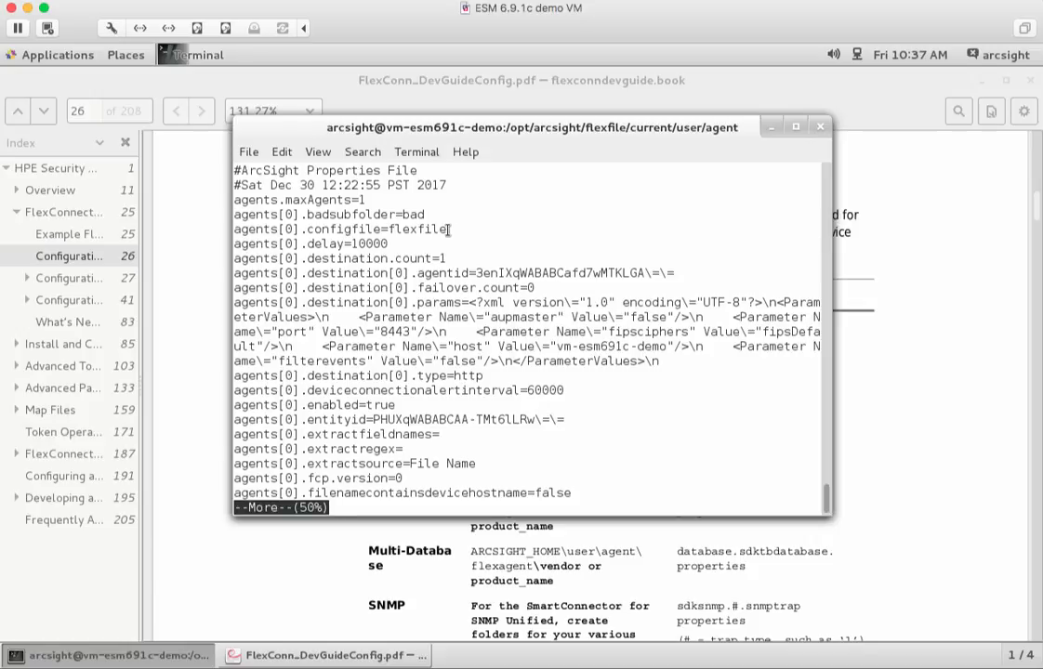
{"action": "double_click", "coordinate": [418, 229]}
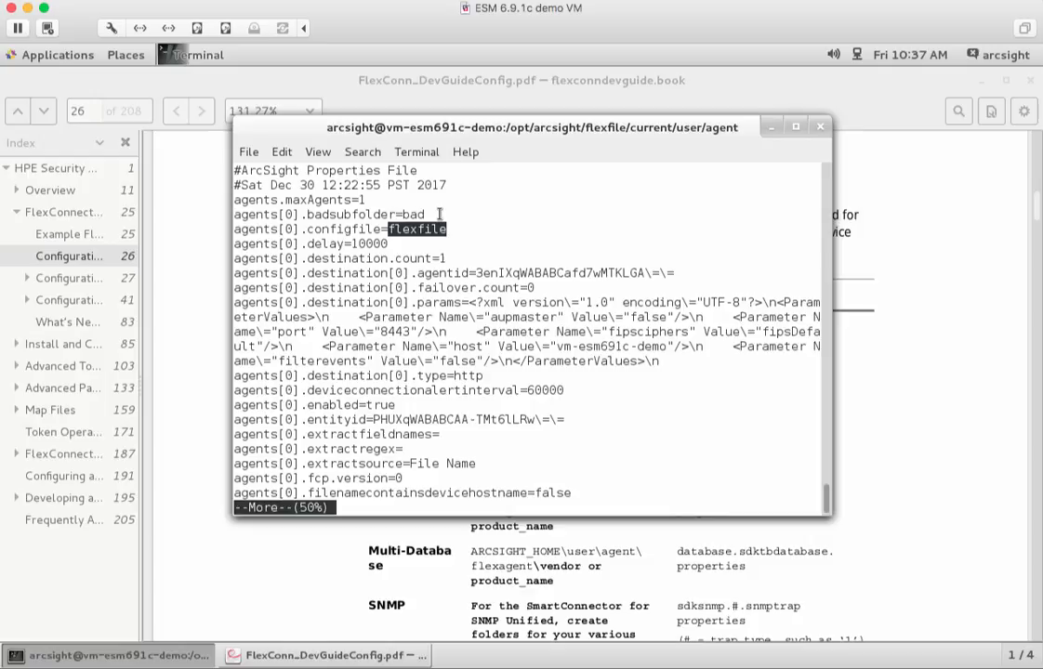
{"action": "mouse_move", "coordinate": [397, 442]}
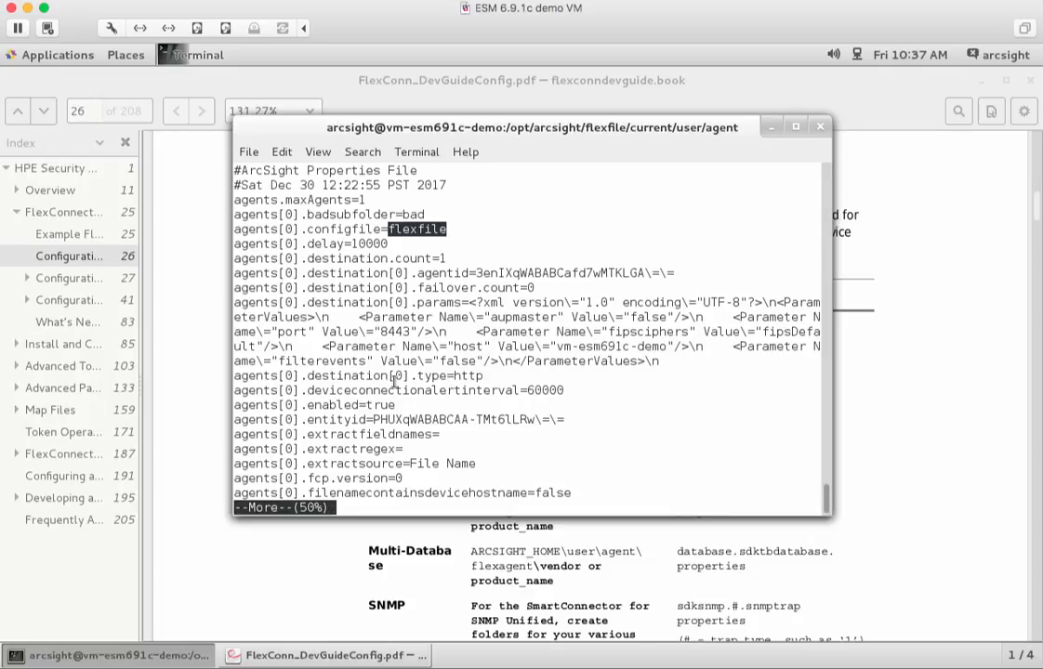
{"action": "mouse_move", "coordinate": [606, 454]}
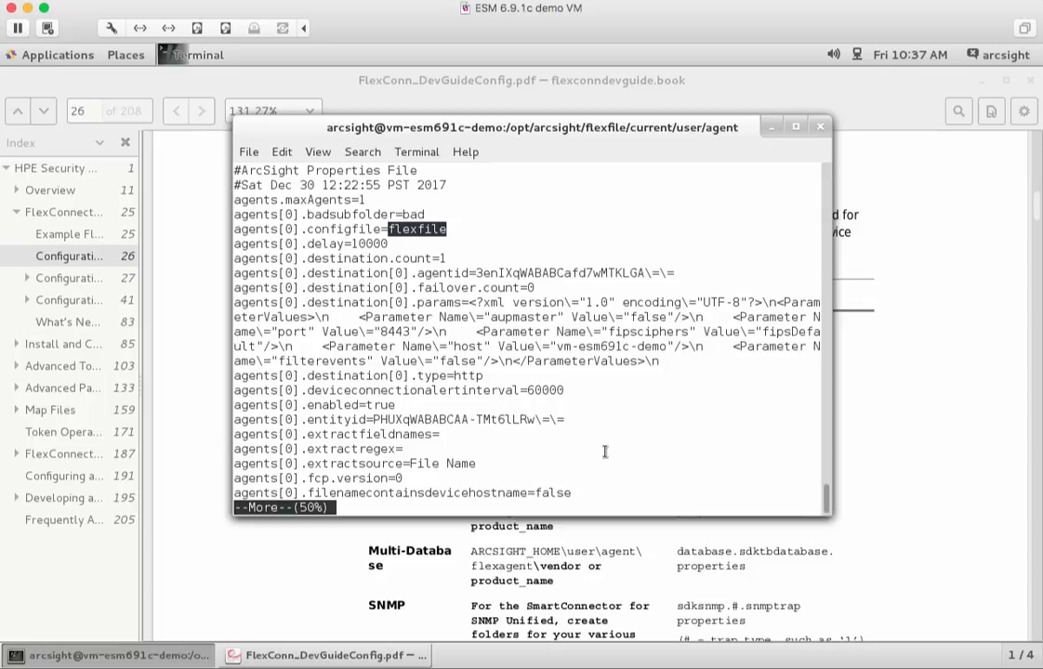
{"action": "scroll", "scroll_direction": "down", "scroll_amount": 3}
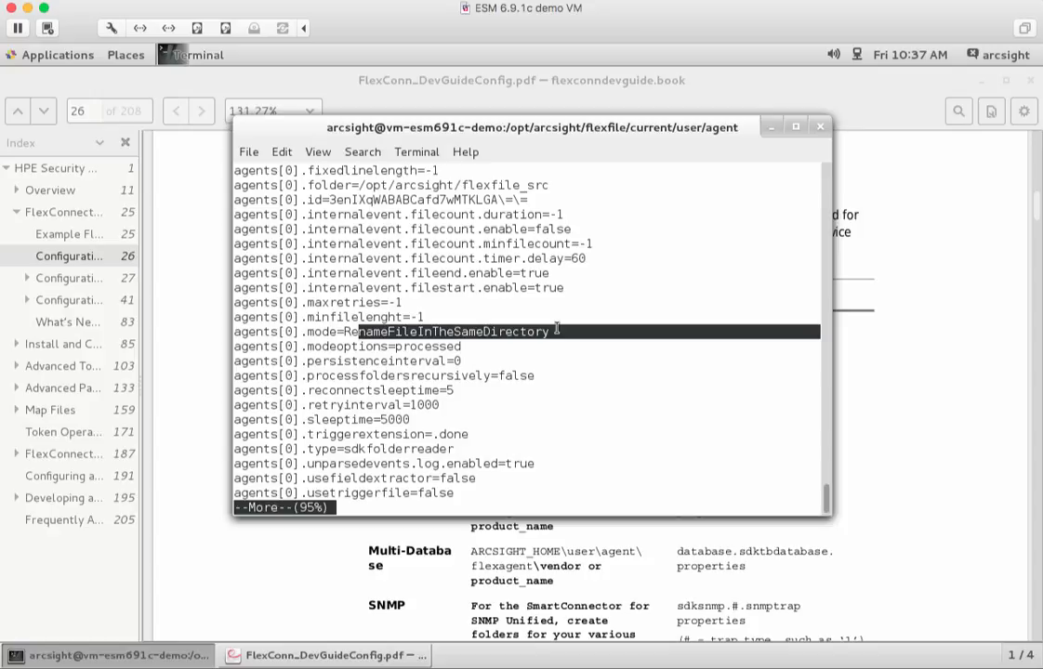
{"action": "mouse_move", "coordinate": [413, 350]}
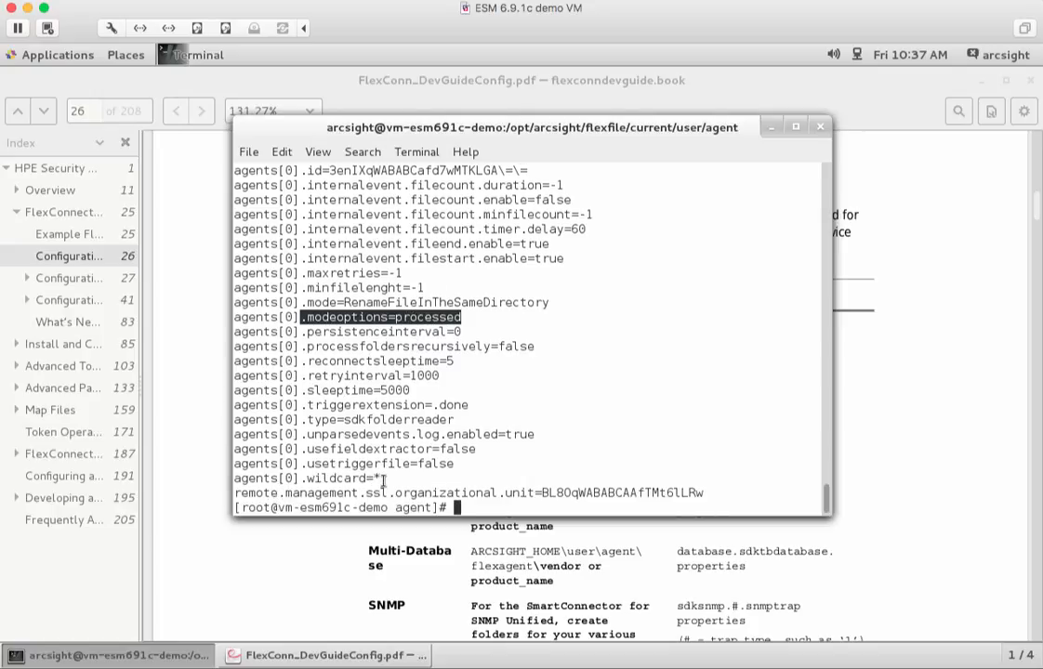
{"action": "left_click", "coordinate": [372, 478]}
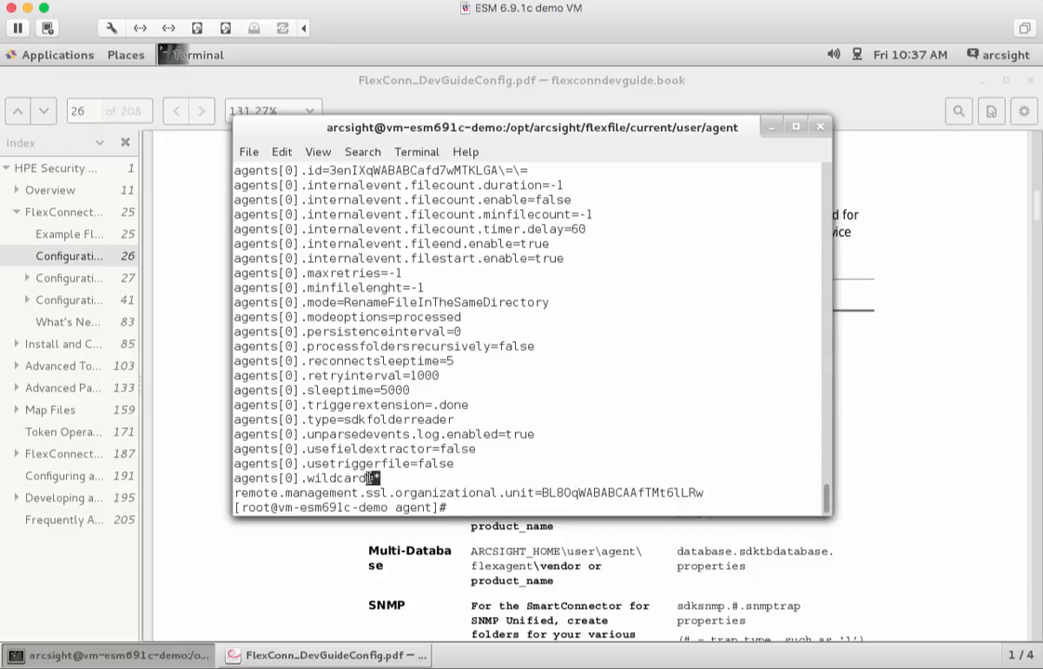
{"action": "mouse_move", "coordinate": [573, 372]}
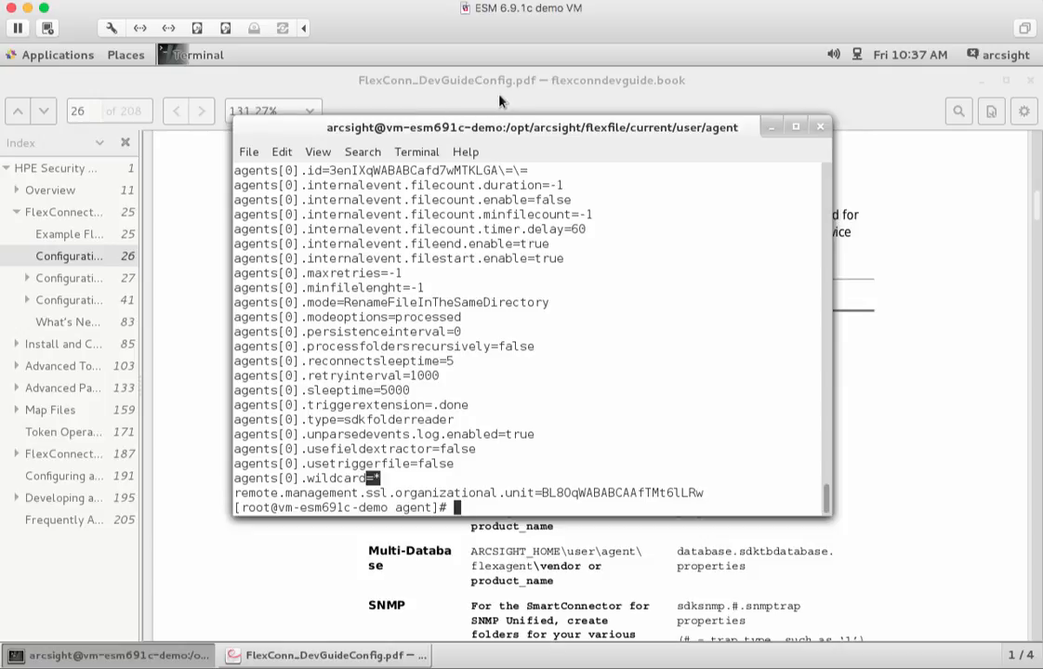
{"action": "mouse_move", "coordinate": [418, 212]}
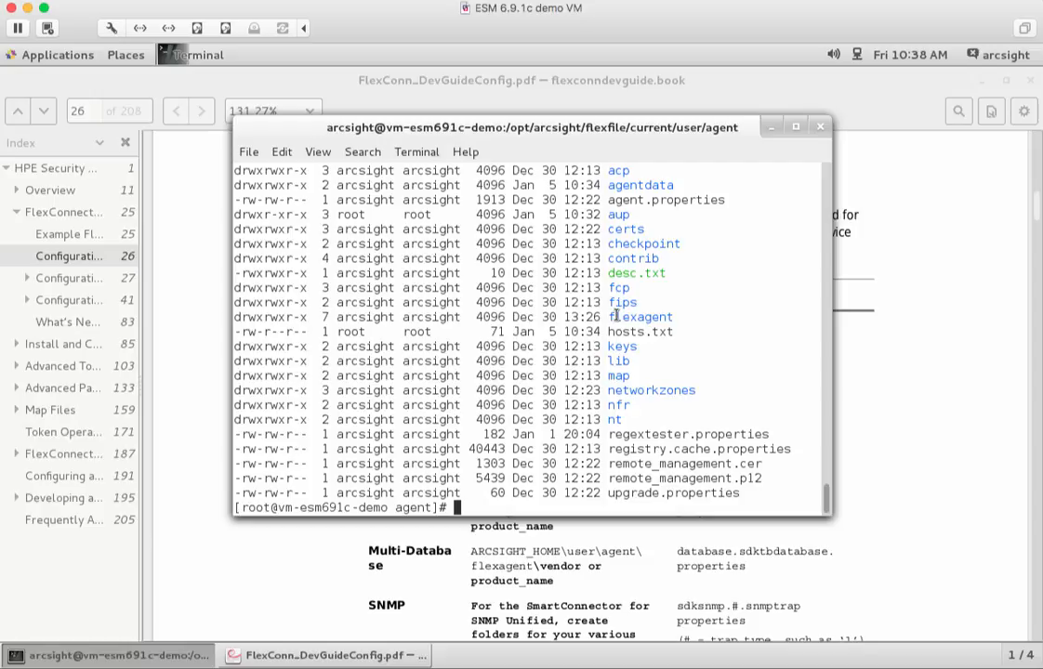
Step: Change into flexagent/ and list the flexfile sdkrfilereader properties and backup files
{"action": "double_click", "coordinate": [643, 316]}
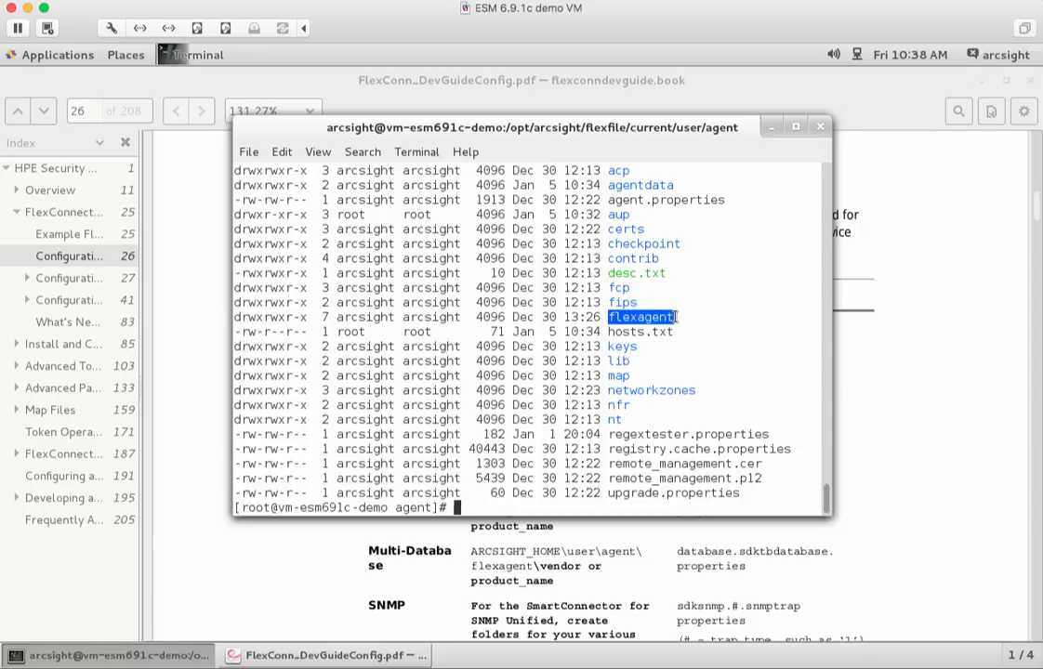
{"action": "type", "text": "cd flexagent/"}
{"action": "type", "text": "ls -al"}
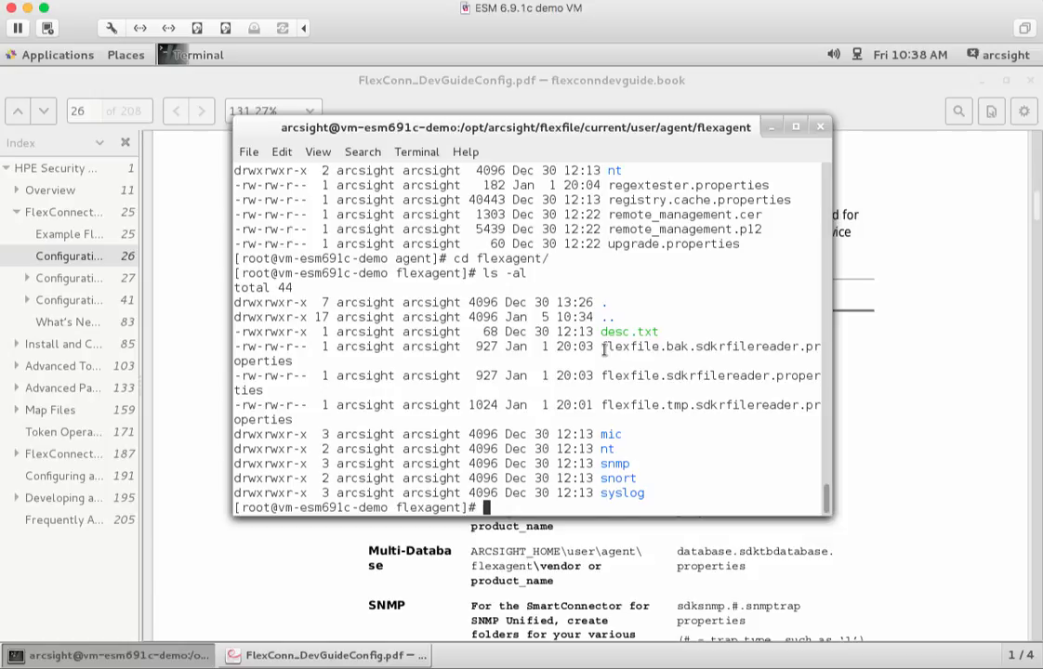
{"action": "double_click", "coordinate": [628, 346]}
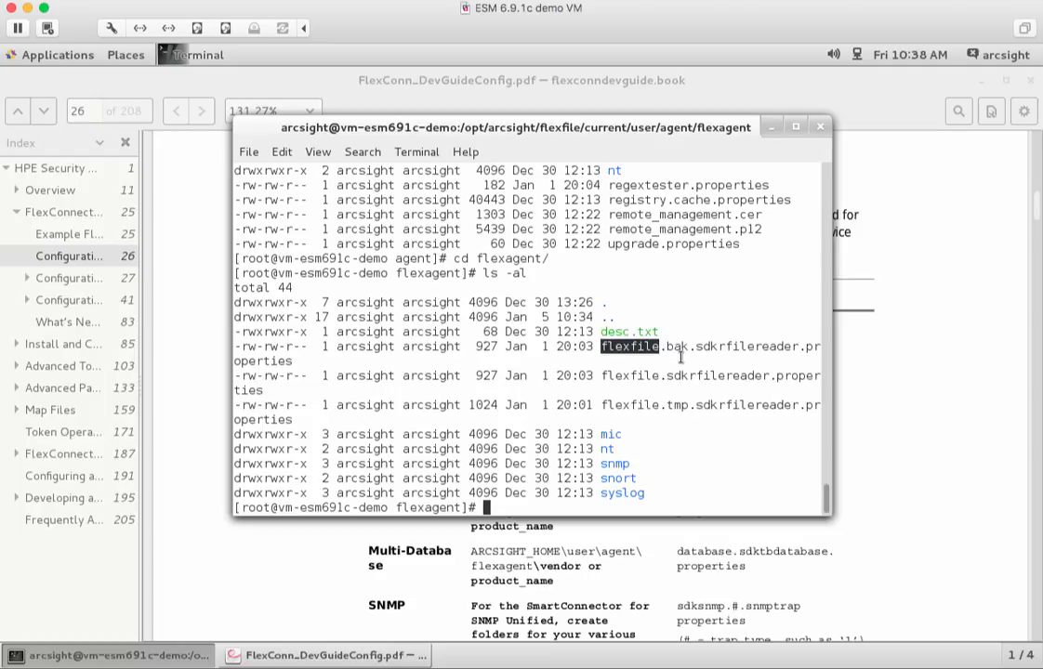
{"action": "double_click", "coordinate": [676, 405]}
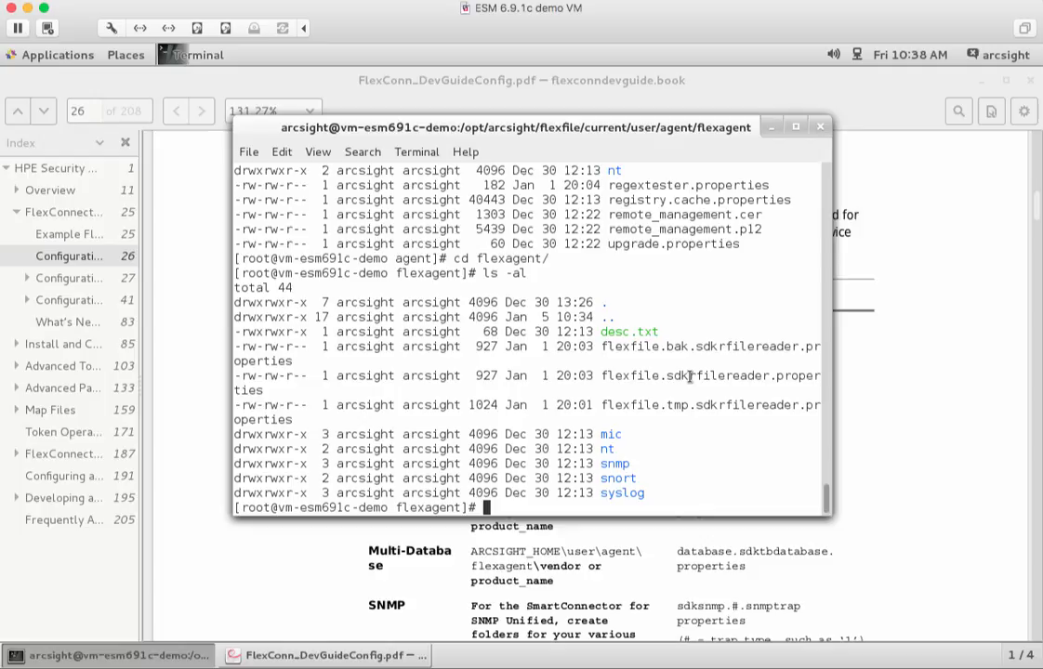
{"action": "double_click", "coordinate": [725, 376]}
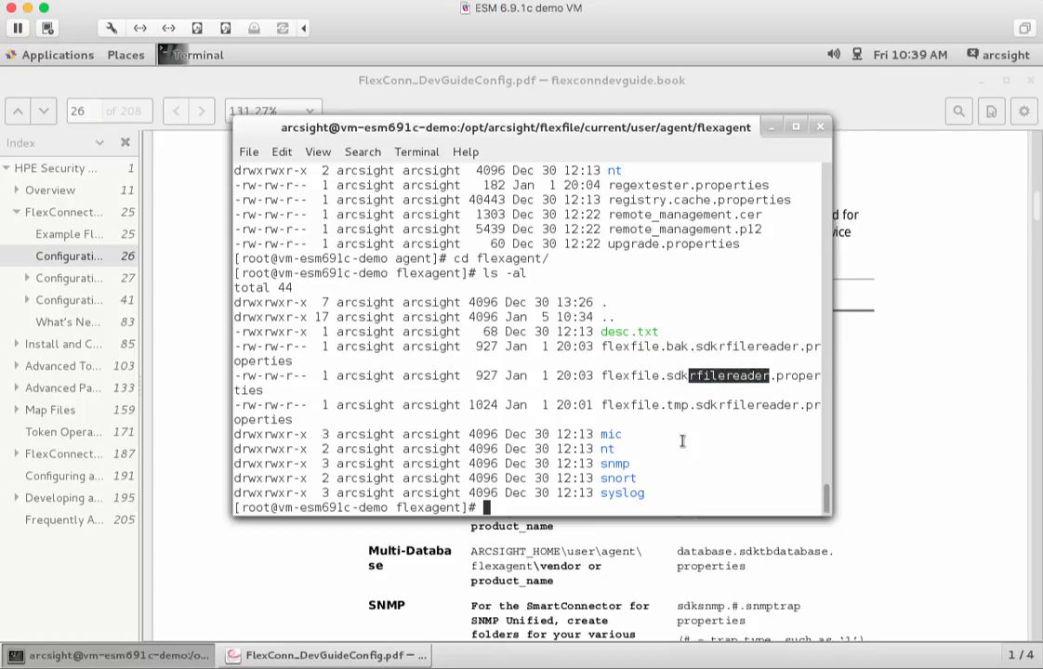
{"action": "mouse_move", "coordinate": [897, 322]}
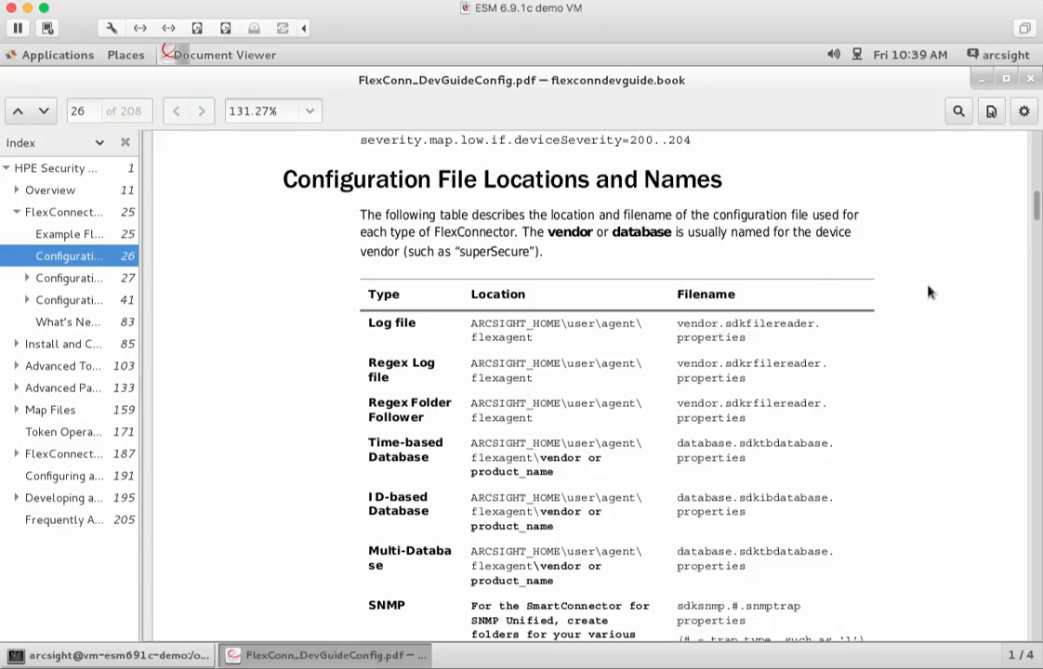
{"action": "mouse_move", "coordinate": [409, 372]}
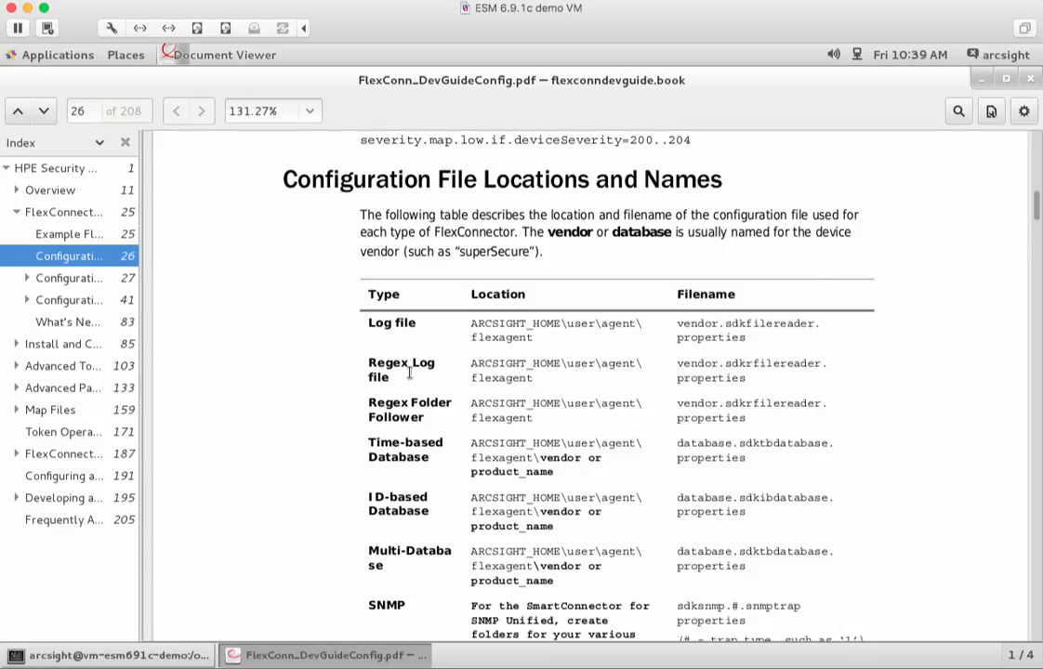
{"action": "mouse_move", "coordinate": [561, 342]}
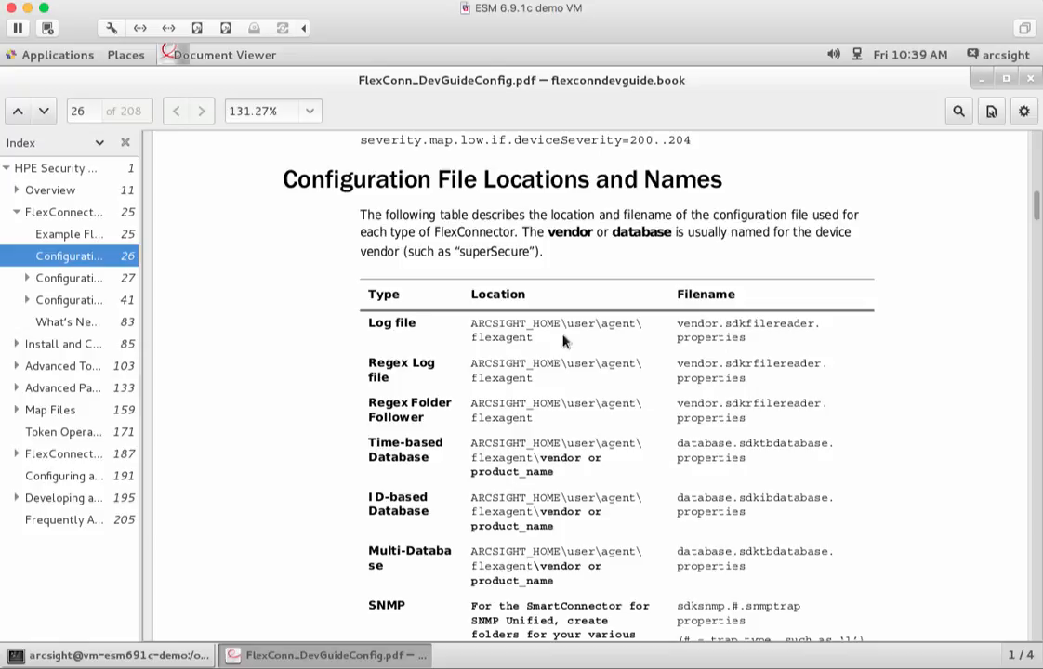
Step: Highlight the log file location path and an expected filename in the guide's table
{"action": "double_click", "coordinate": [732, 323]}
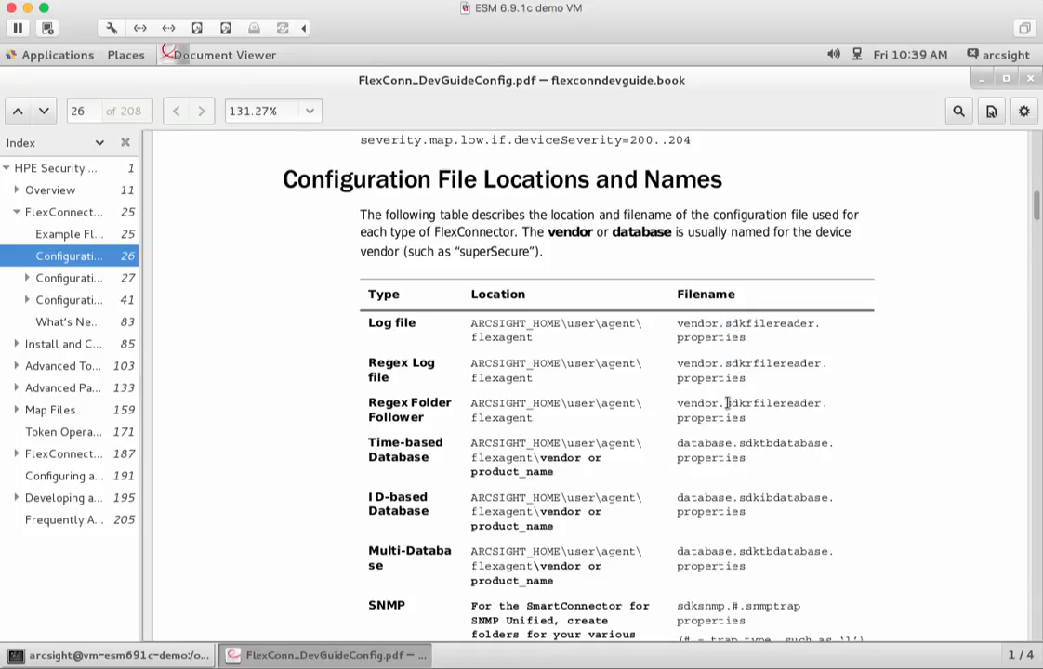
{"action": "double_click", "coordinate": [742, 404]}
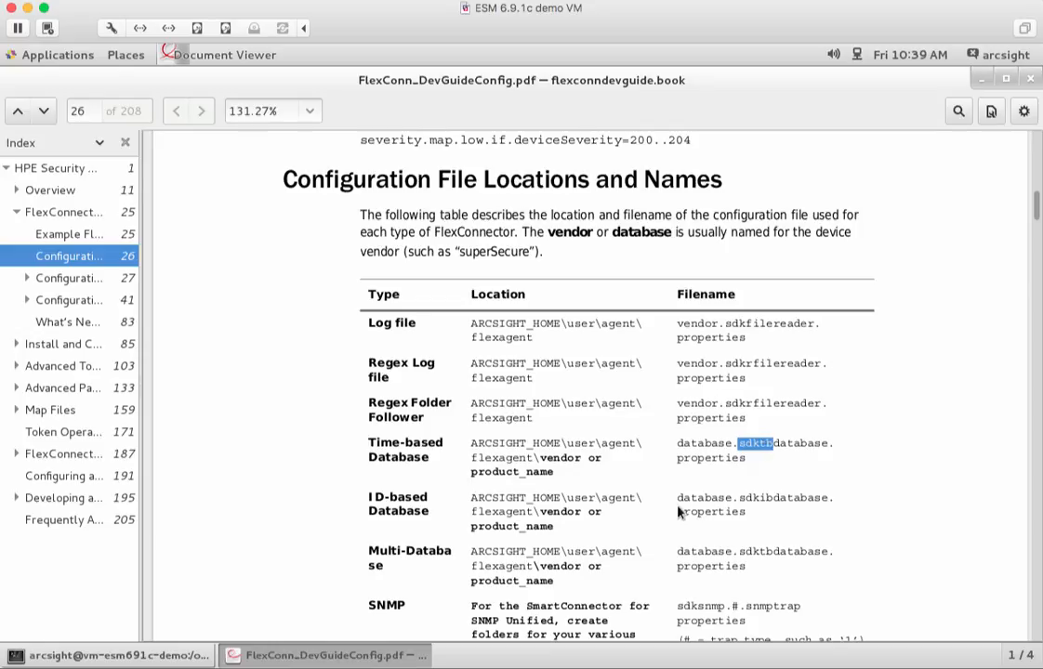
{"action": "mouse_move", "coordinate": [521, 512]}
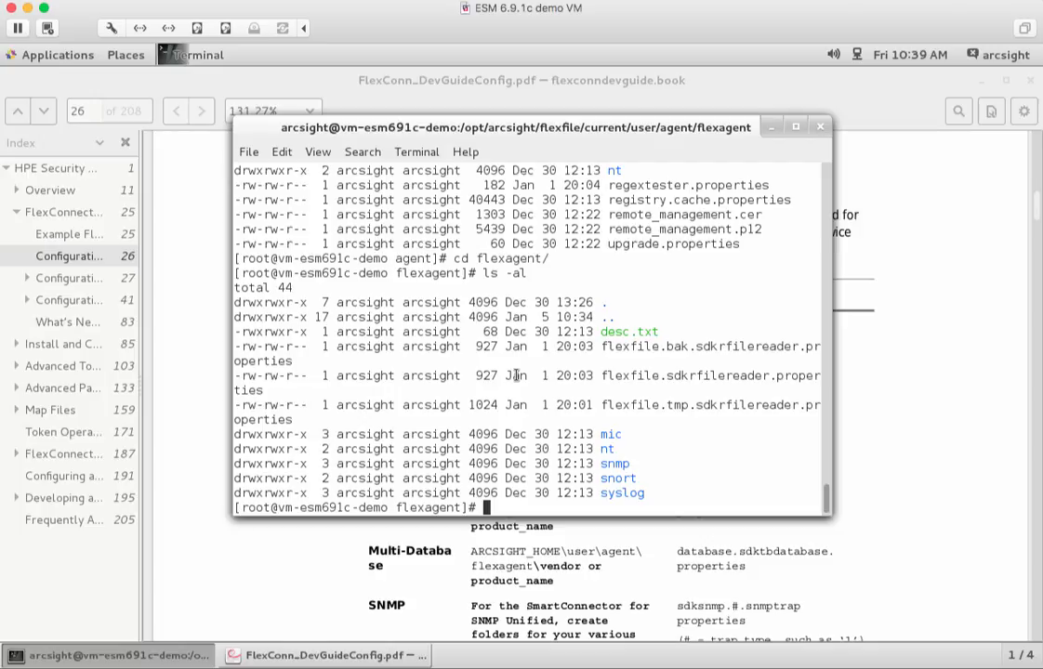
Step: Page through flexfile.sdkrfilereader.properties with more, from token definitions to event mappings
{"action": "type", "text": "more"}
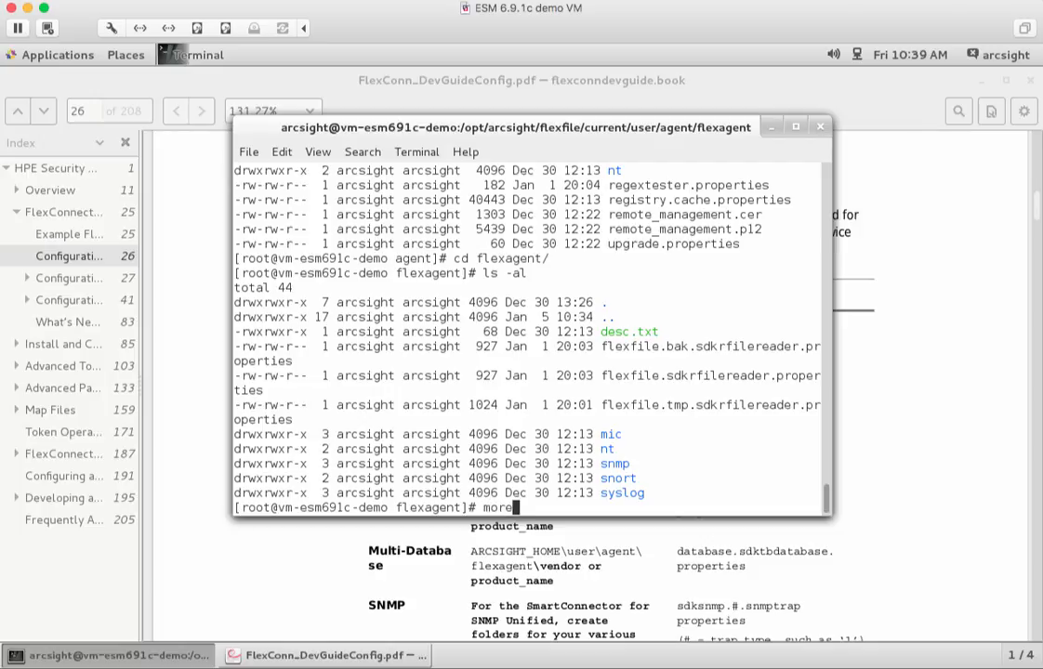
{"action": "type", "text": "flexfile."}
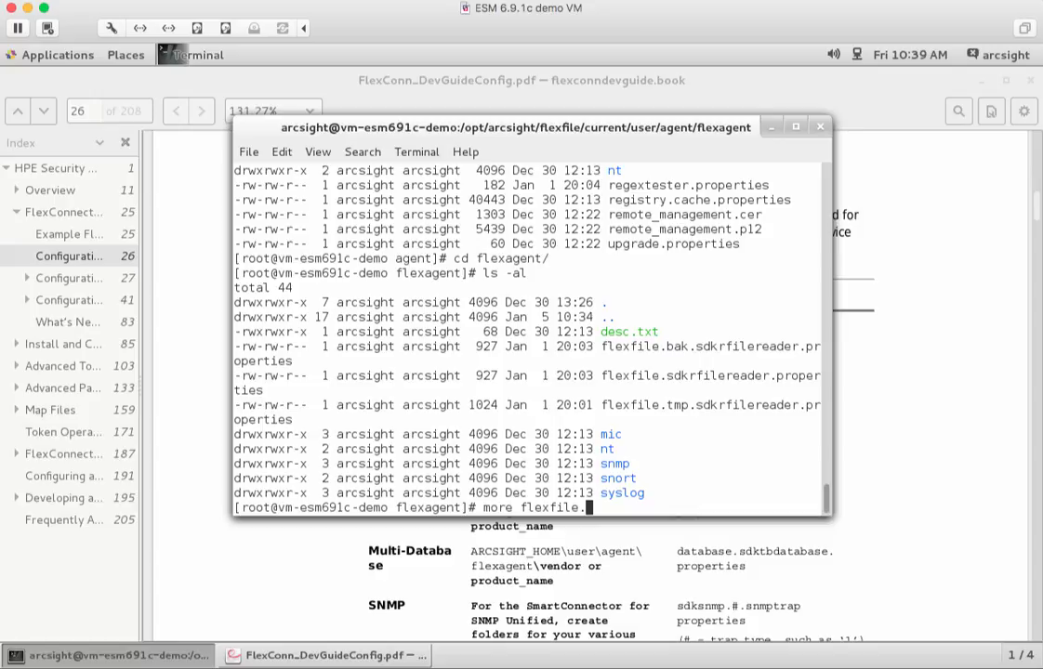
{"action": "type", "text": "sdkrfilereader.properties"}
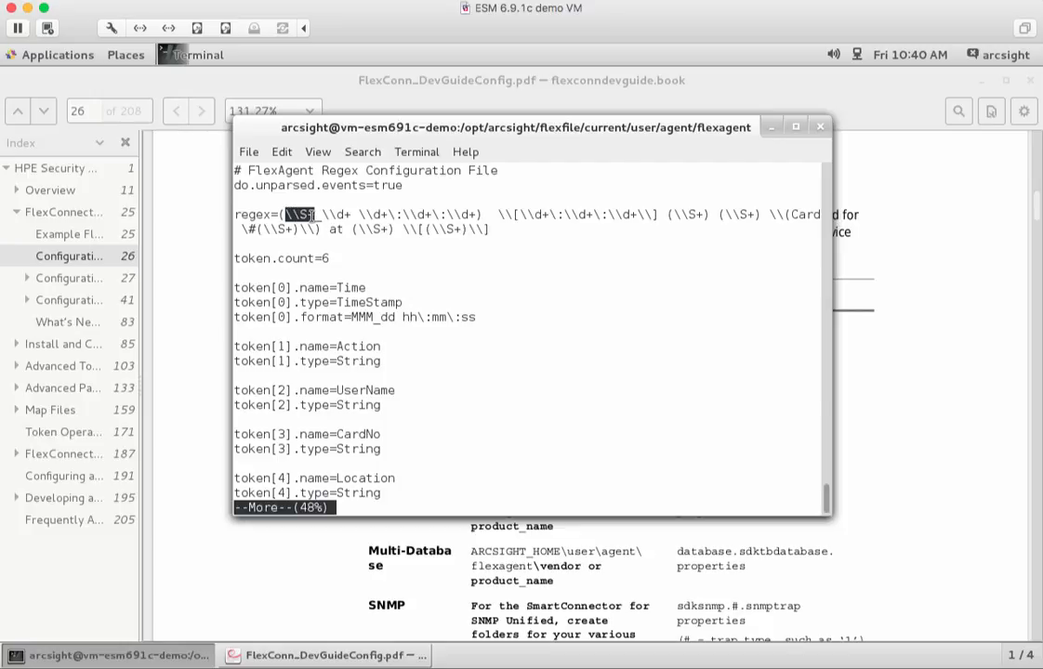
{"action": "mouse_move", "coordinate": [314, 267]}
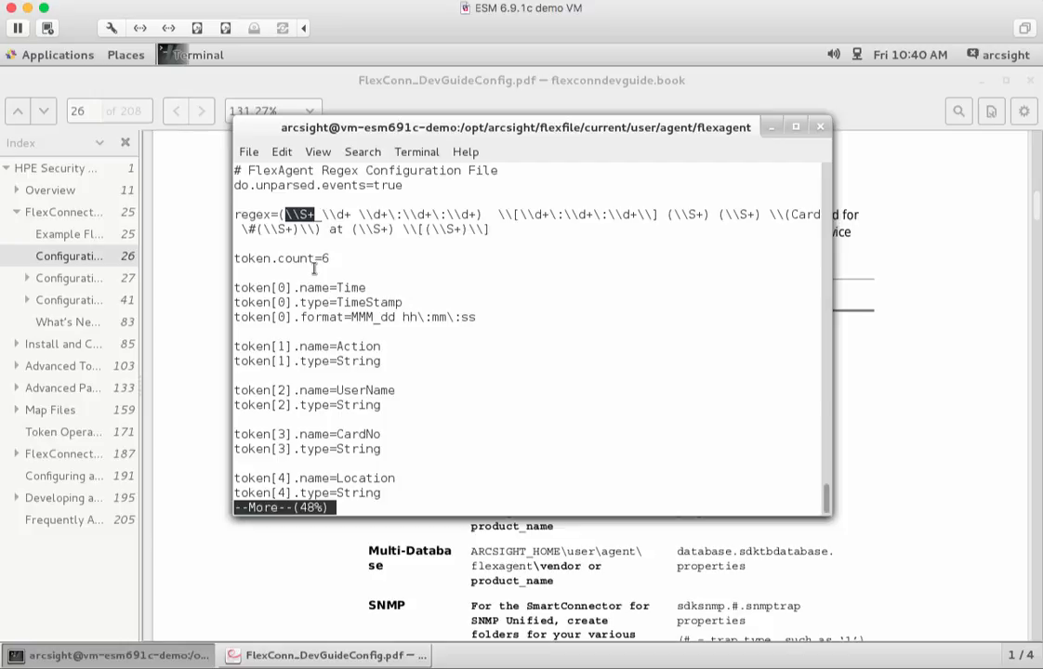
{"action": "mouse_move", "coordinate": [346, 286]}
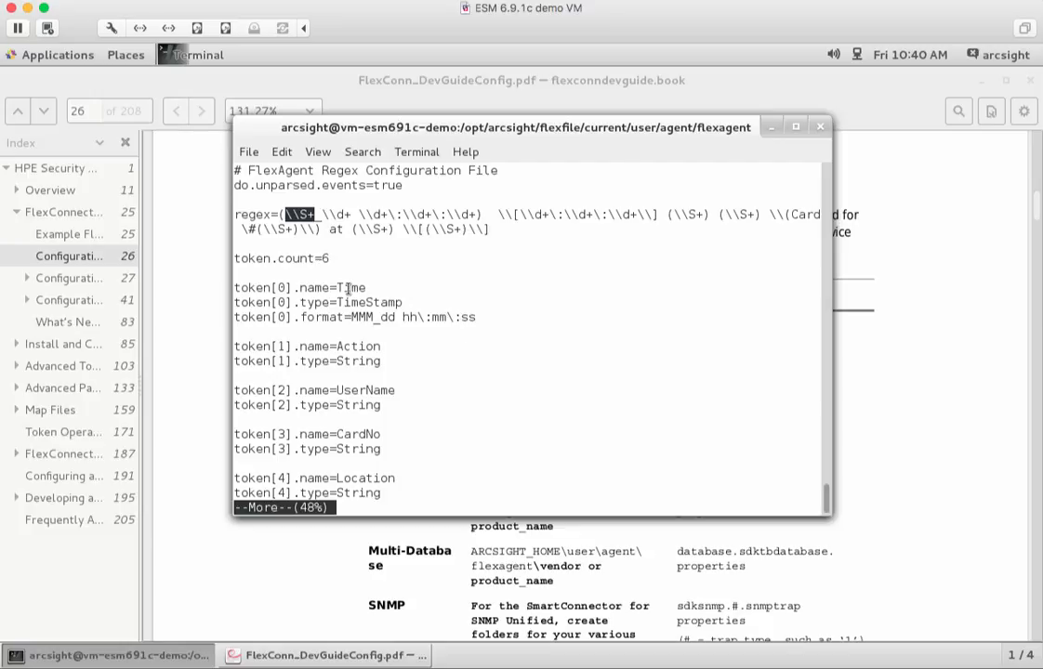
{"action": "mouse_move", "coordinate": [346, 258]}
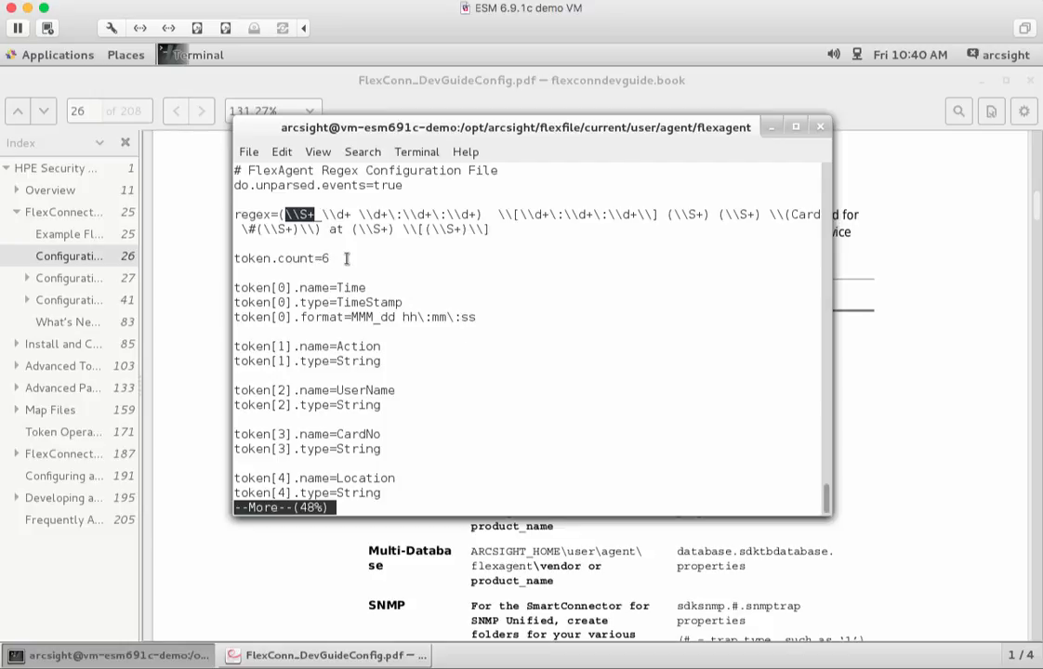
{"action": "mouse_move", "coordinate": [230, 294]}
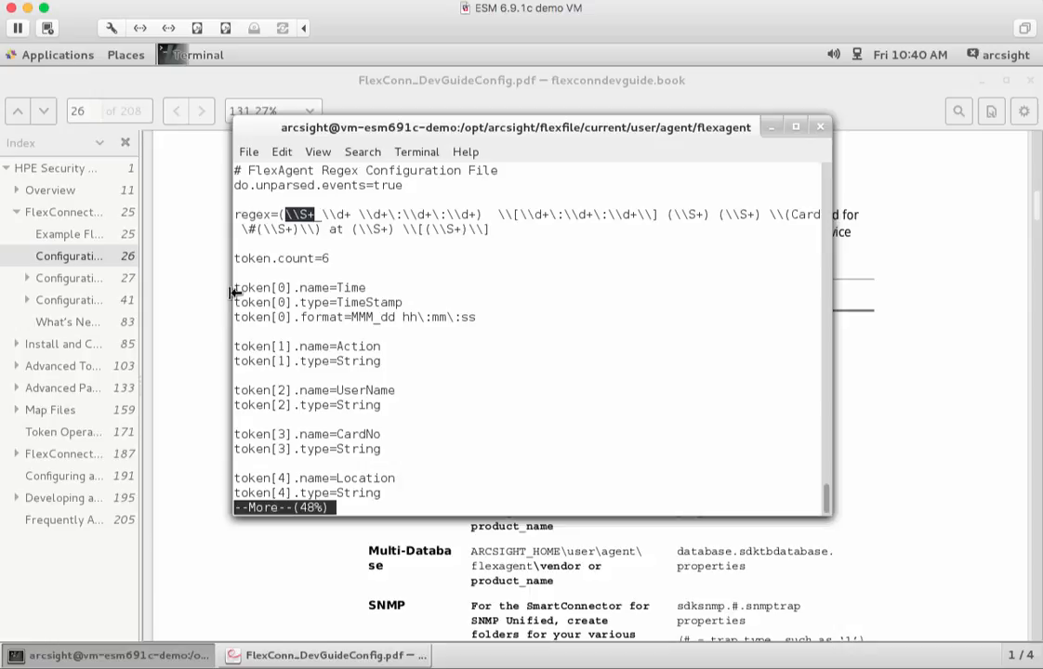
{"action": "scroll", "scroll_direction": "down", "scroll_amount": 3}
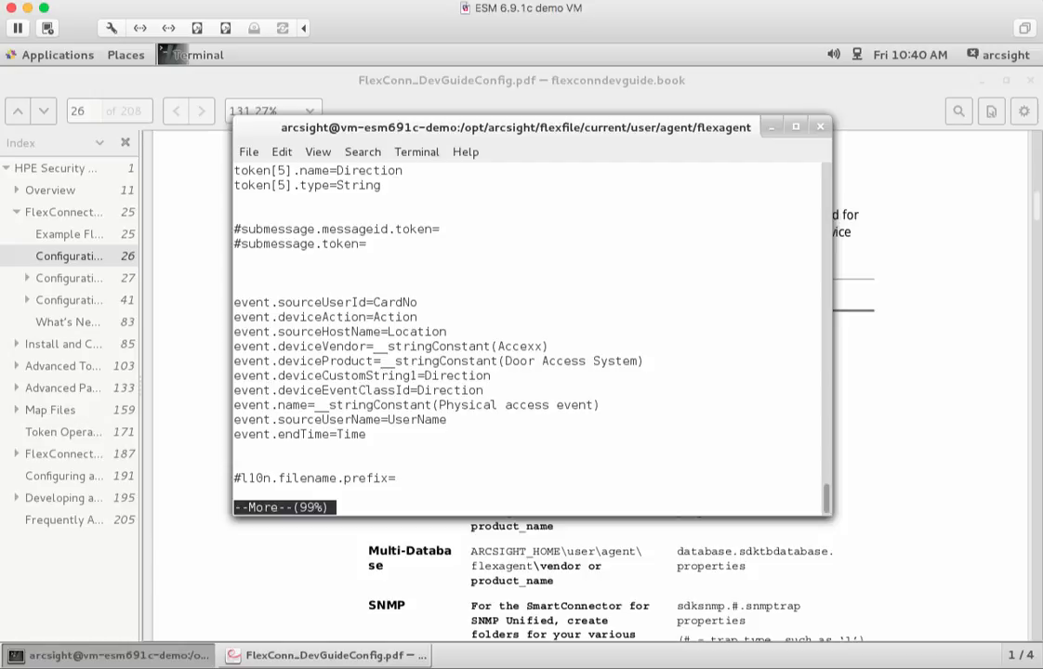
{"action": "mouse_move", "coordinate": [245, 290]}
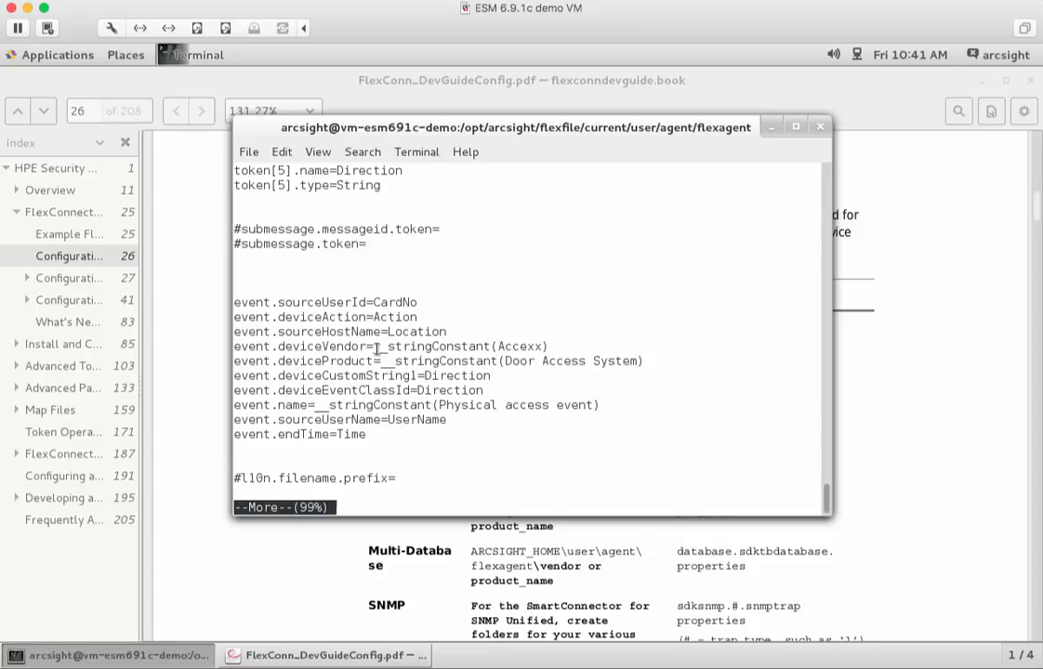
{"action": "double_click", "coordinate": [437, 346]}
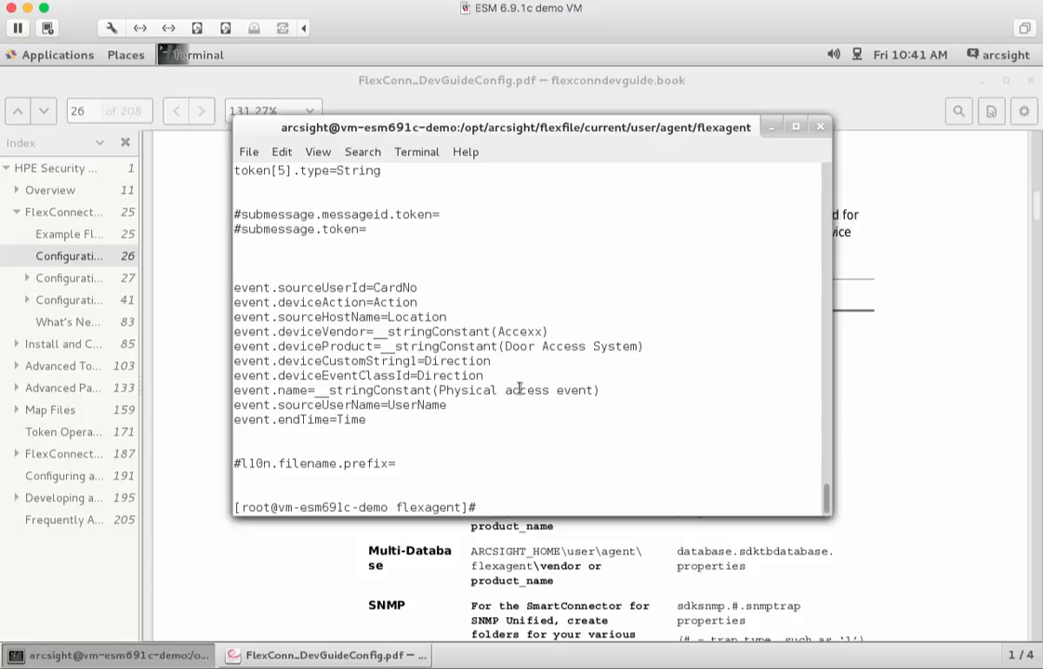
Step: Confirm the flexagent folder path with pwd and list its files with ls -la
{"action": "type", "text": "pw"}
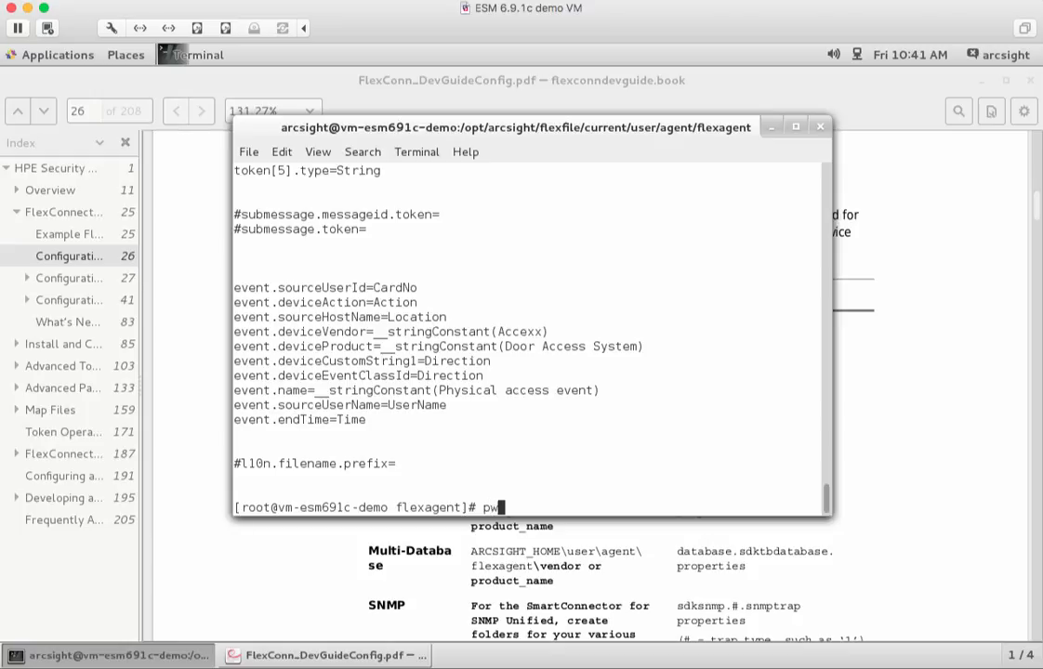
{"action": "key", "text": "Return"}
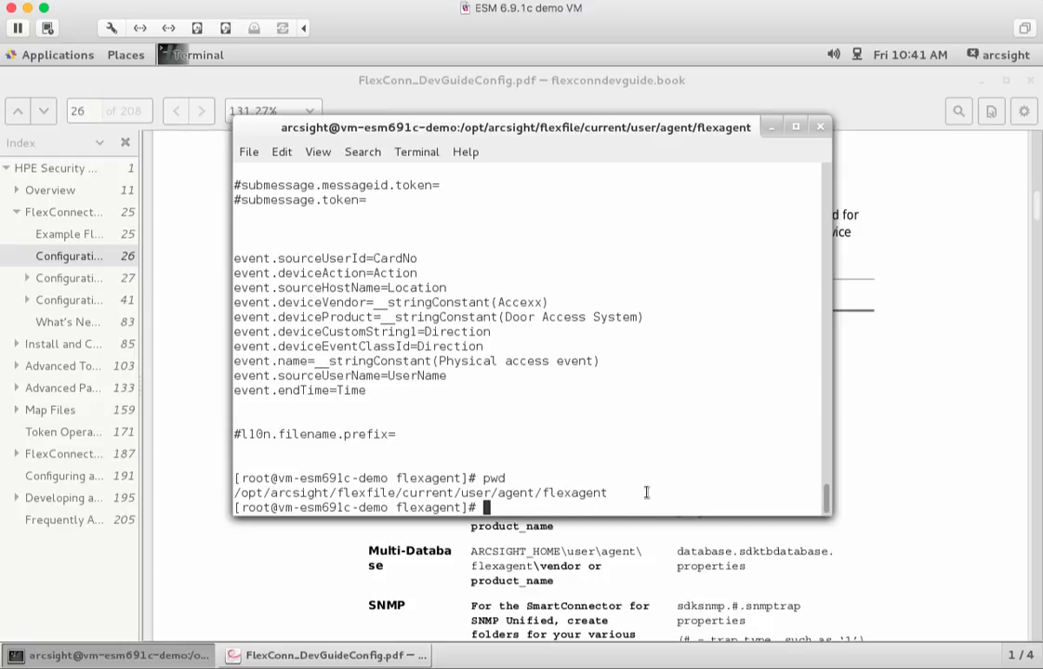
{"action": "type", "text": "ls -la"}
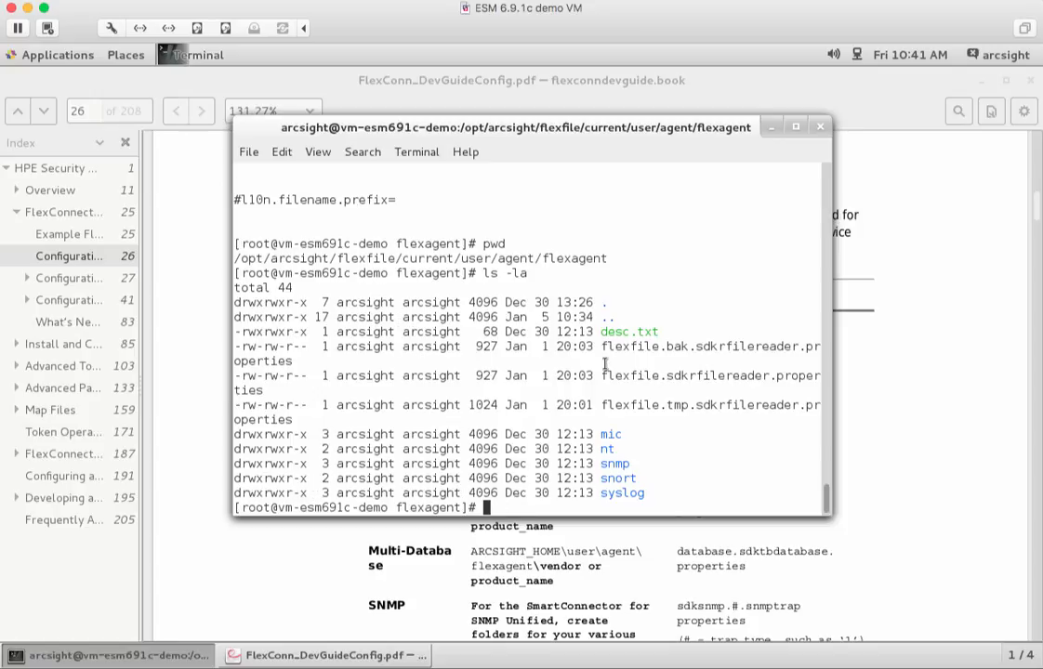
{"action": "double_click", "coordinate": [688, 375]}
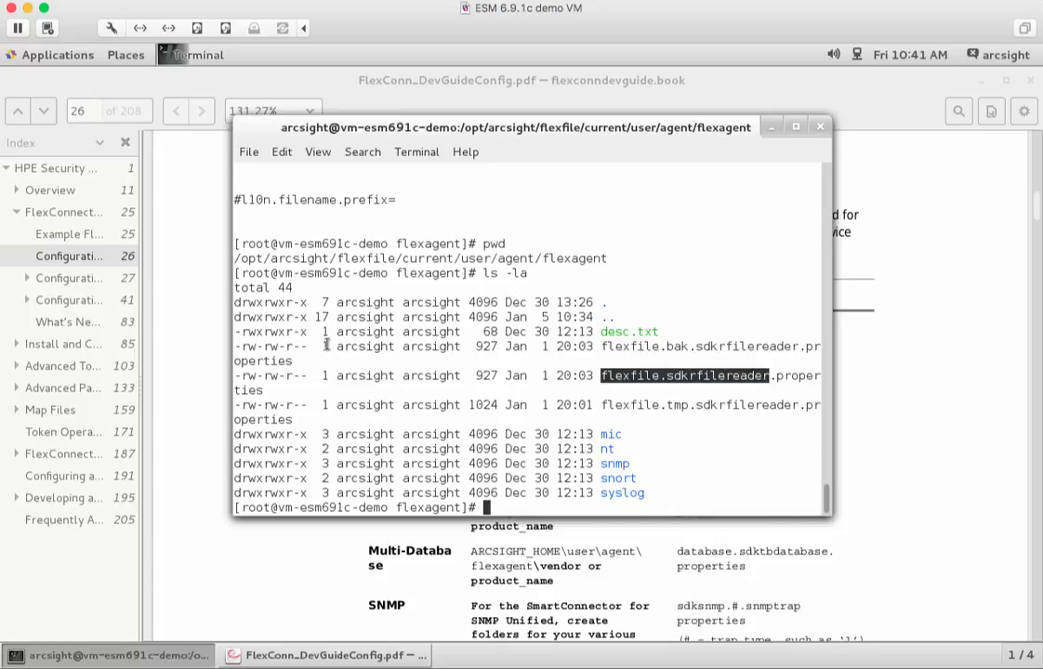
Step: Move up into the connector's bin folder and enter ./arcsight agents without running it
{"action": "type", "text": "cd"}
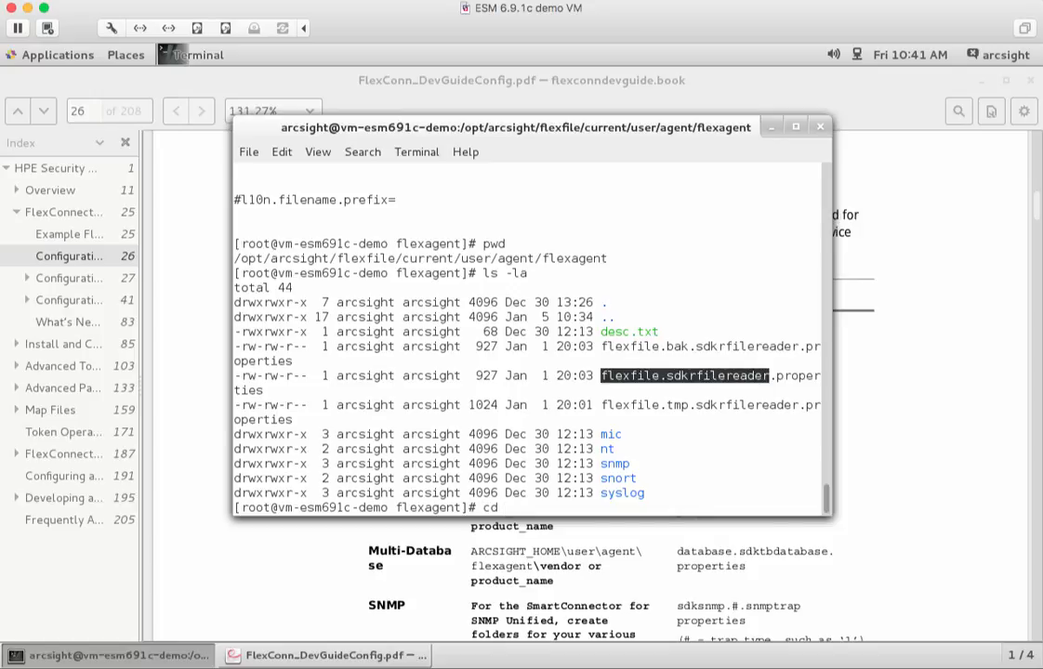
{"action": "key", "text": "Return"}
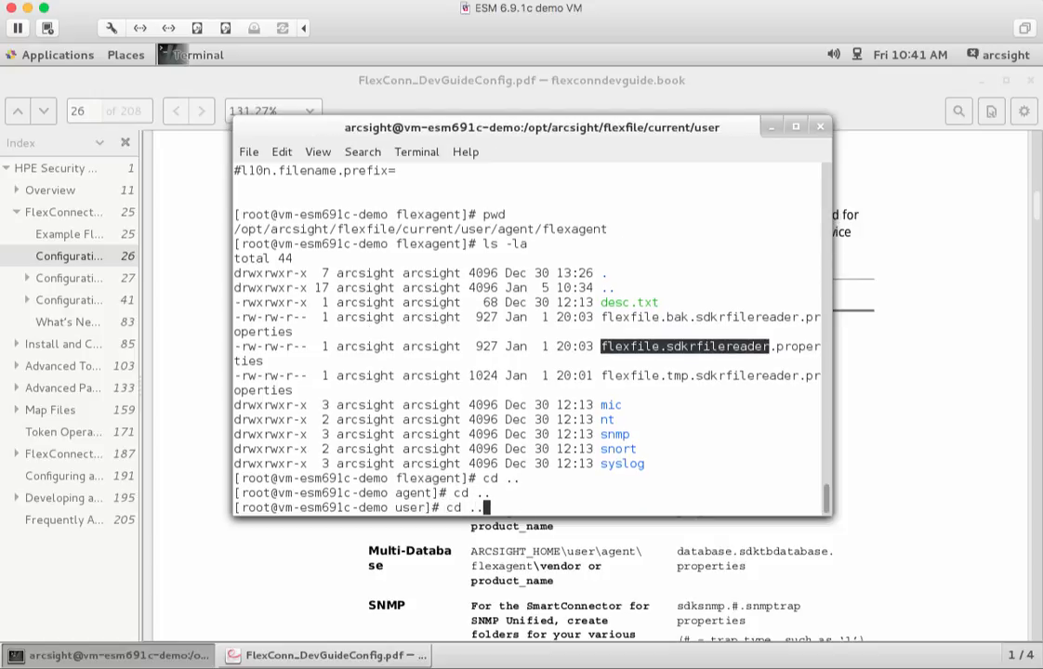
{"action": "type", "text": "cd bin"}
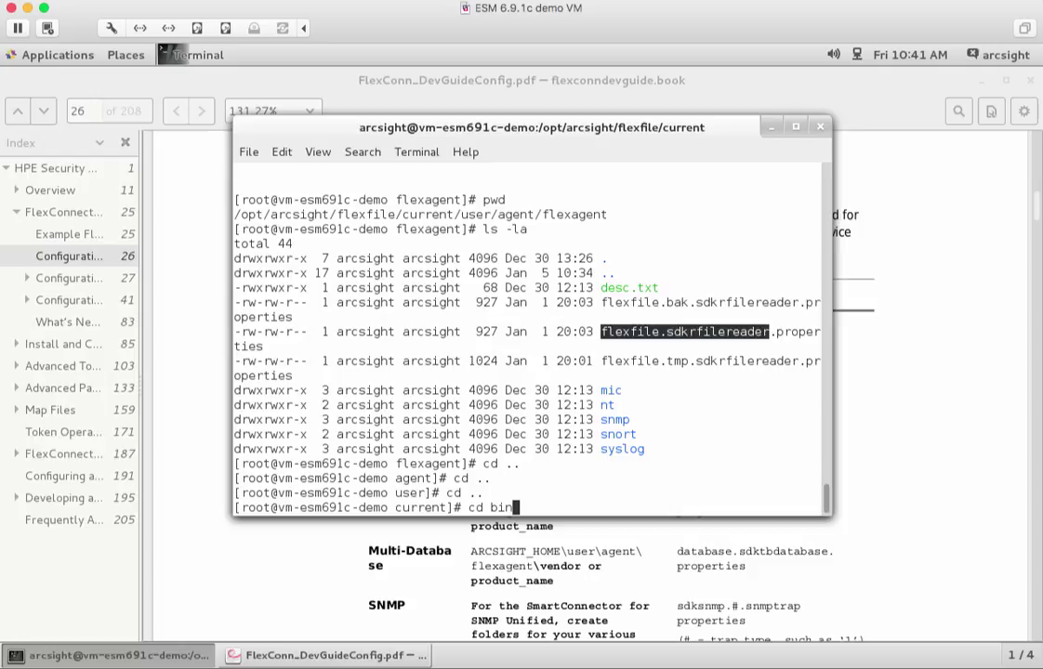
{"action": "key", "text": "Return"}
{"action": "type", "text": "."}
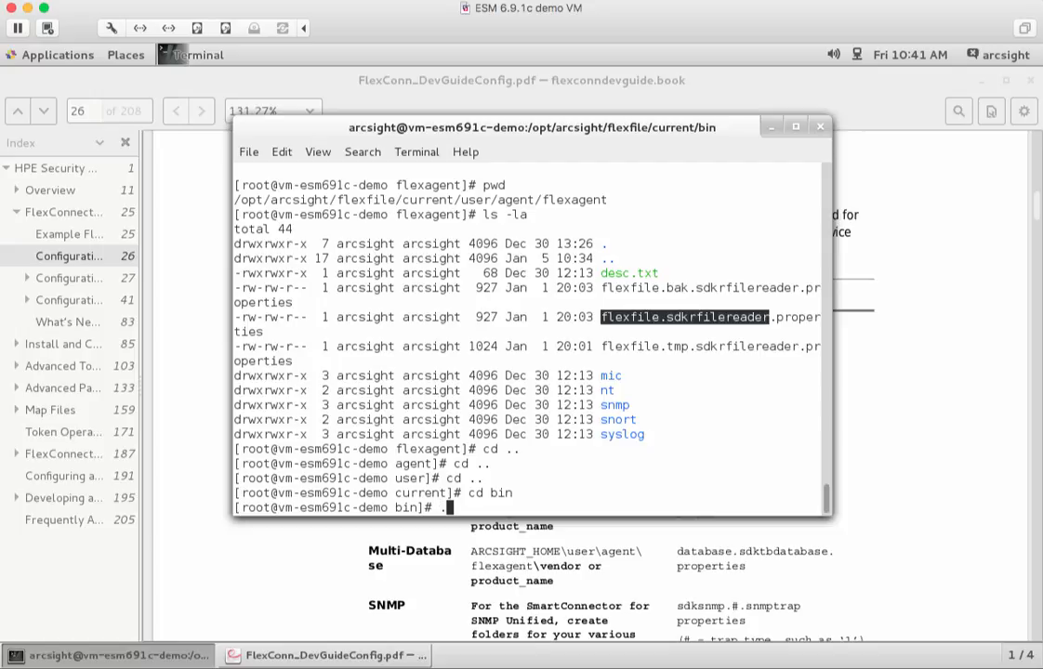
{"action": "type", "text": "/ar"}
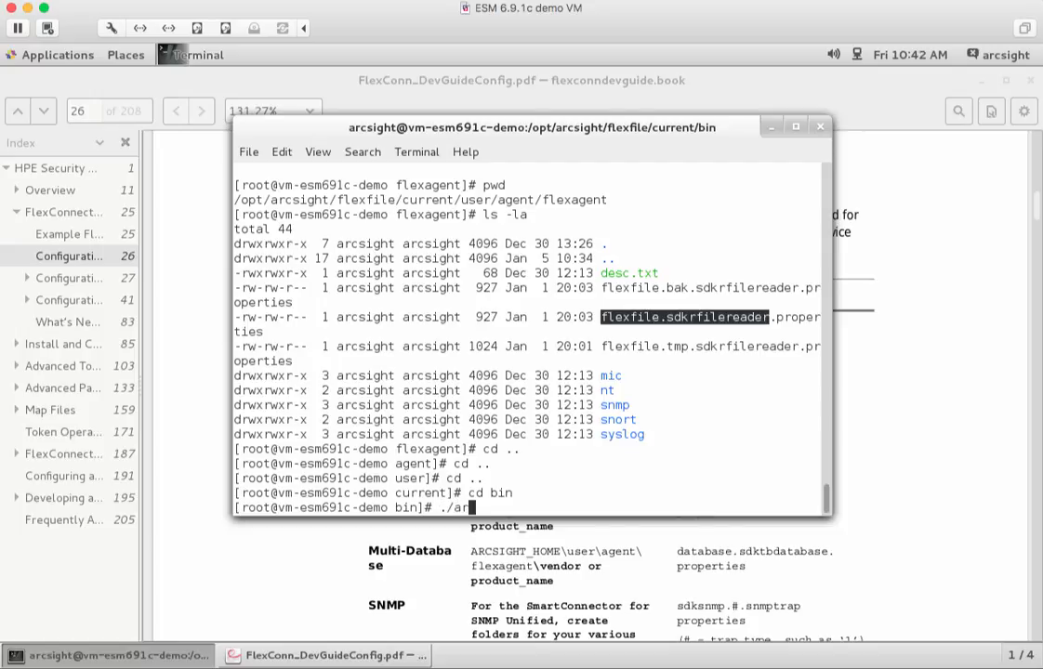
{"action": "type", "text": "csight a"}
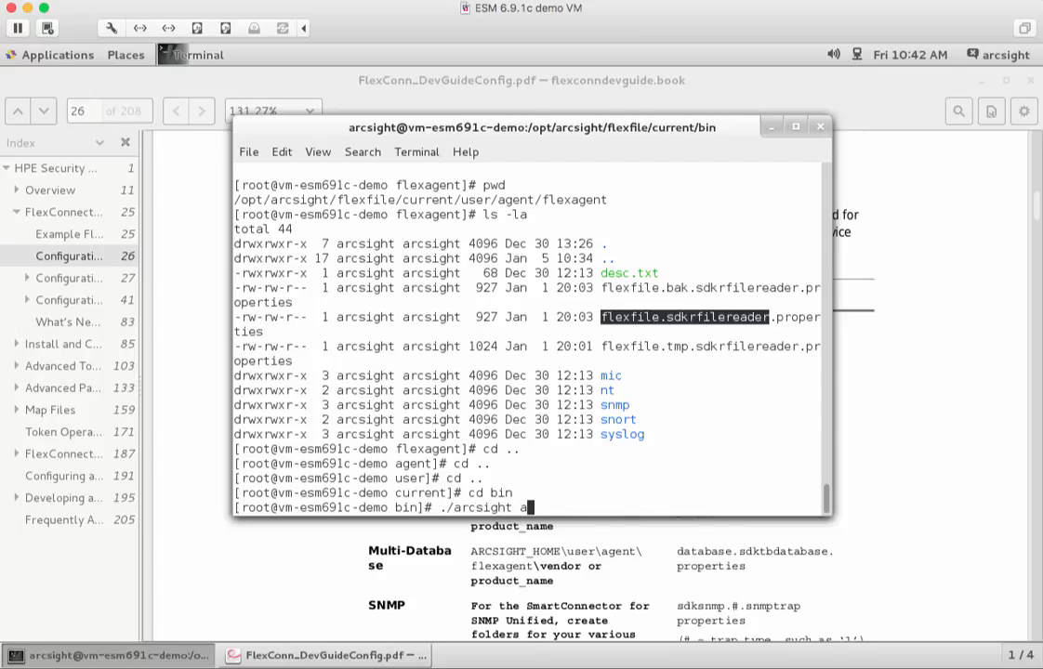
{"action": "type", "text": "gents"}
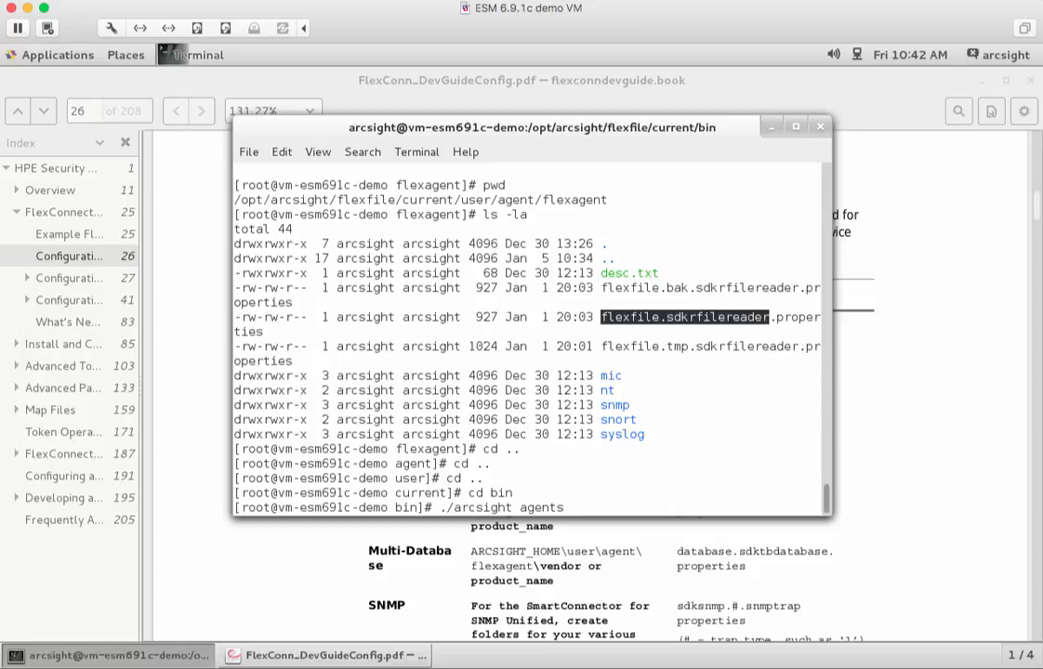
{"action": "mouse_move", "coordinate": [567, 508]}
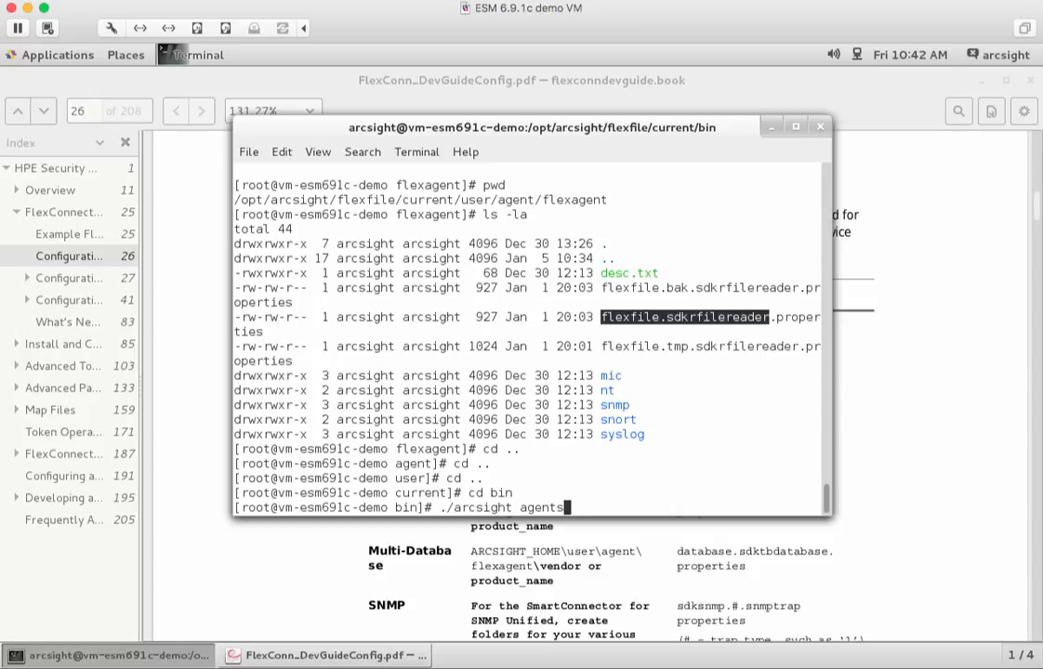
Step: Run ./arcsight agents and watch the FlexFile Demo connector receive its first event
{"action": "key", "text": "Return"}
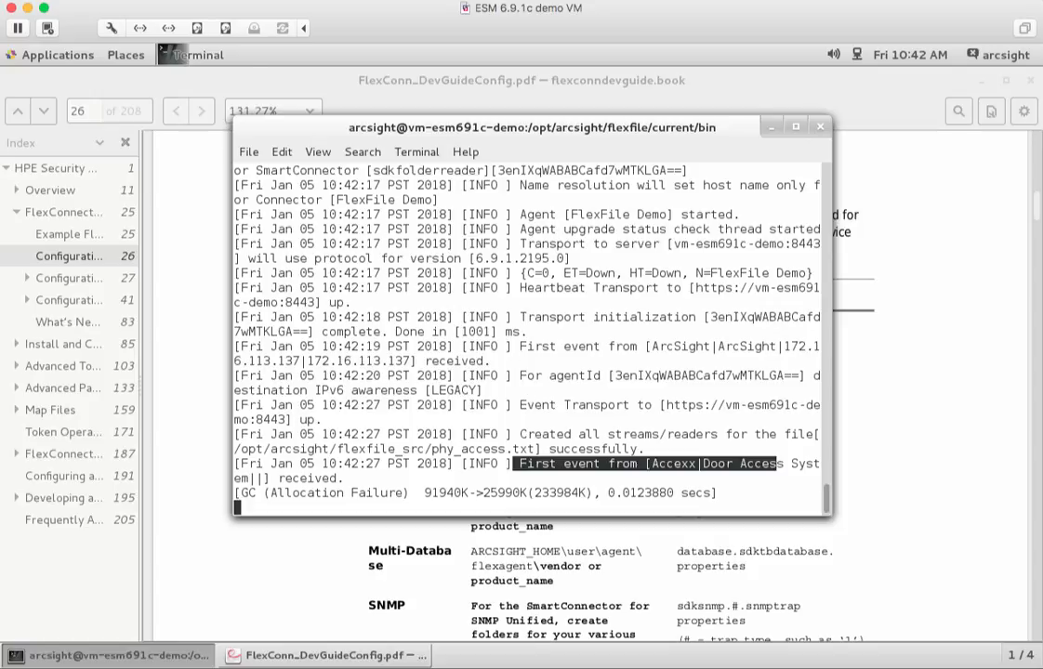
Step: In a new terminal window, cd to /opt/arcsight/flexfile_src and list it, showing phy_access.txt.processed
{"action": "left_click", "coordinate": [49, 55]}
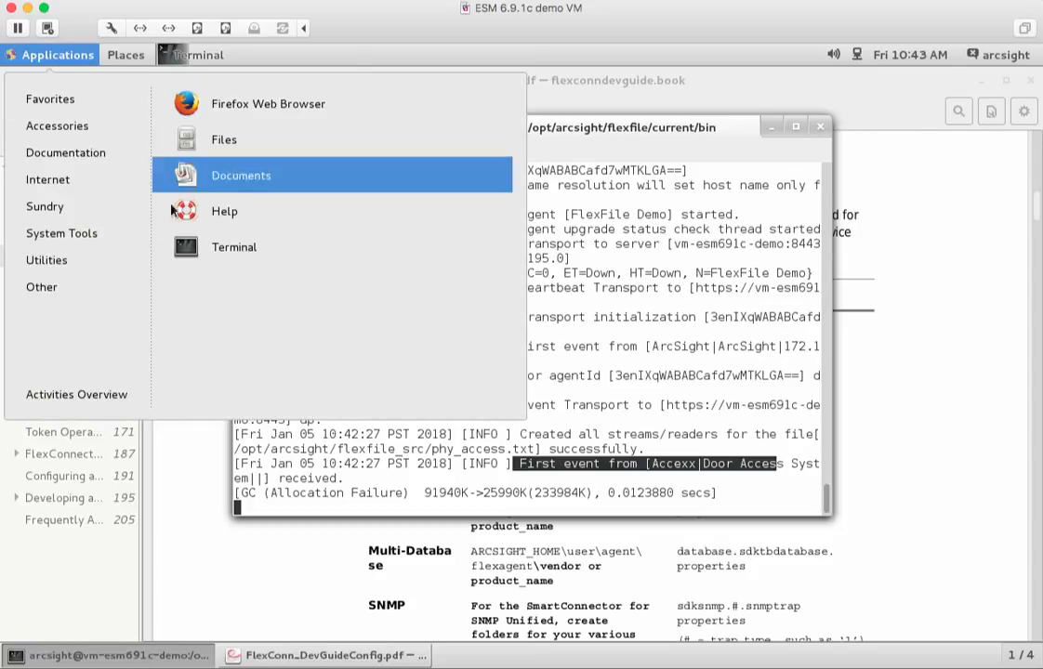
{"action": "left_click", "coordinate": [235, 245]}
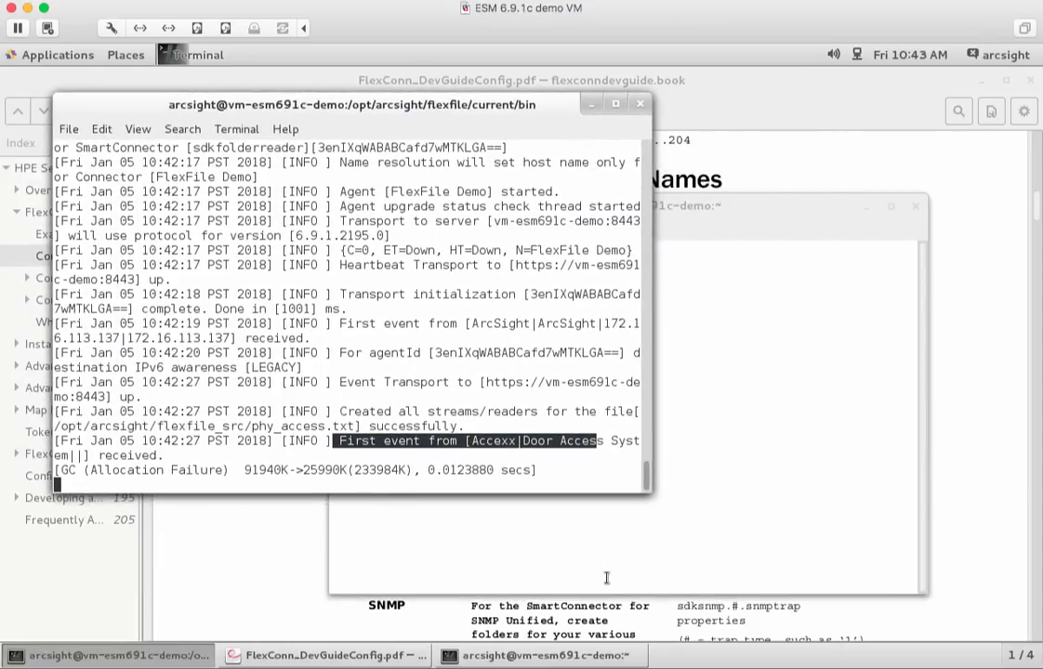
{"action": "left_click", "coordinate": [549, 655]}
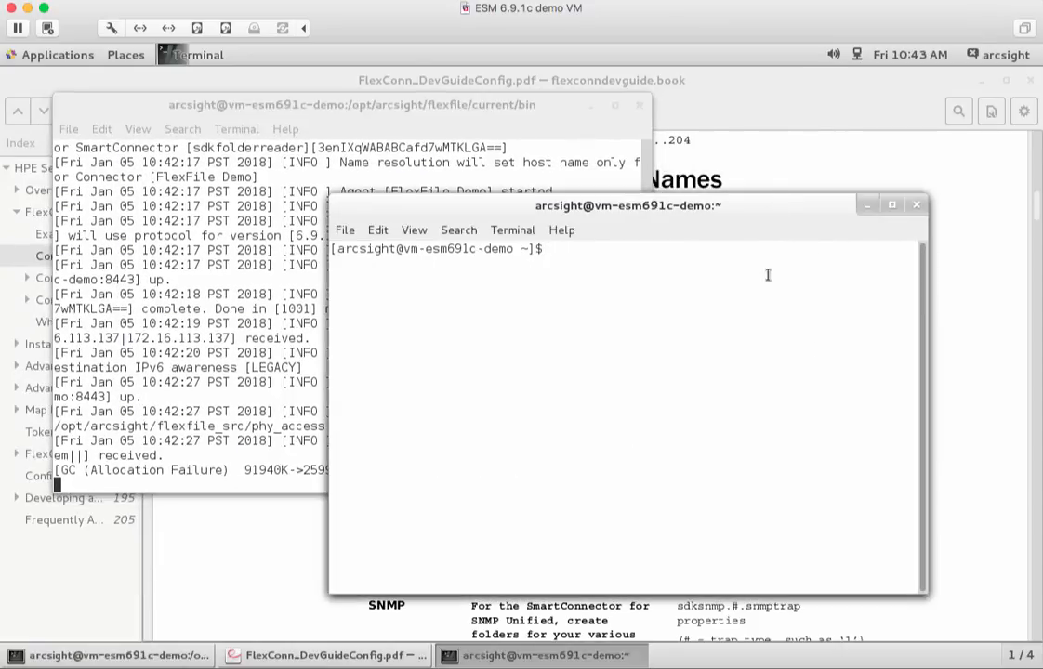
{"action": "type", "text": "cd"}
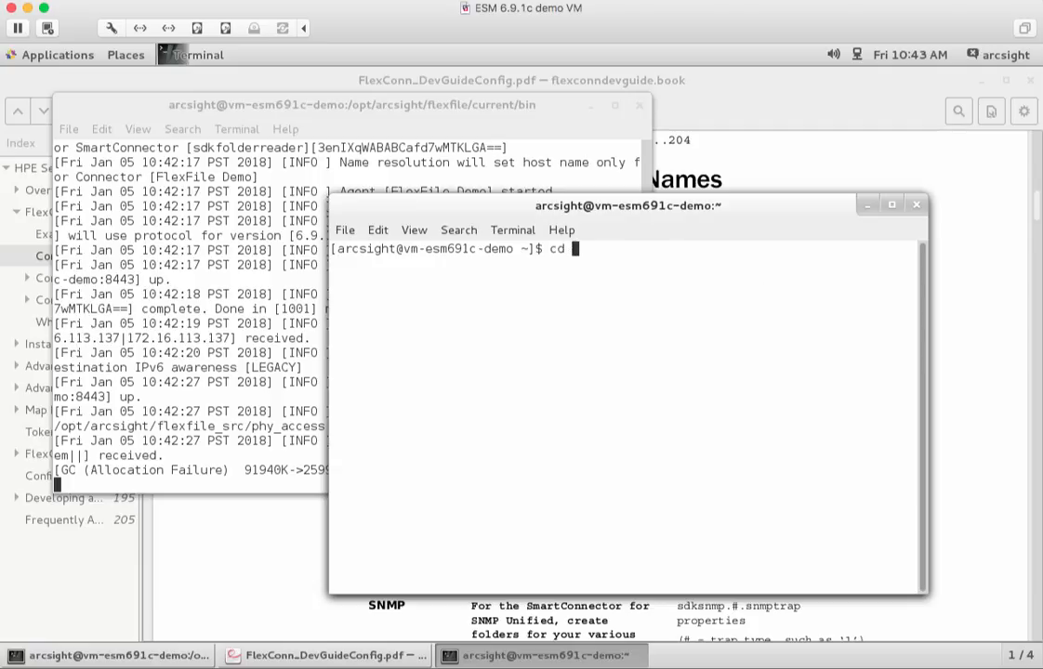
{"action": "type", "text": "/opt/"}
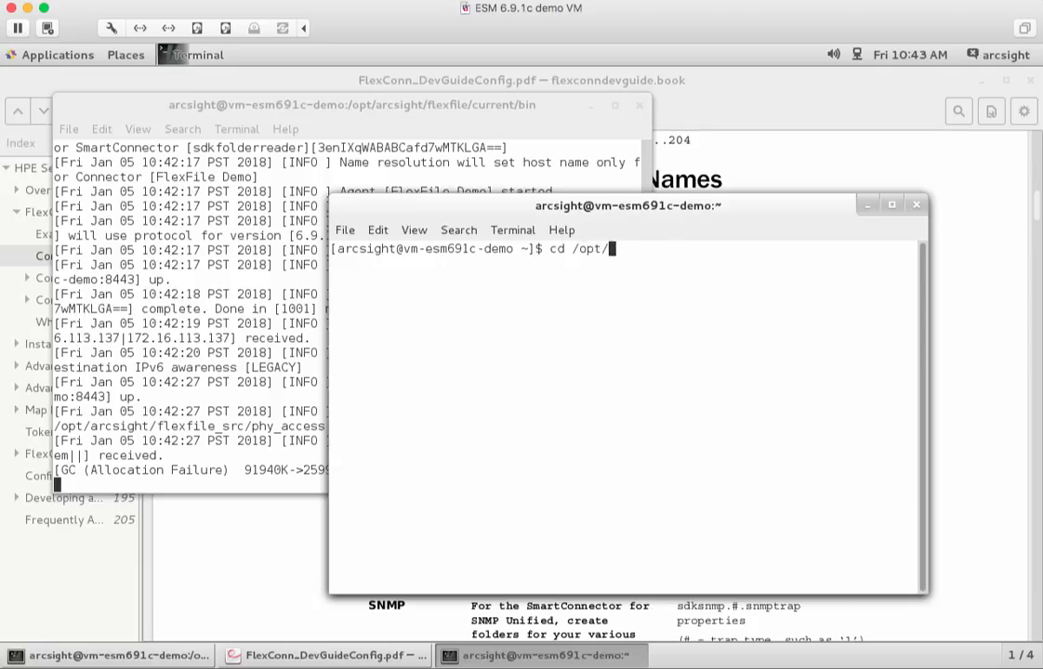
{"action": "type", "text": "arcsight/flexfile_src/"}
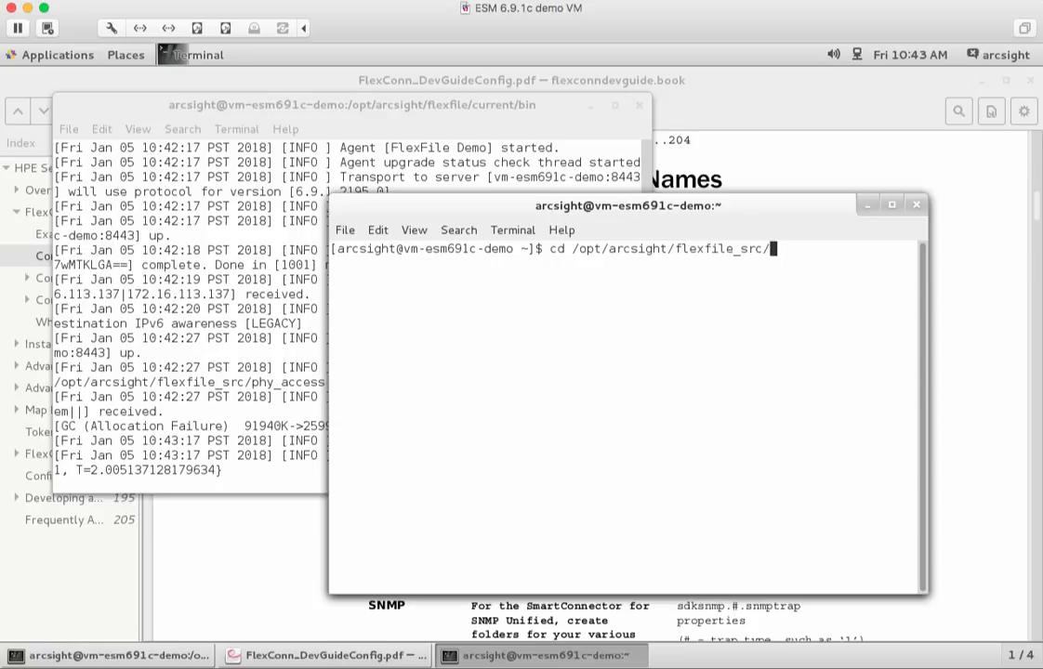
{"action": "key", "text": "Return"}
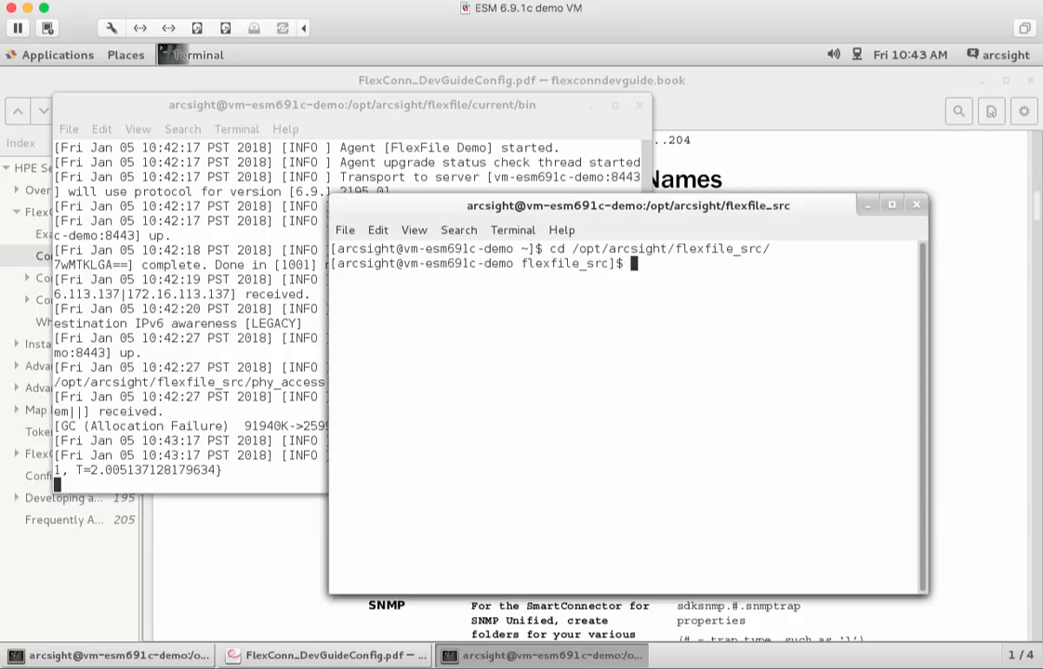
{"action": "type", "text": "ls -la"}
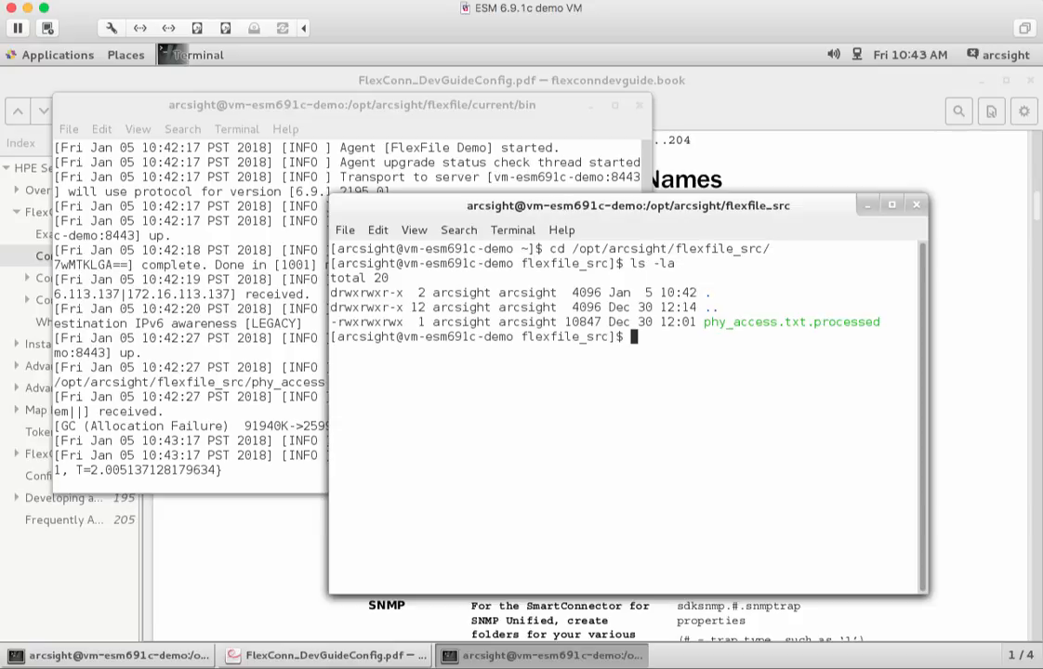
{"action": "mouse_move", "coordinate": [770, 322]}
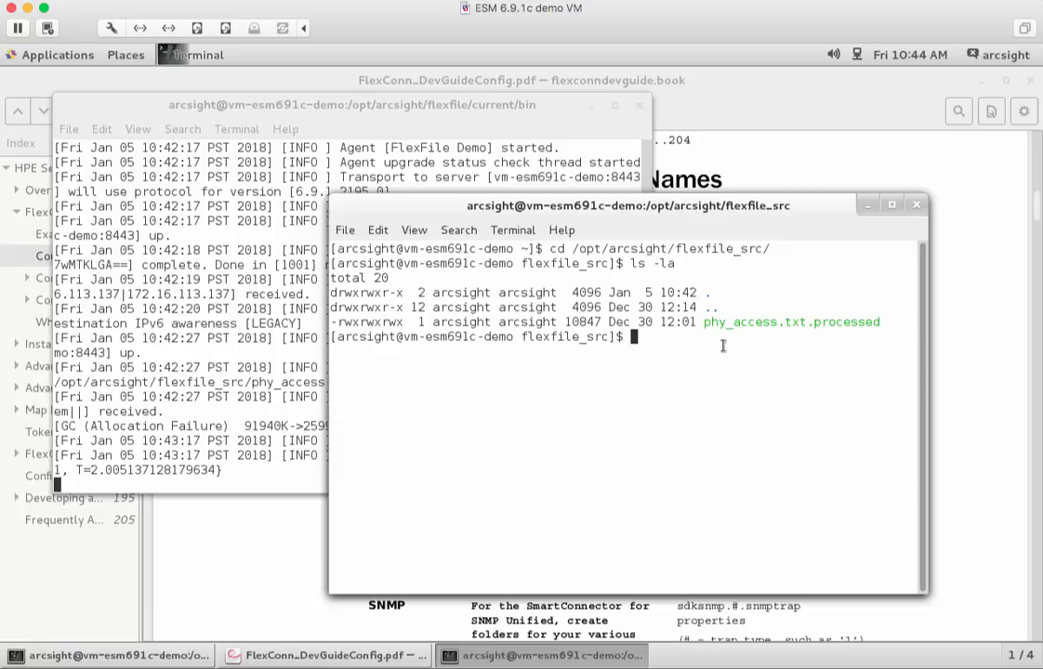
{"action": "mouse_move", "coordinate": [178, 476]}
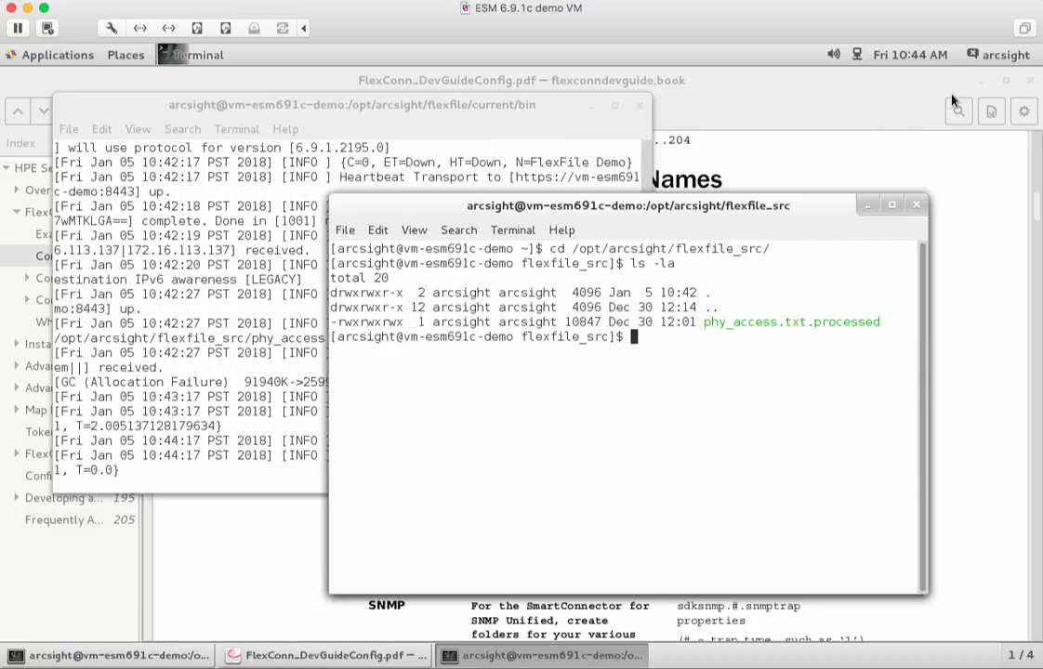
Step: Bring the agent log forward and pick out its events-per-second and event count figures
{"action": "left_click", "coordinate": [353, 104]}
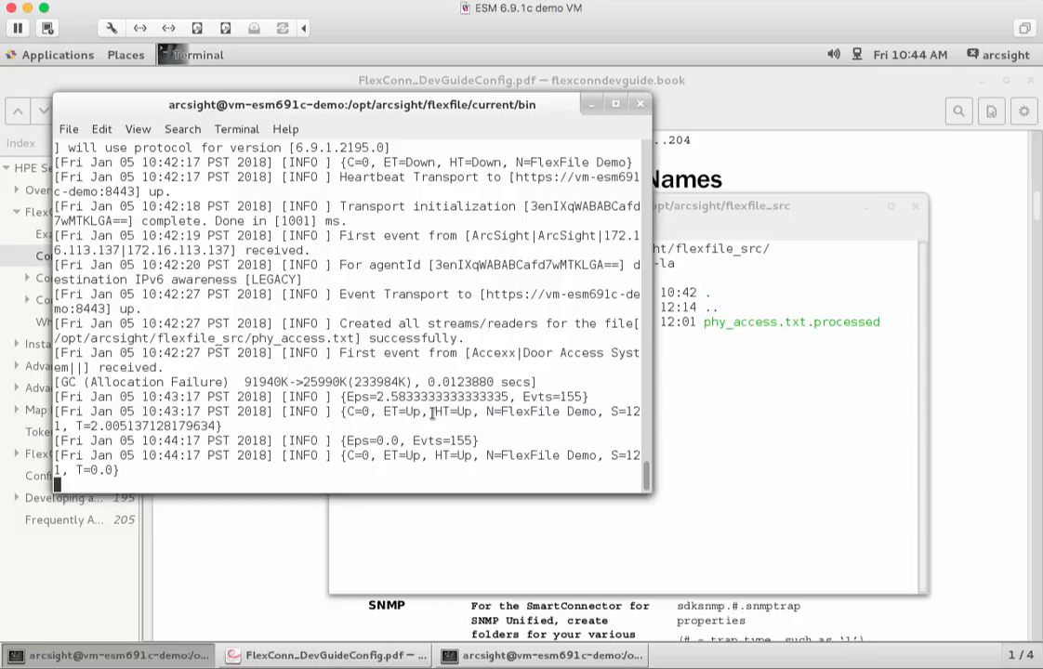
{"action": "double_click", "coordinate": [454, 411]}
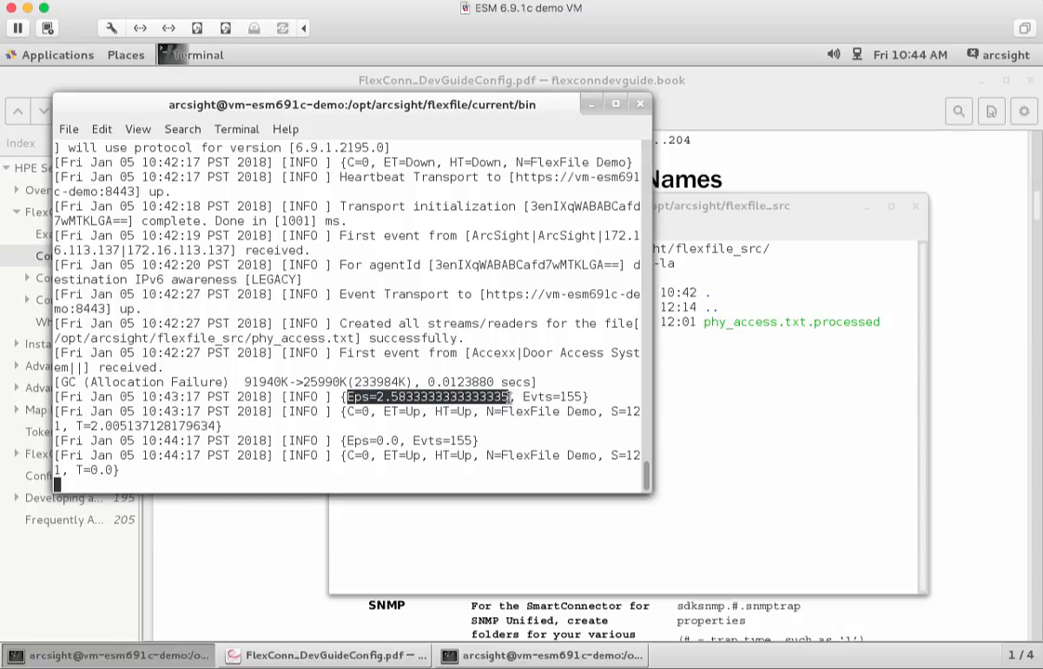
{"action": "mouse_move", "coordinate": [509, 390]}
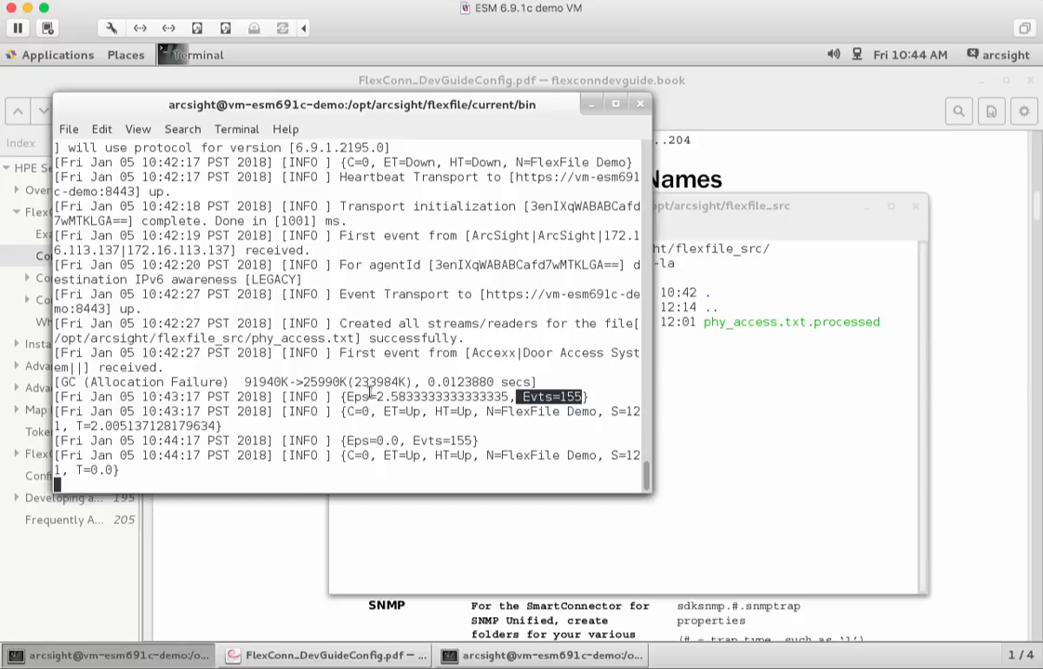
{"action": "mouse_move", "coordinate": [677, 52]}
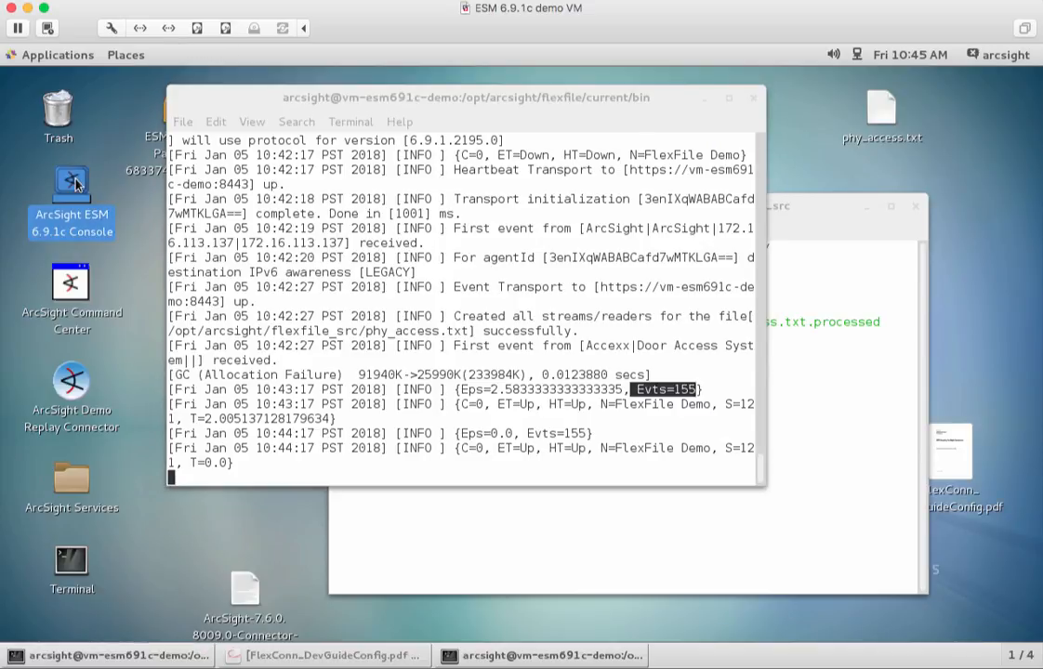
Step: Launch the ArcSight ESM Console from the desktop and log in as admin
{"action": "double_click", "coordinate": [71, 201]}
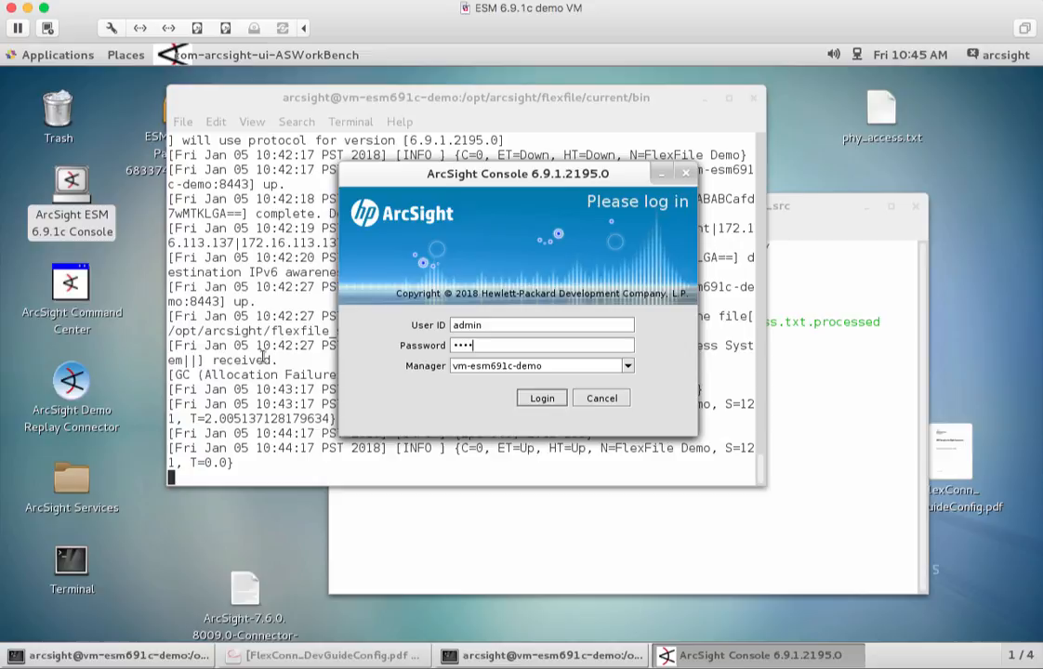
{"action": "left_click", "coordinate": [541, 398]}
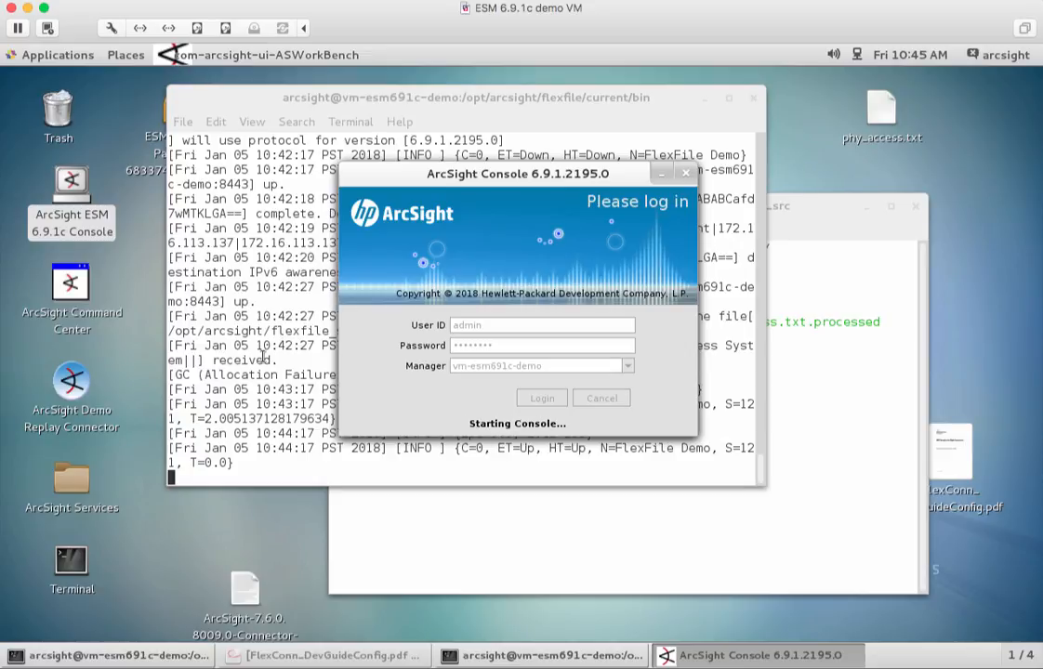
{"action": "left_click", "coordinate": [541, 398]}
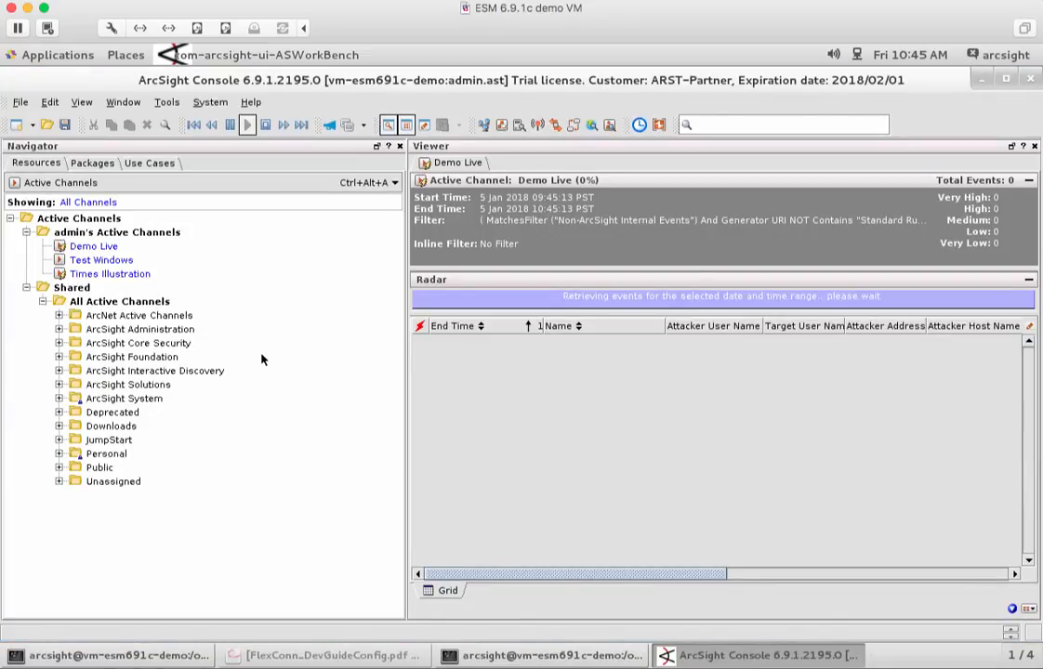
{"action": "mouse_move", "coordinate": [409, 375]}
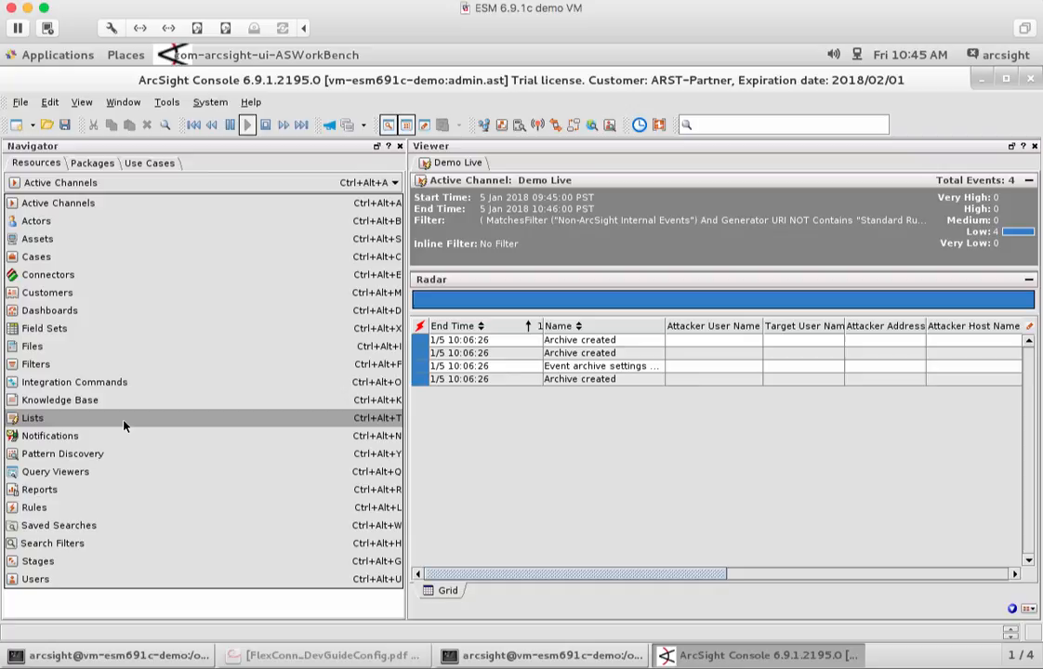
Step: From Connectors > Shared > All Connectors > VM, create a channel filtered on FlexFile Demo
{"action": "left_click", "coordinate": [49, 275]}
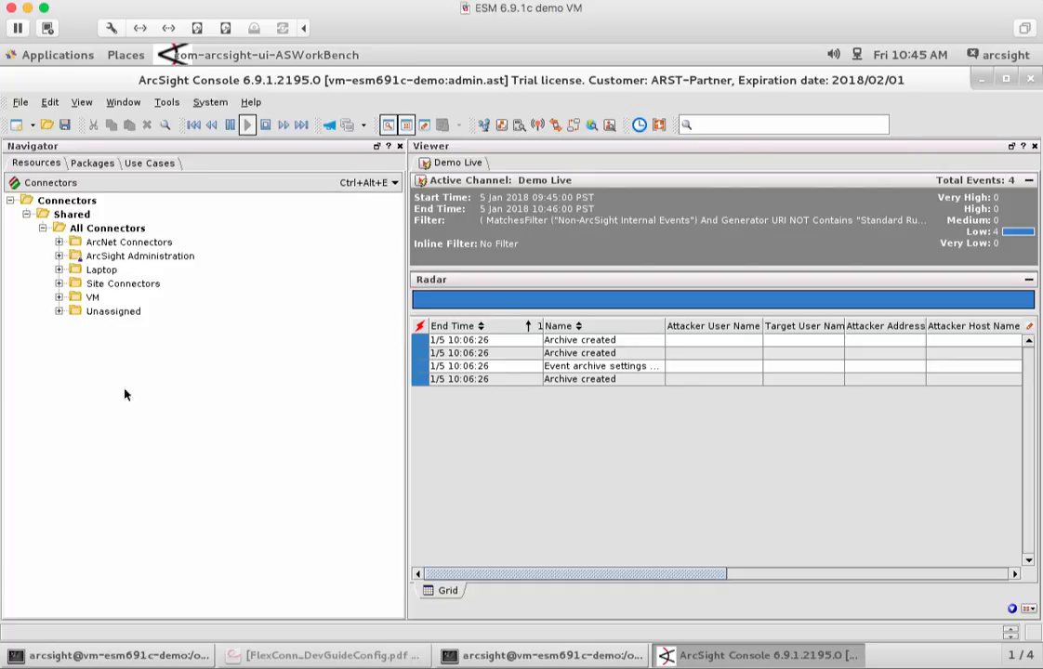
{"action": "left_click", "coordinate": [60, 298]}
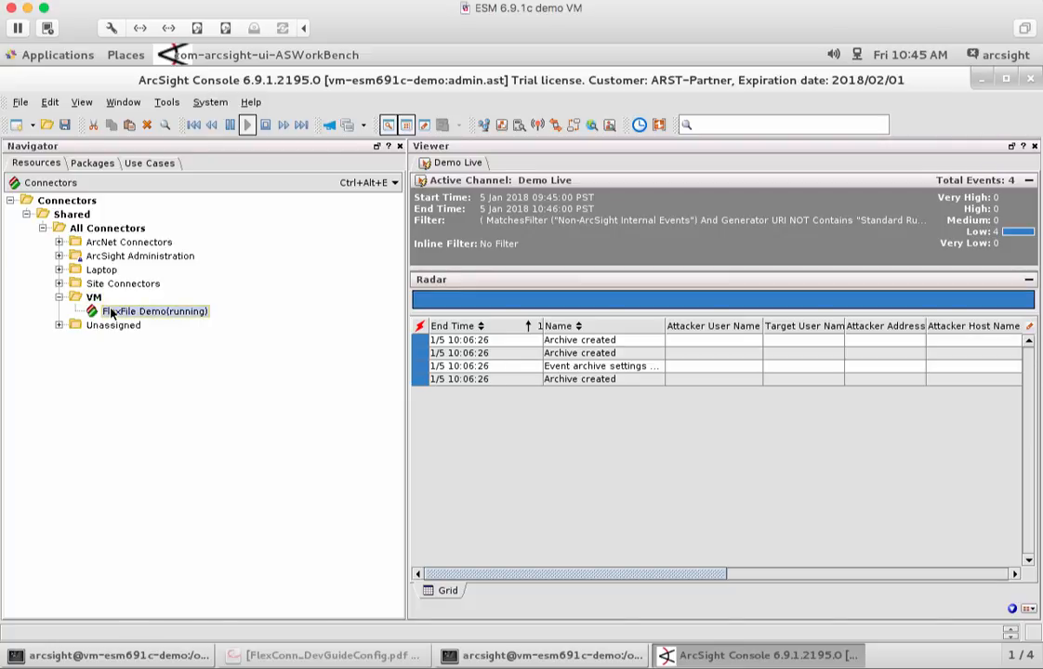
{"action": "right_click", "coordinate": [154, 310]}
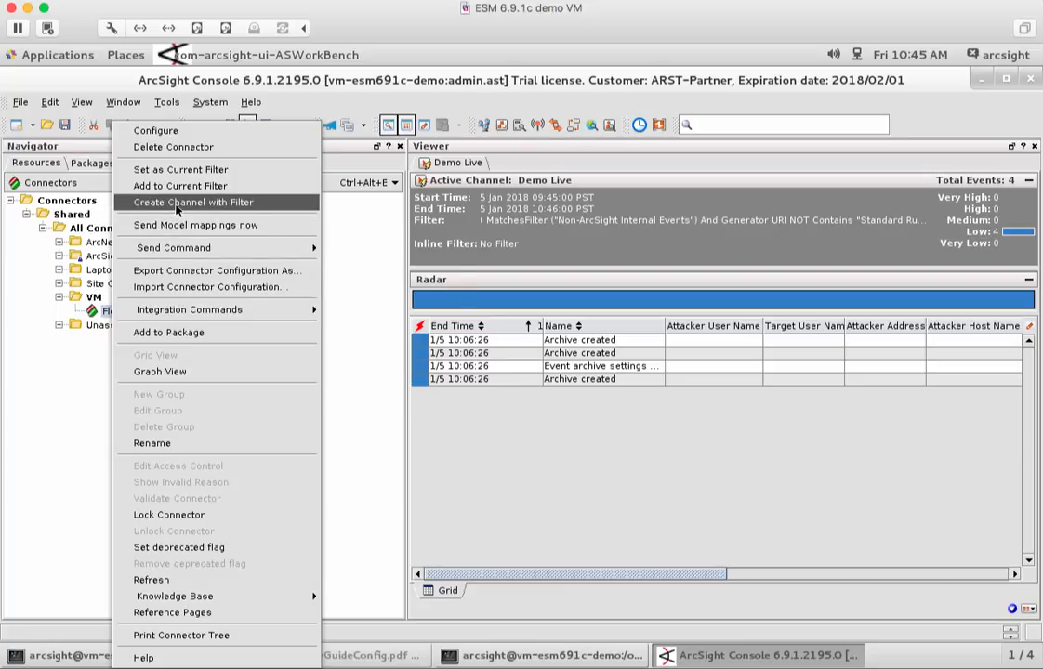
{"action": "left_click", "coordinate": [194, 201]}
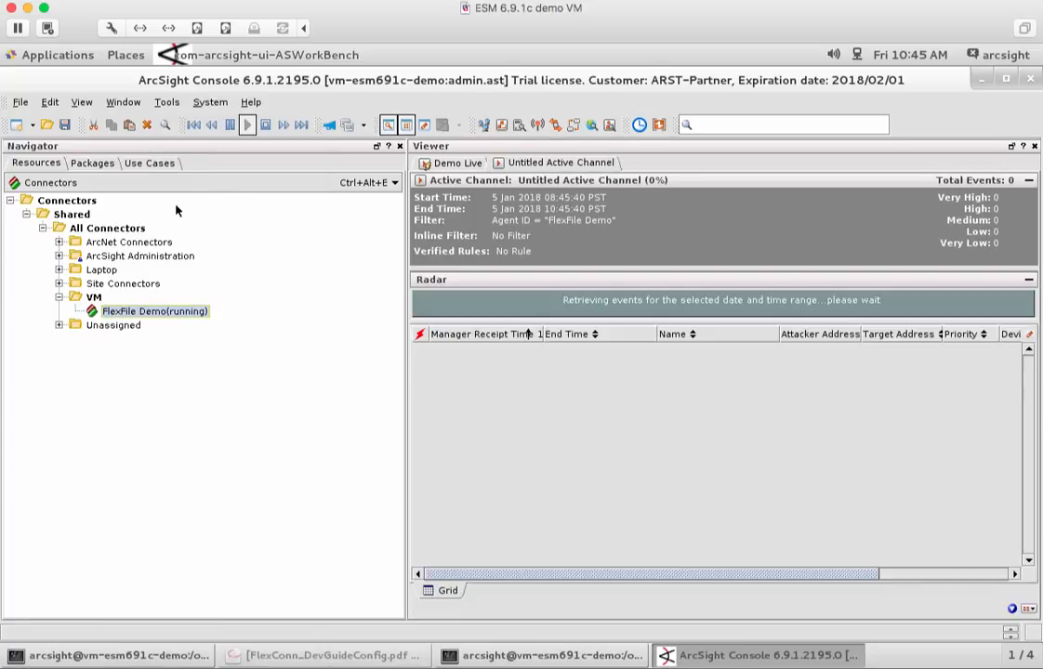
{"action": "mouse_move", "coordinate": [405, 424]}
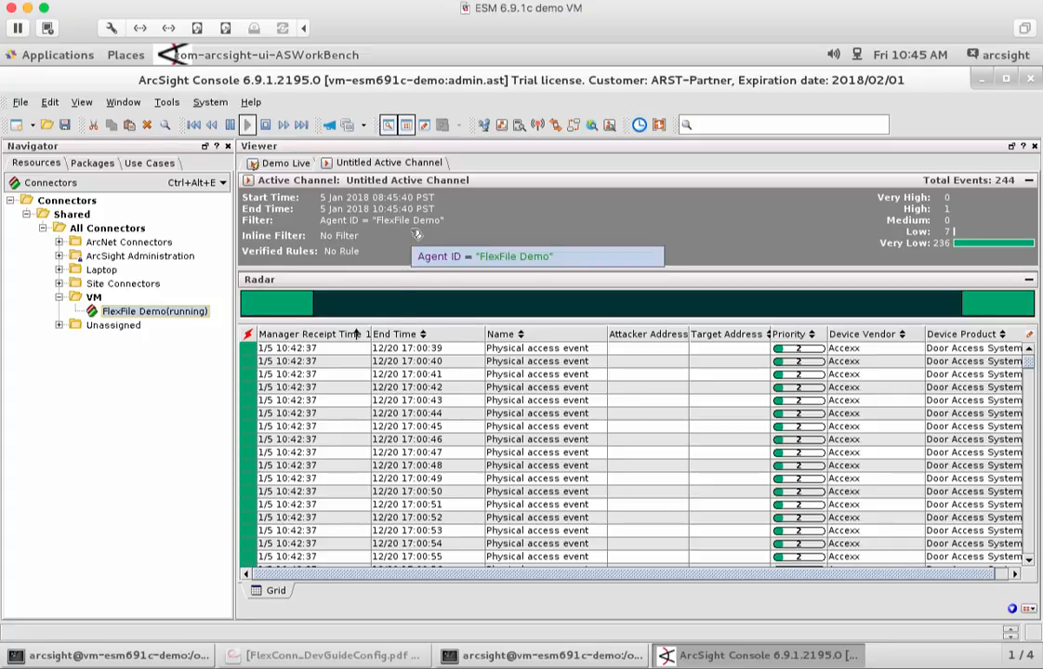
{"action": "mouse_move", "coordinate": [462, 394]}
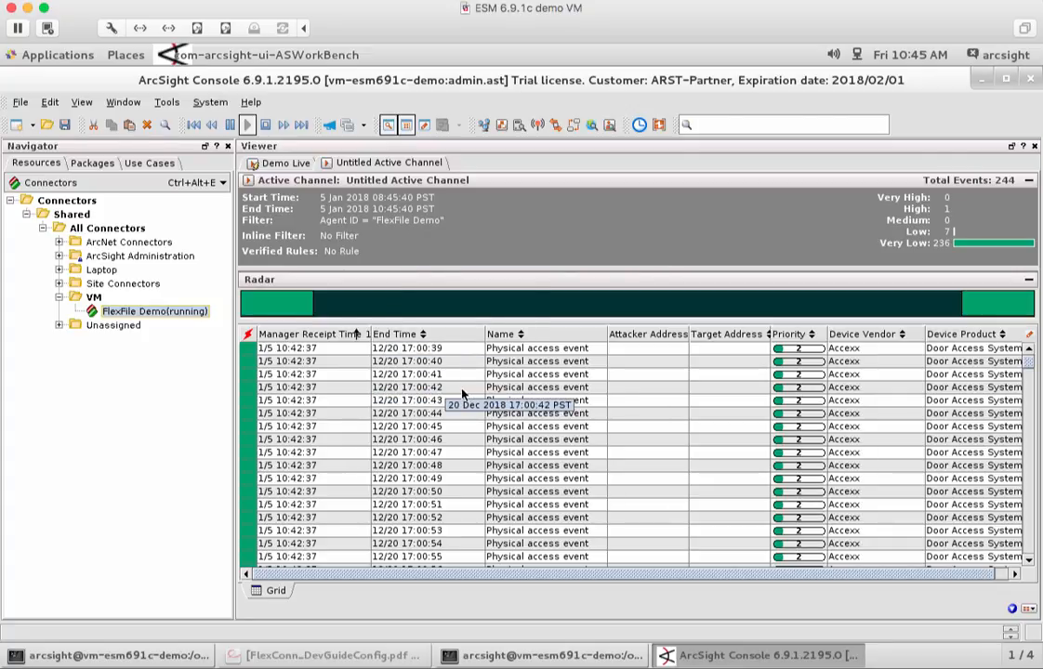
{"action": "mouse_move", "coordinate": [387, 385]}
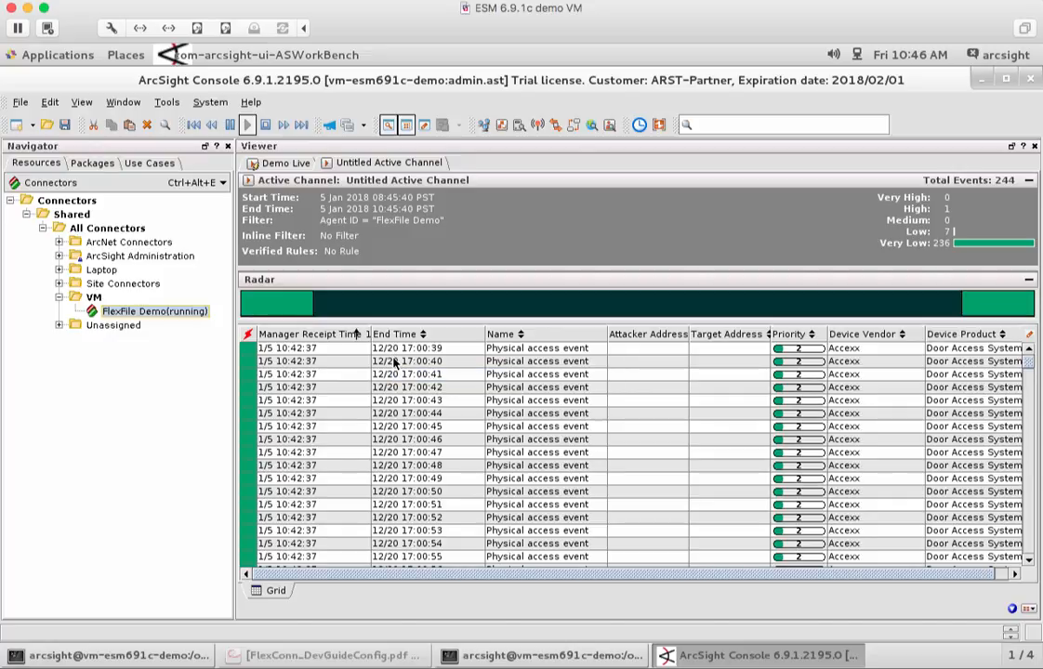
{"action": "mouse_move", "coordinate": [407, 387]}
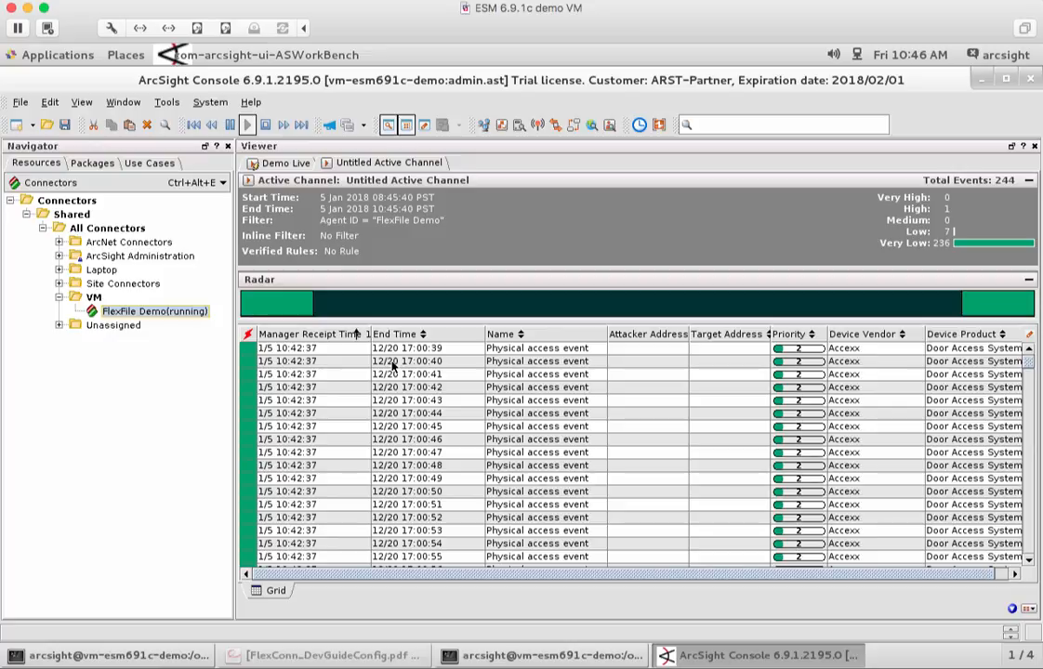
{"action": "mouse_move", "coordinate": [575, 409]}
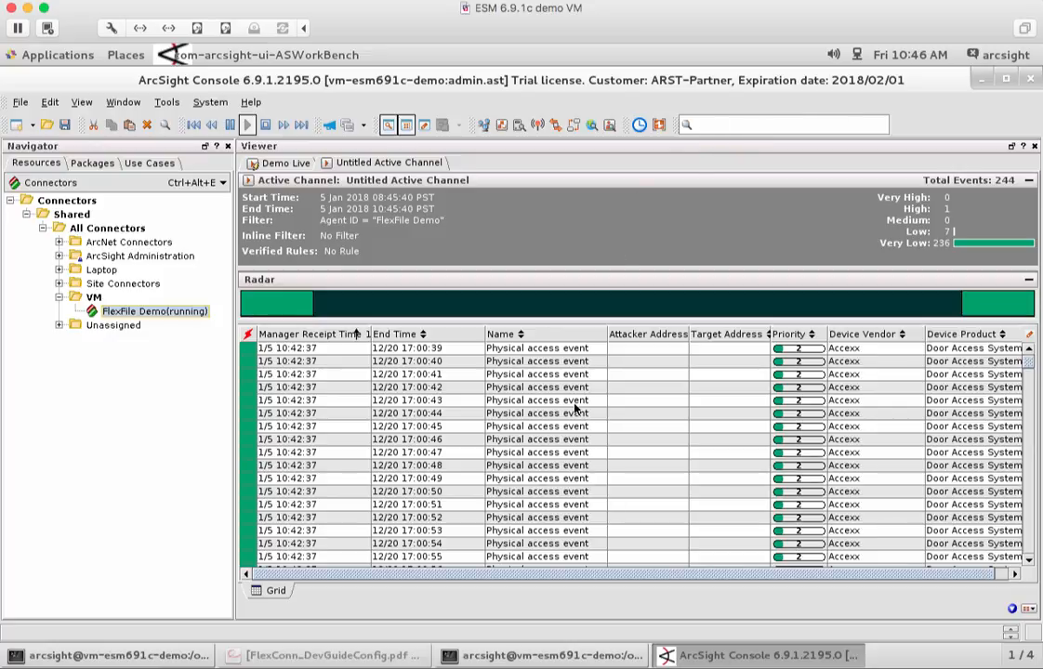
{"action": "mouse_move", "coordinate": [444, 462]}
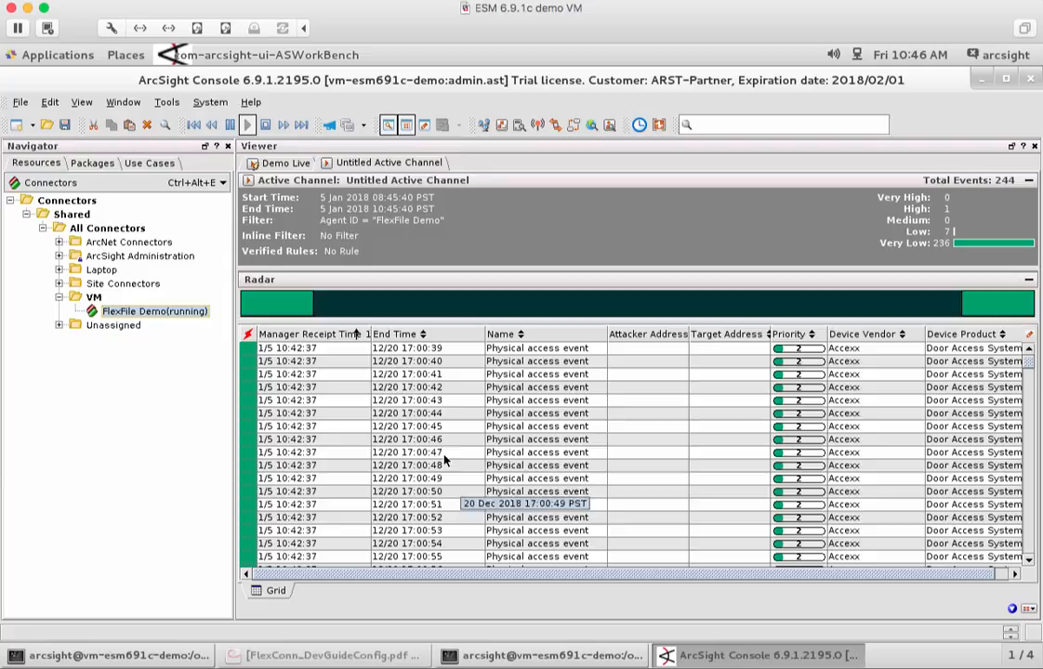
{"action": "mouse_move", "coordinate": [443, 444]}
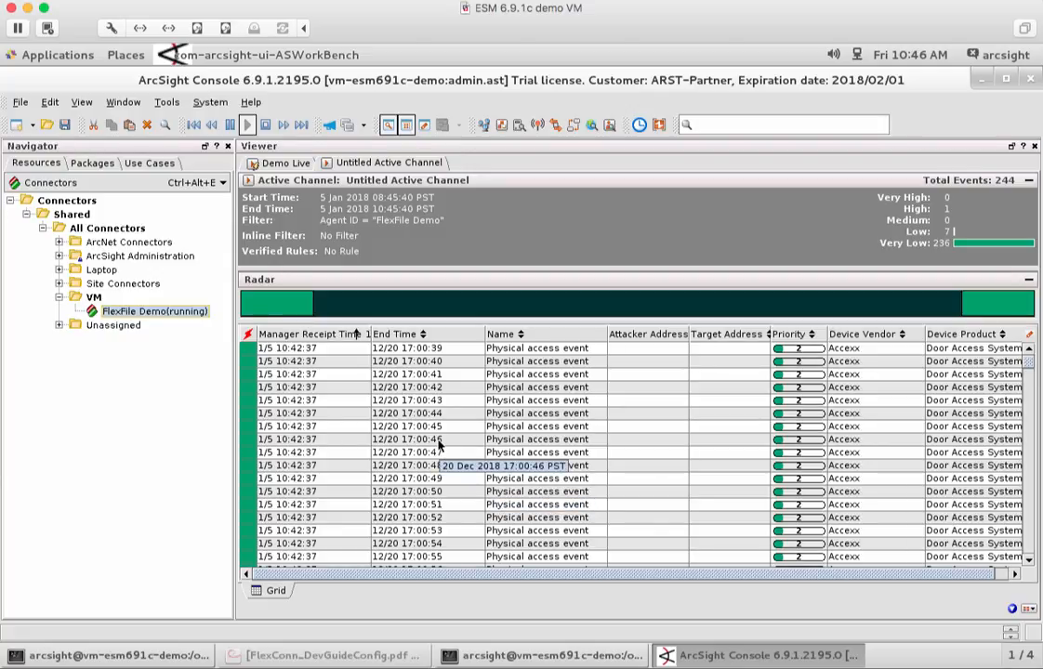
{"action": "mouse_move", "coordinate": [439, 444]}
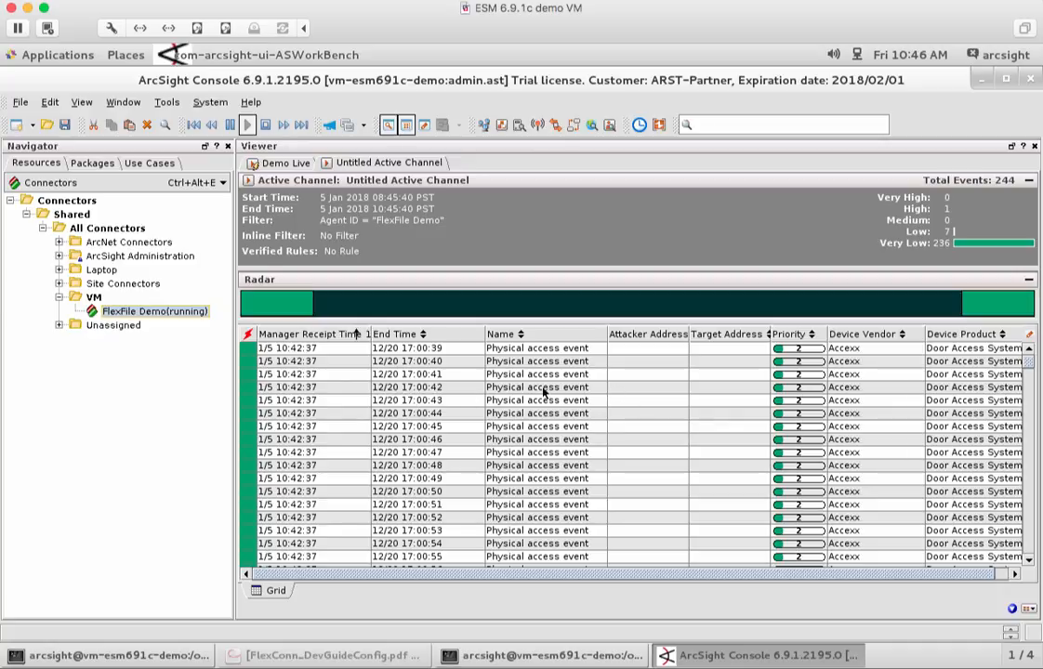
{"action": "mouse_move", "coordinate": [714, 442]}
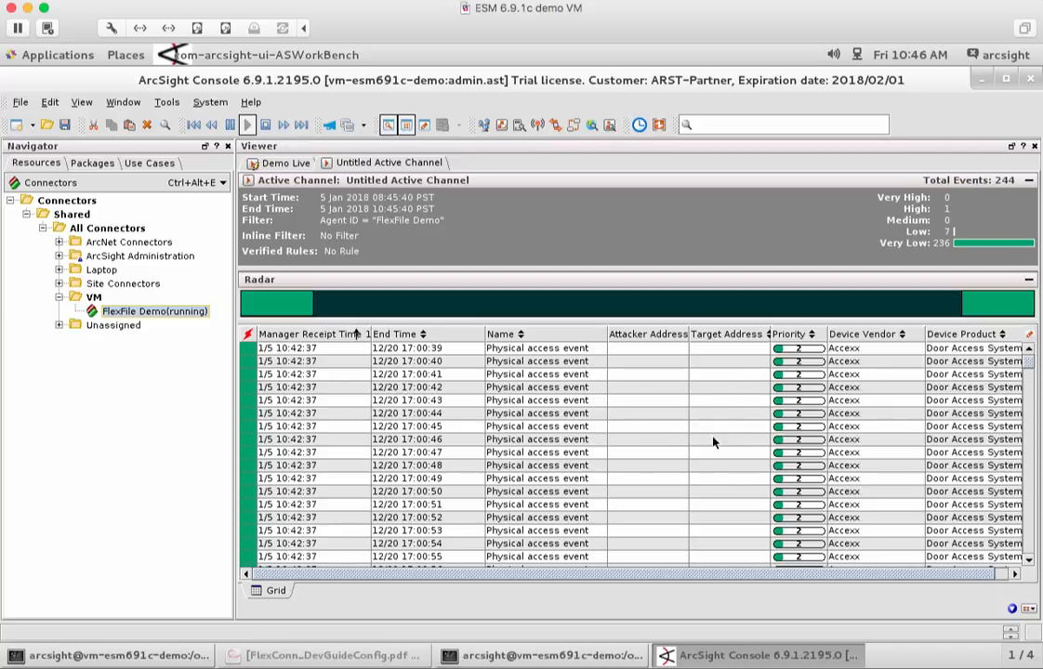
{"action": "mouse_move", "coordinate": [484, 394]}
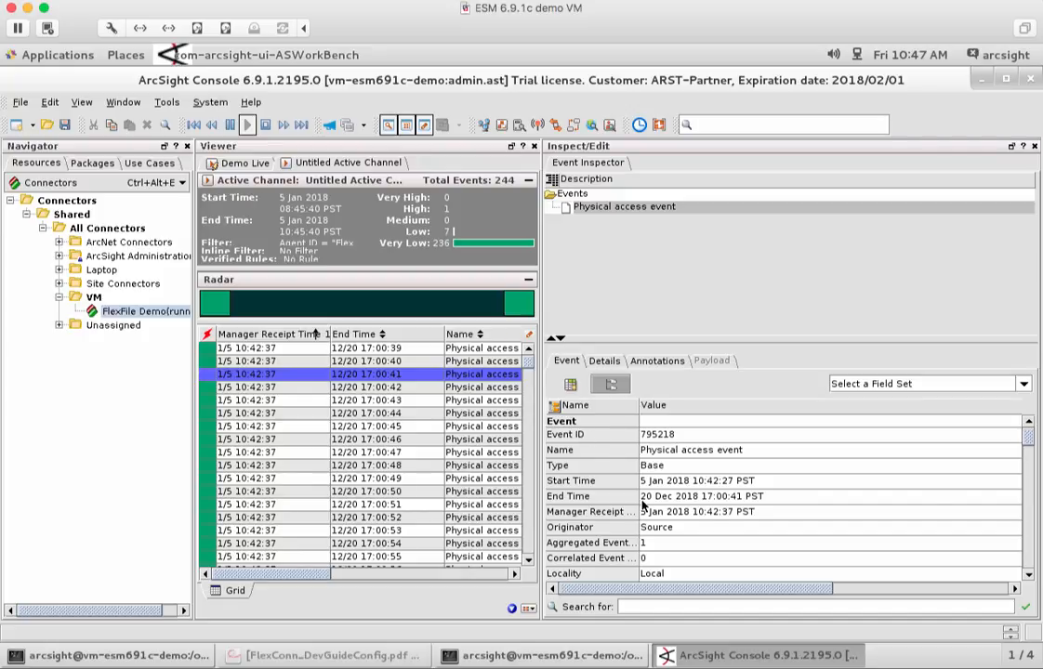
{"action": "mouse_move", "coordinate": [950, 499]}
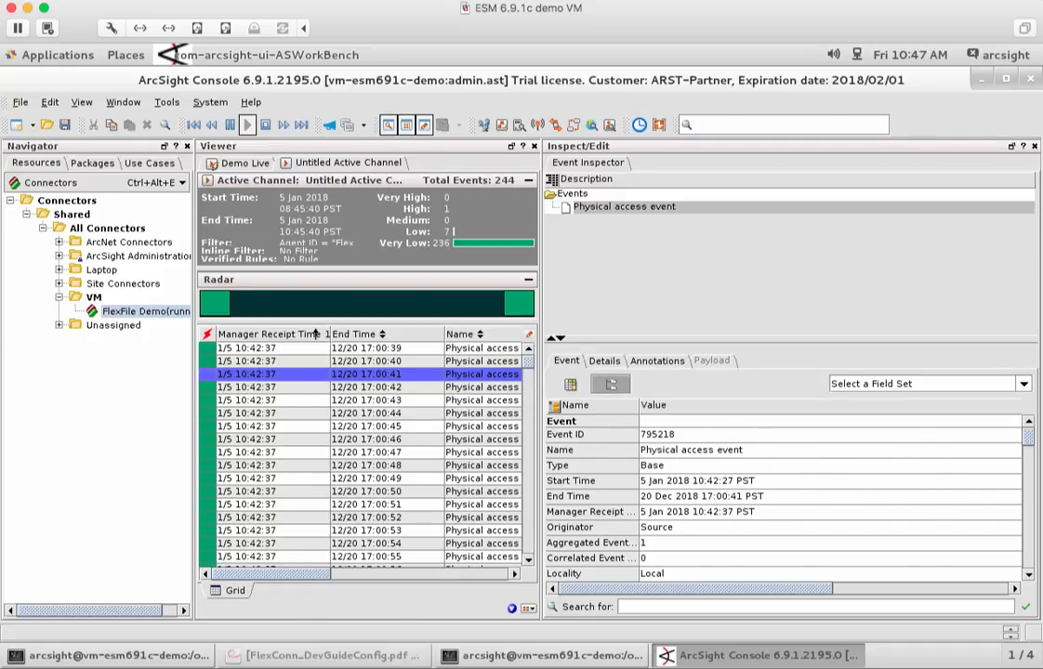
Step: Scroll through the inspected event's device, source, attacker and original agent fields in the Event Inspector
{"action": "scroll", "scroll_direction": "down", "scroll_amount": 3}
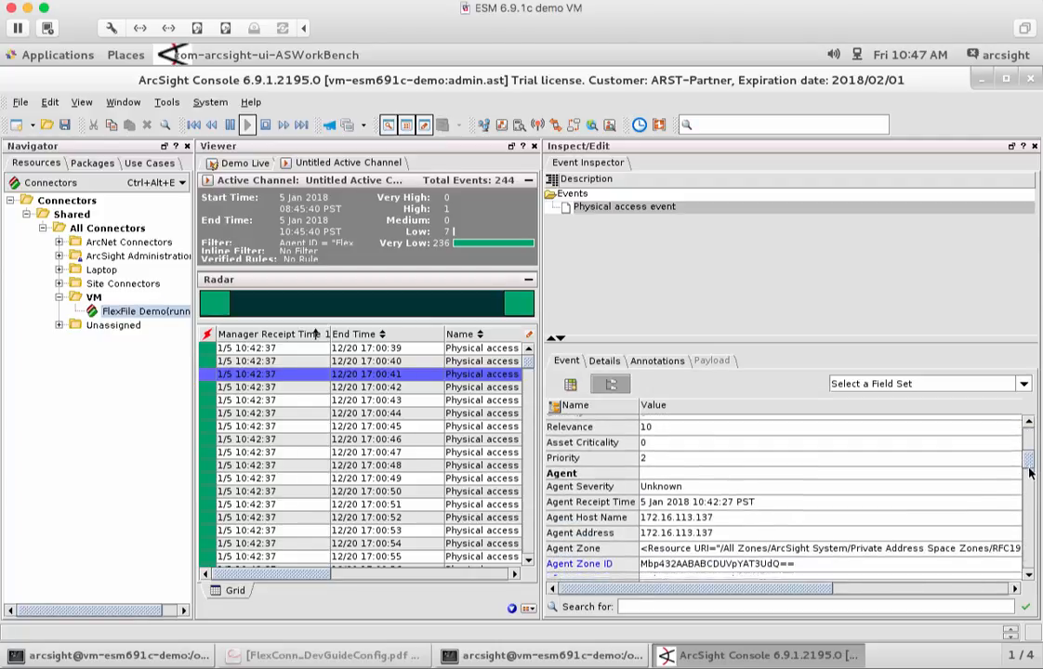
{"action": "scroll", "scroll_direction": "down", "scroll_amount": 3}
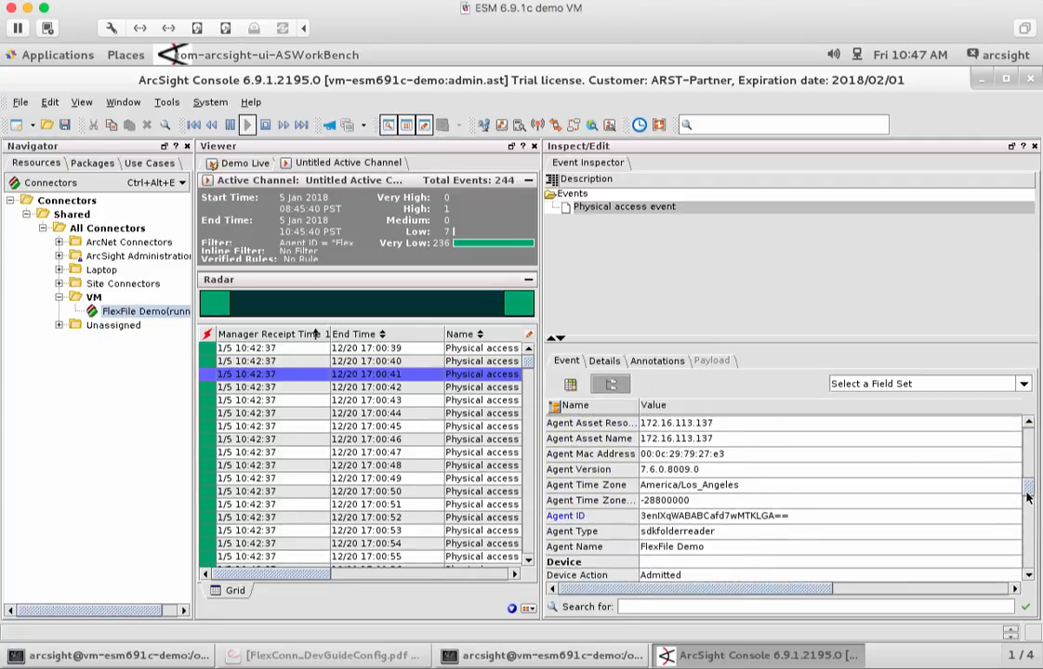
{"action": "scroll", "scroll_direction": "down", "scroll_amount": 3}
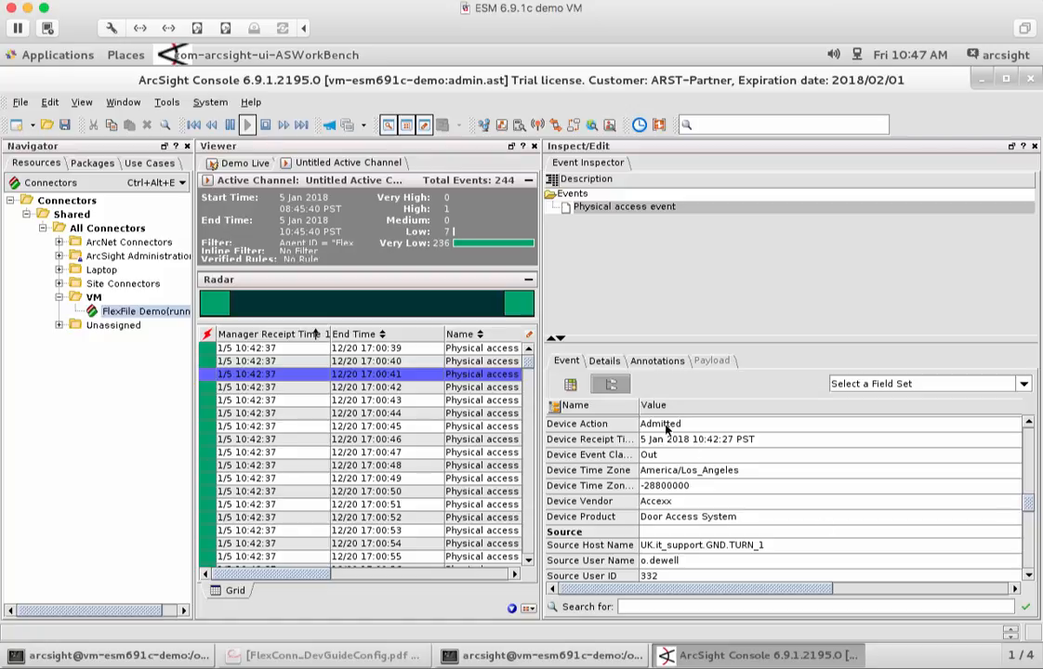
{"action": "mouse_move", "coordinate": [576, 465]}
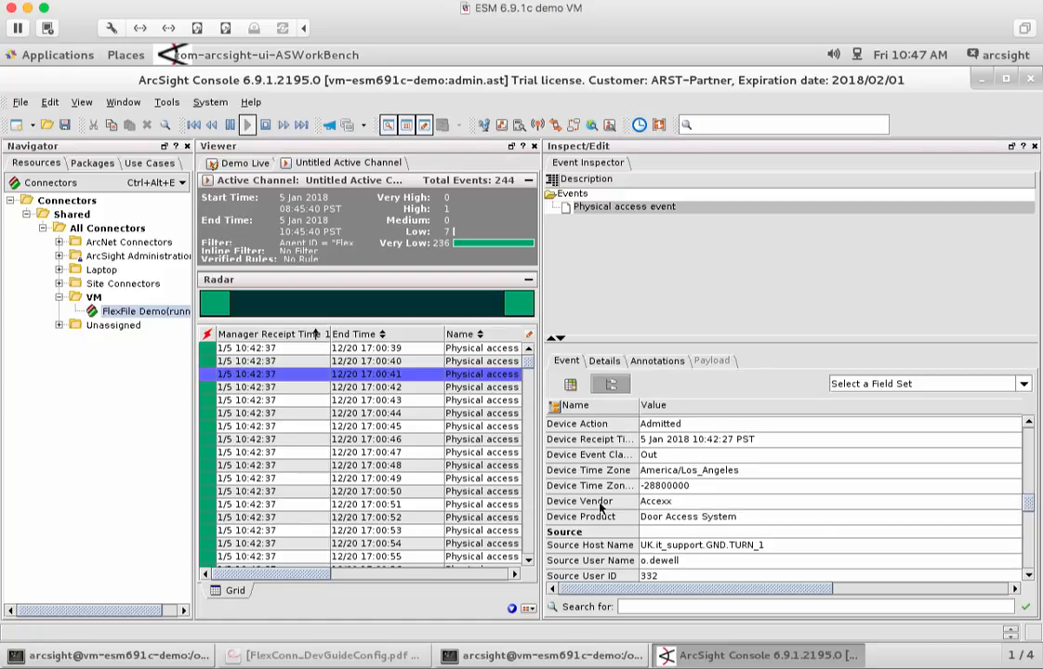
{"action": "mouse_move", "coordinate": [688, 517]}
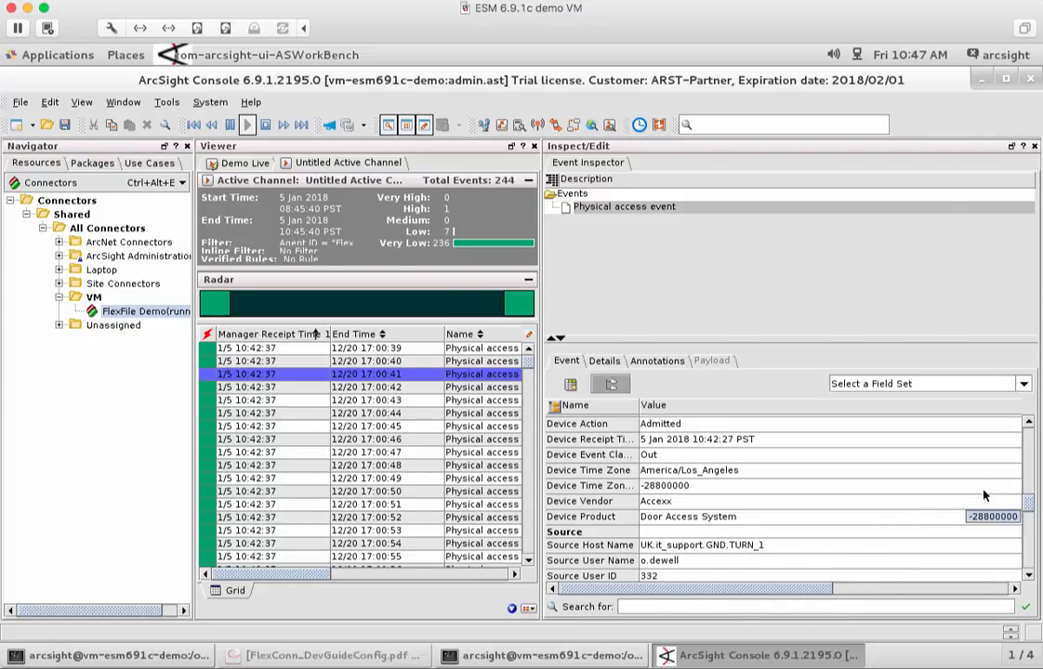
{"action": "scroll", "scroll_direction": "down", "scroll_amount": 3}
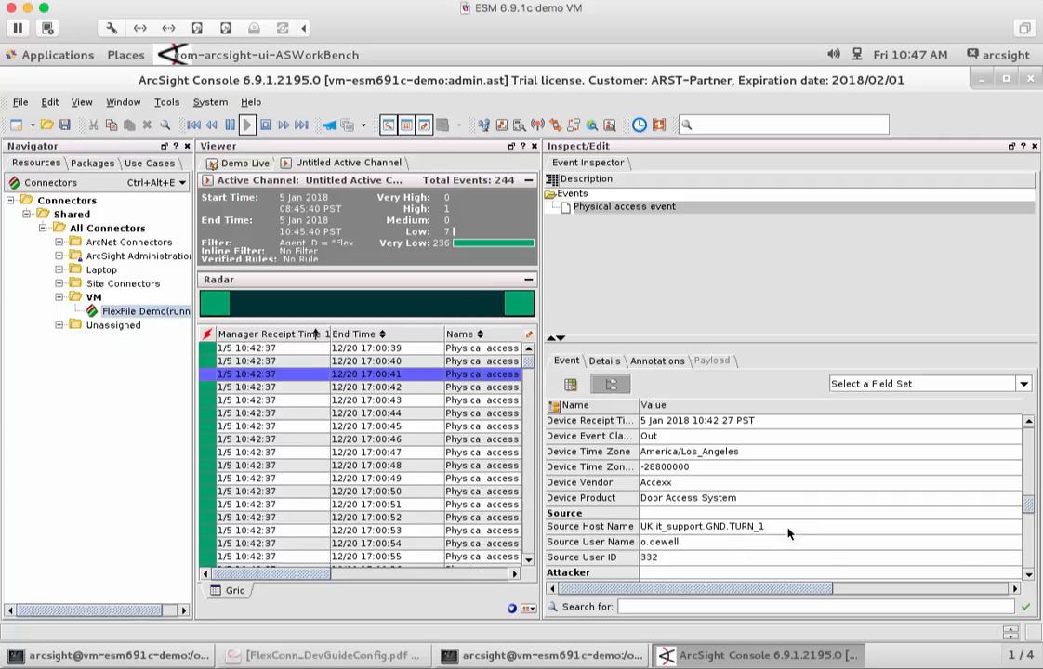
{"action": "mouse_move", "coordinate": [673, 539]}
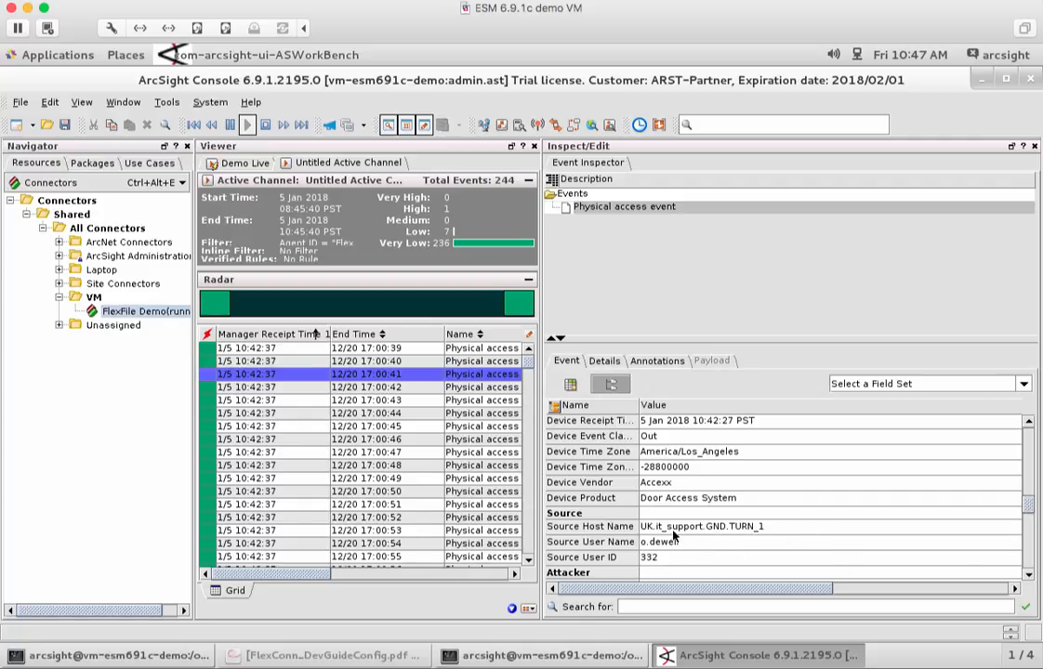
{"action": "mouse_move", "coordinate": [707, 556]}
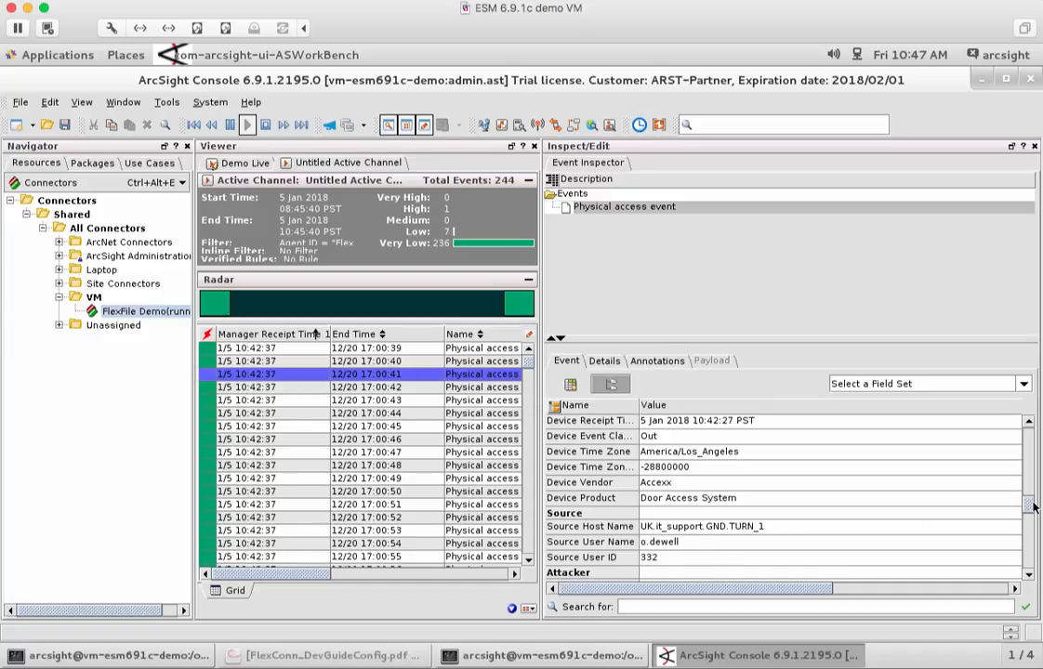
{"action": "scroll", "scroll_direction": "down", "scroll_amount": 3}
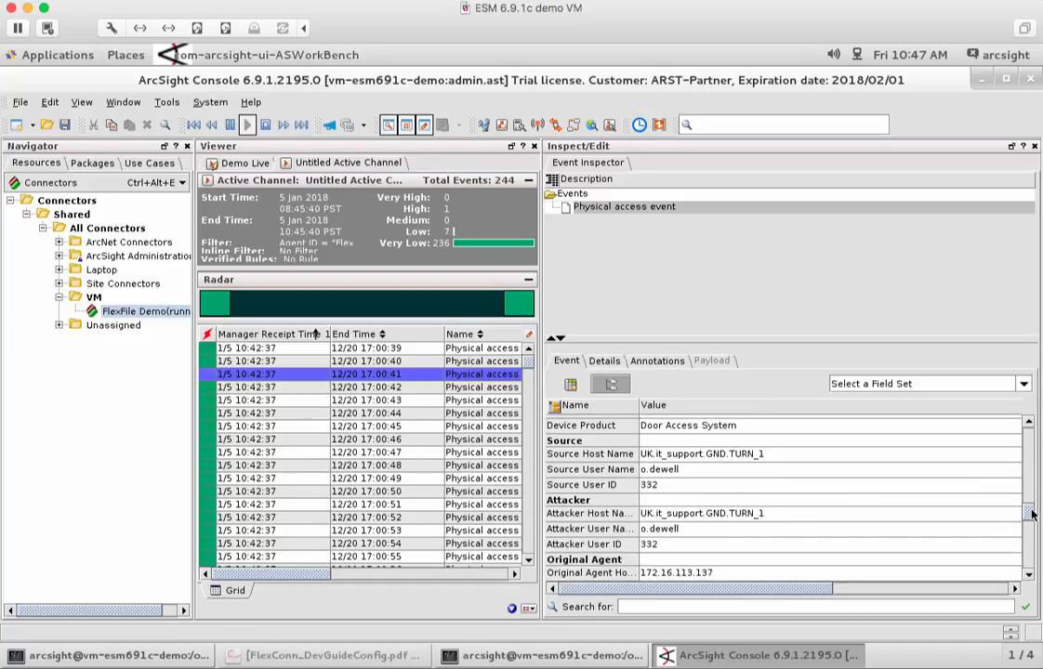
{"action": "mouse_move", "coordinate": [716, 534]}
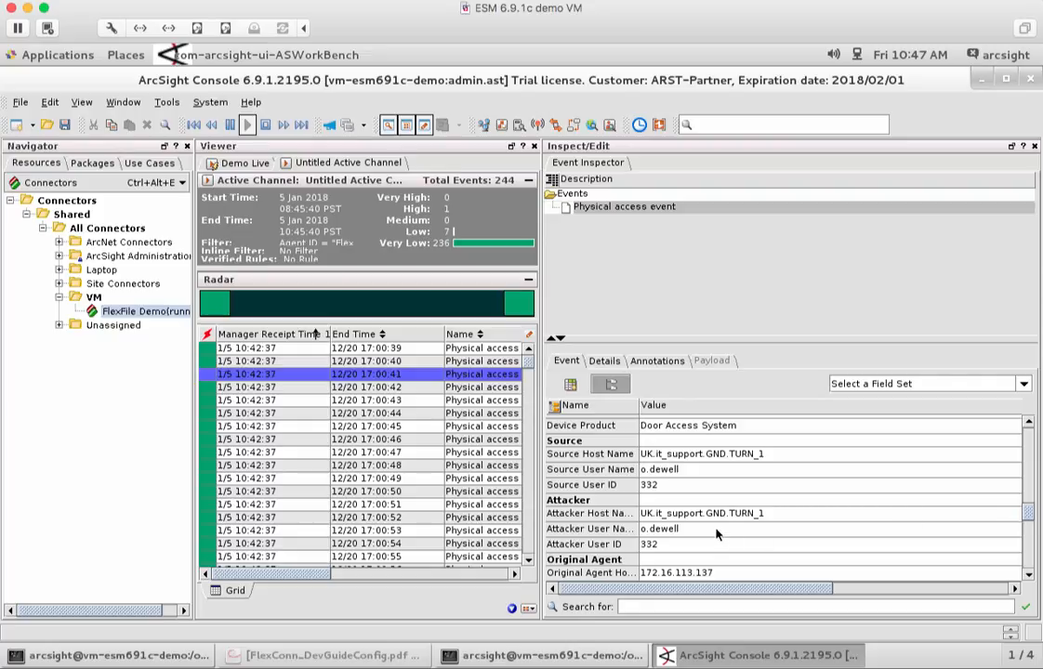
{"action": "mouse_move", "coordinate": [591, 513]}
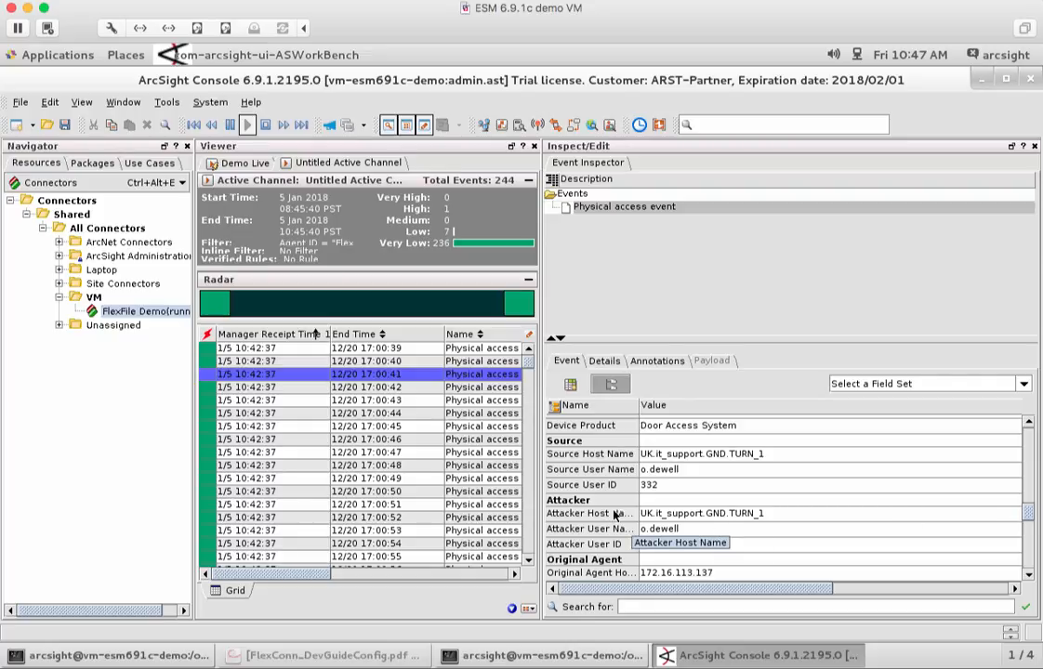
{"action": "mouse_move", "coordinate": [610, 528]}
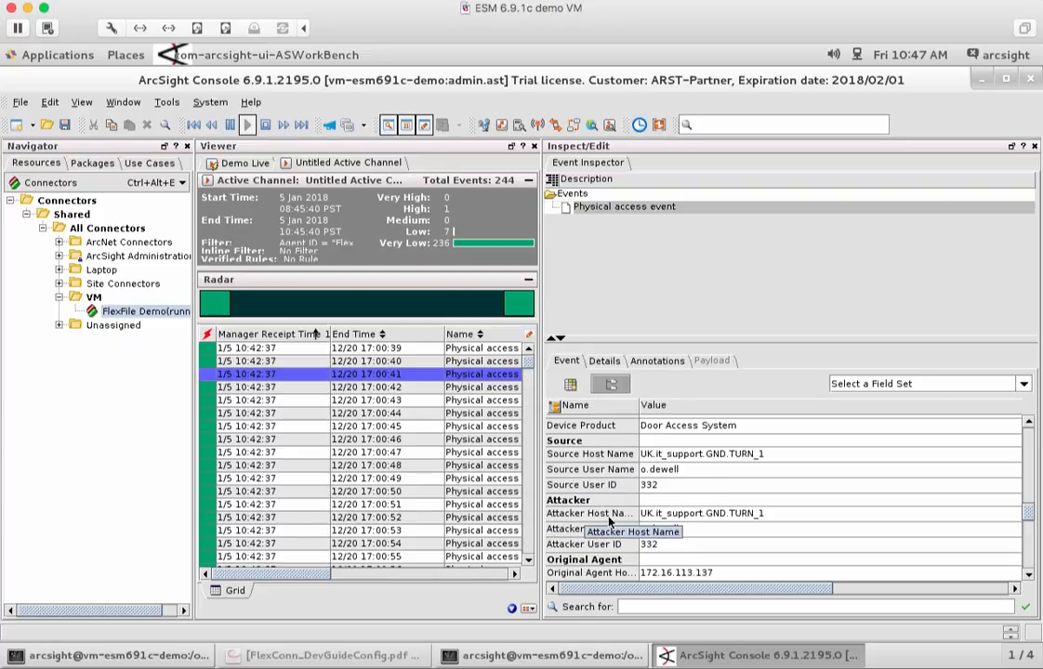
{"action": "mouse_move", "coordinate": [740, 532]}
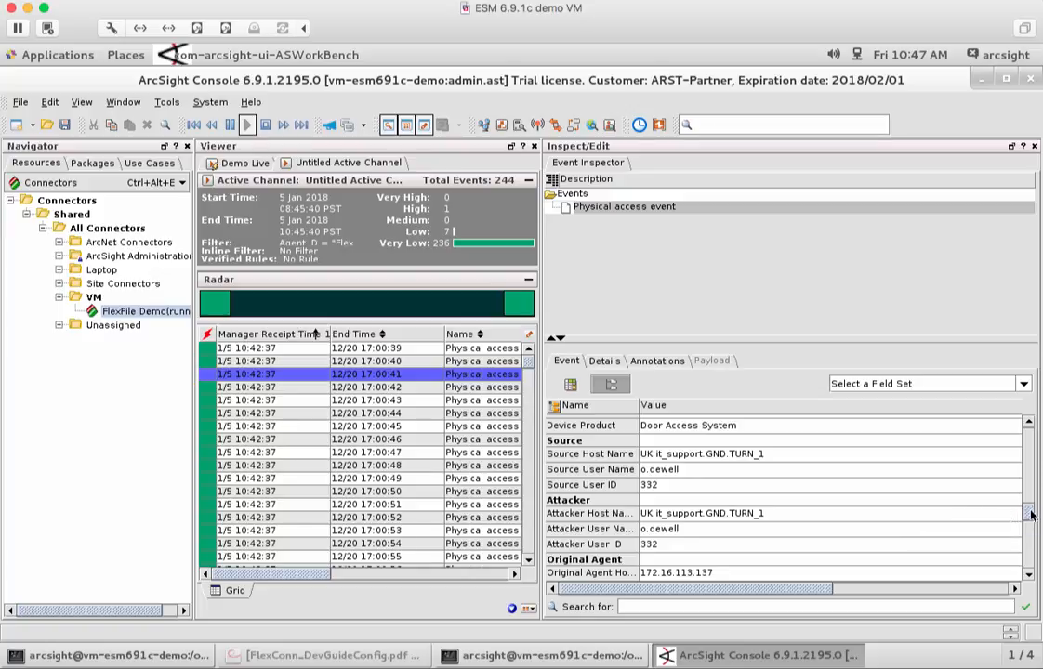
{"action": "scroll", "scroll_direction": "down", "scroll_amount": 3}
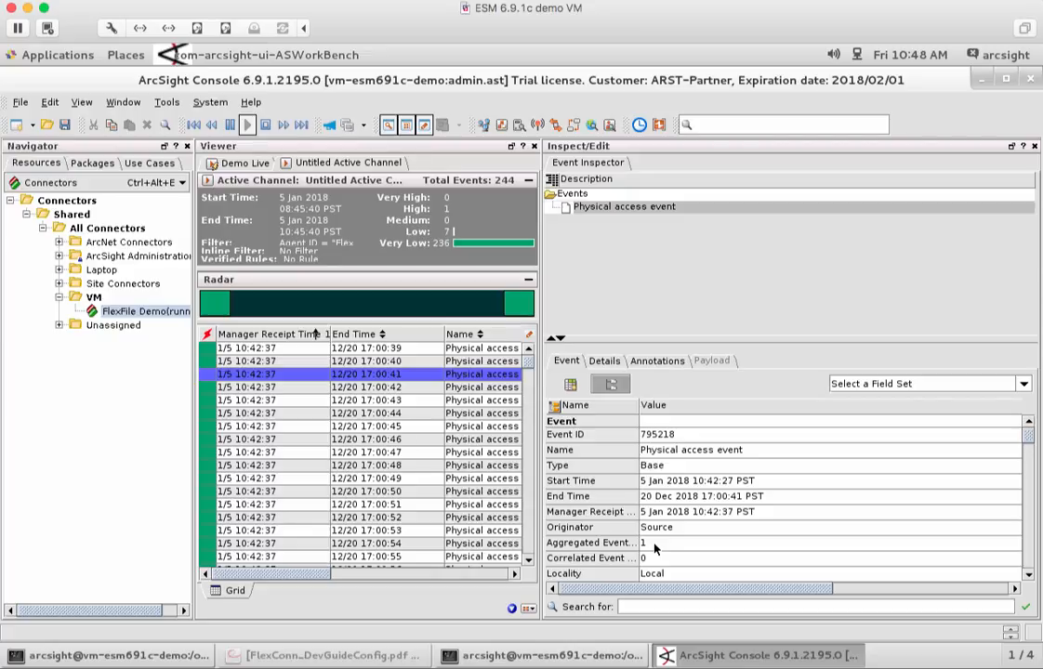
{"action": "mouse_move", "coordinate": [138, 323]}
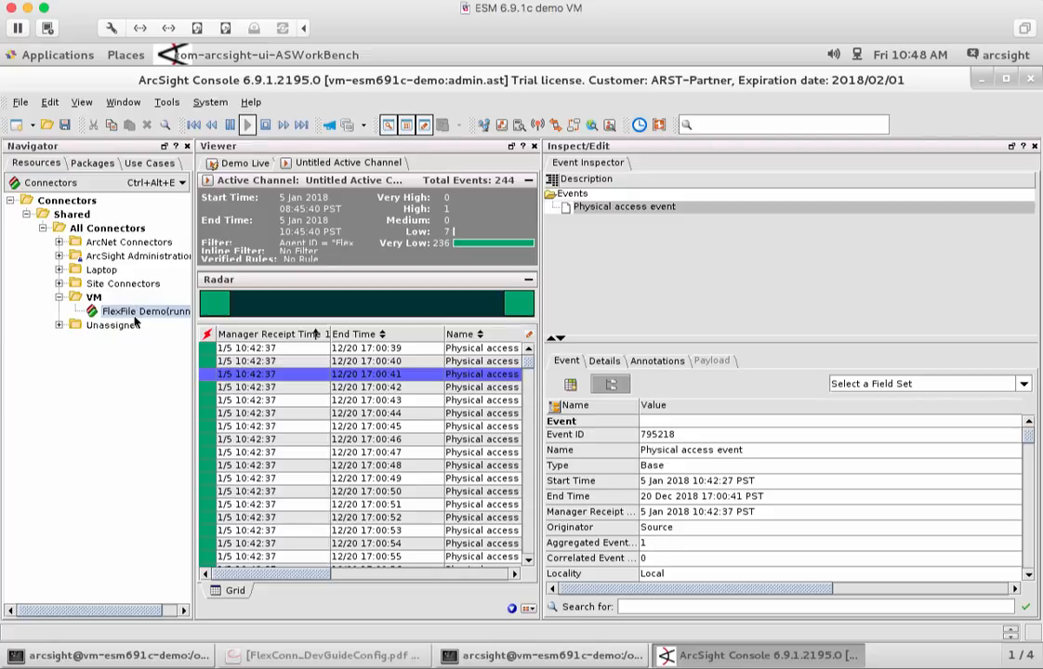
{"action": "mouse_move", "coordinate": [129, 412]}
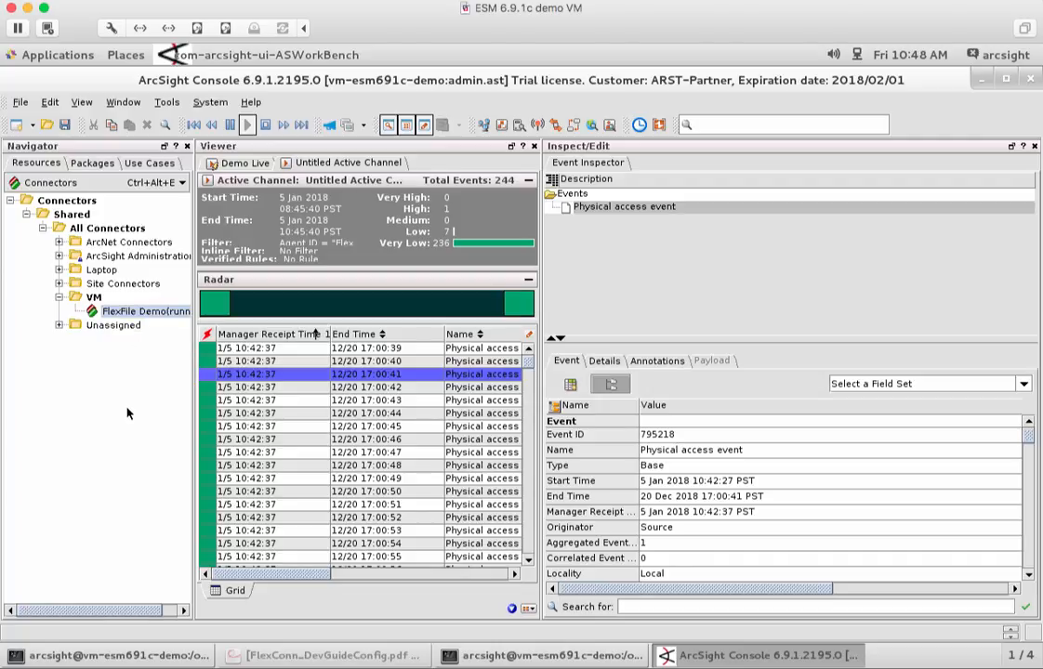
{"action": "mouse_move", "coordinate": [308, 453]}
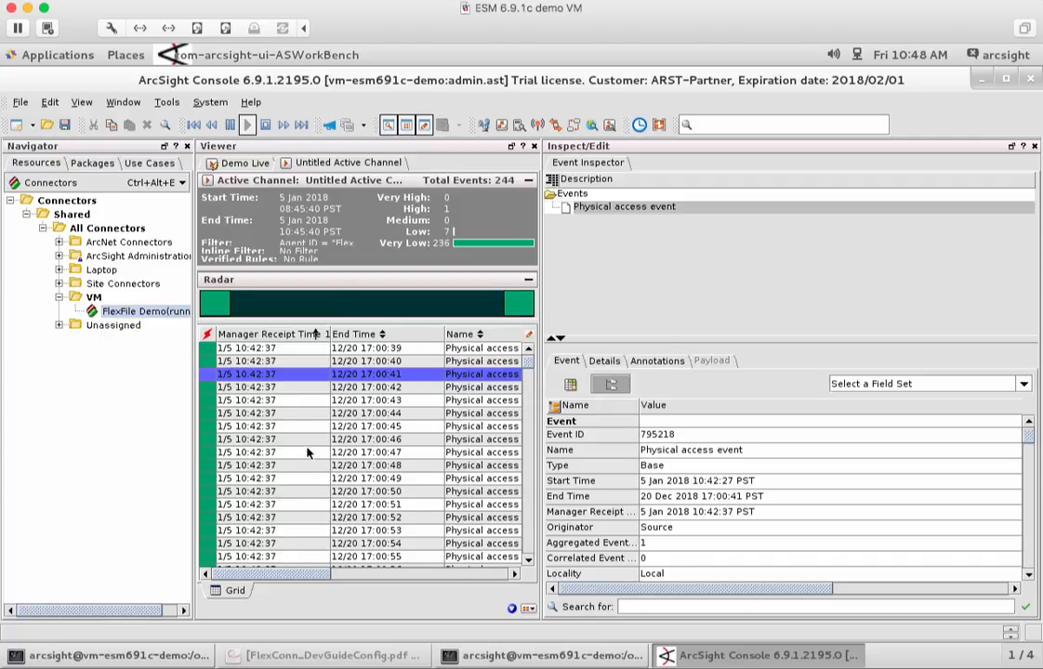
{"action": "mouse_move", "coordinate": [235, 357]}
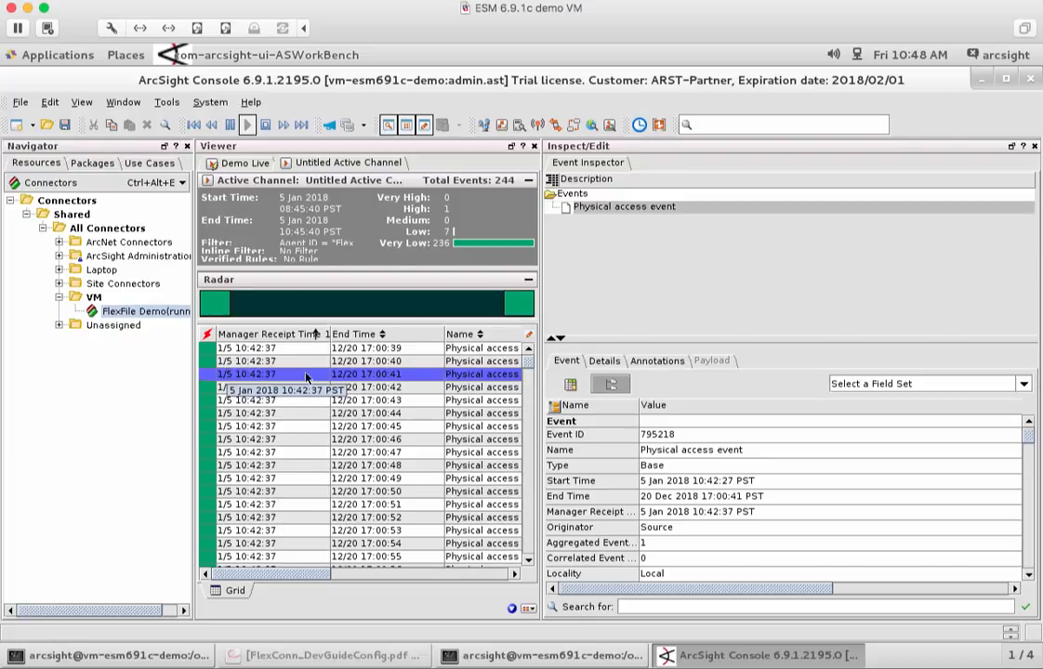
{"action": "mouse_move", "coordinate": [338, 389]}
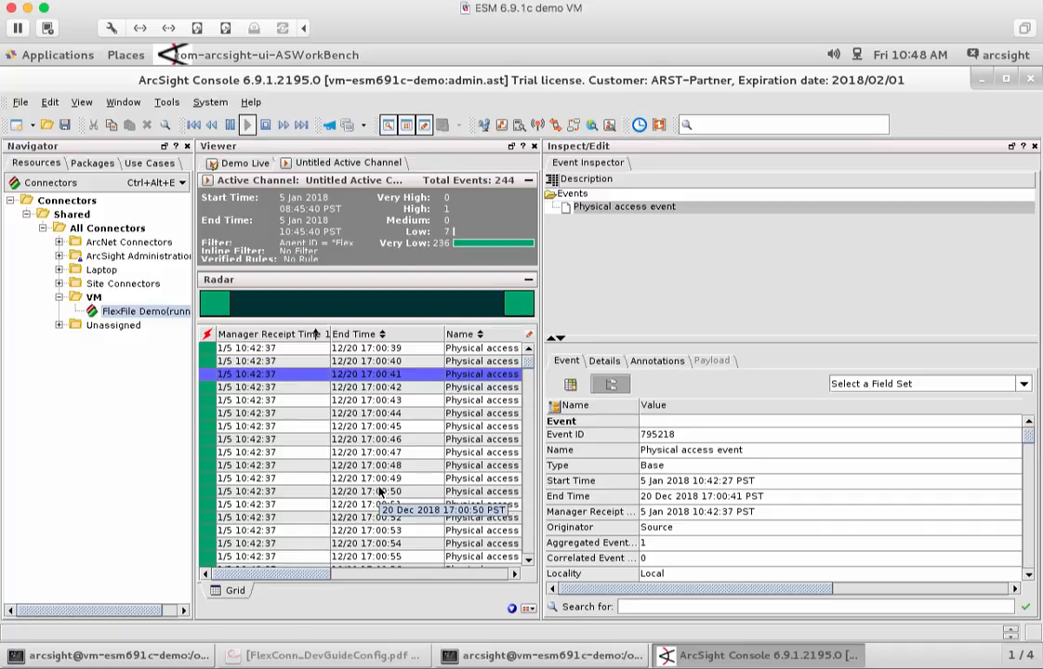
{"action": "mouse_move", "coordinate": [372, 400]}
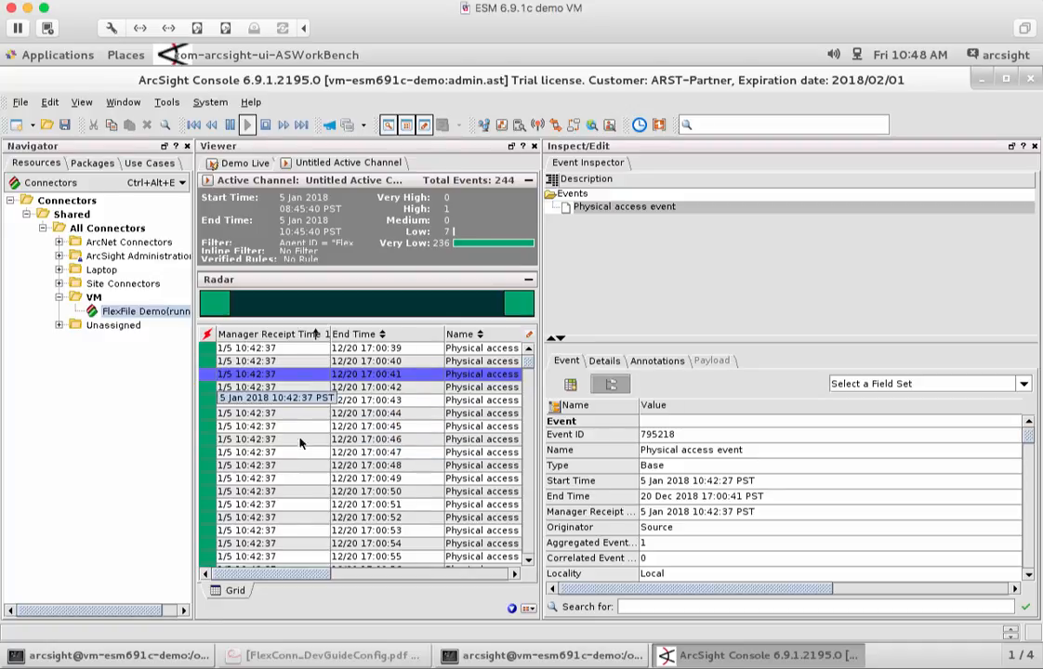
{"action": "mouse_move", "coordinate": [283, 469]}
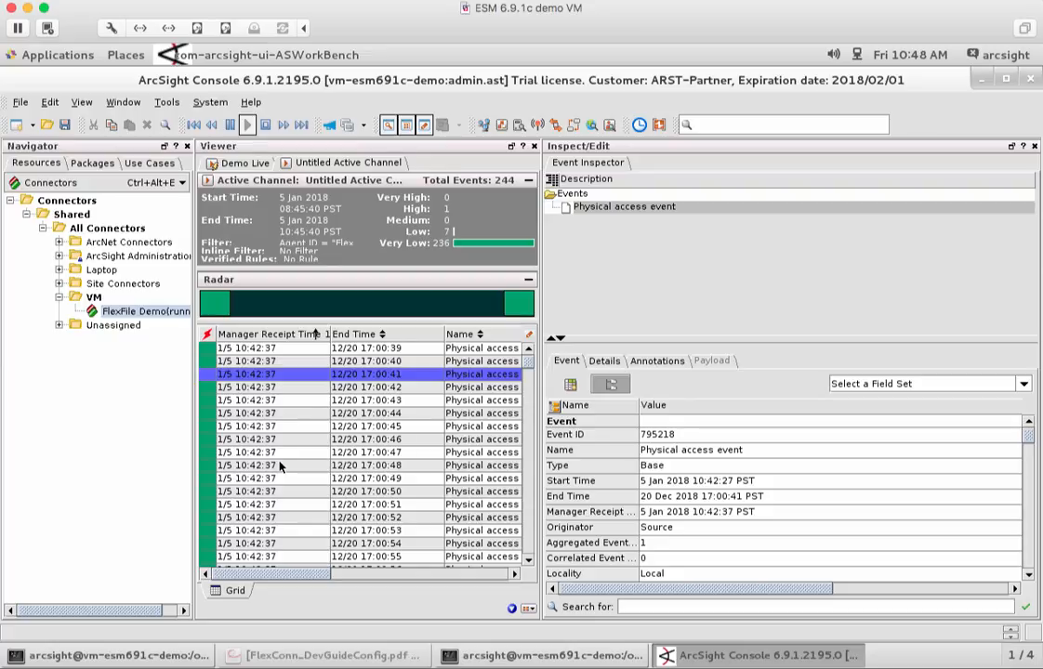
{"action": "mouse_move", "coordinate": [403, 435]}
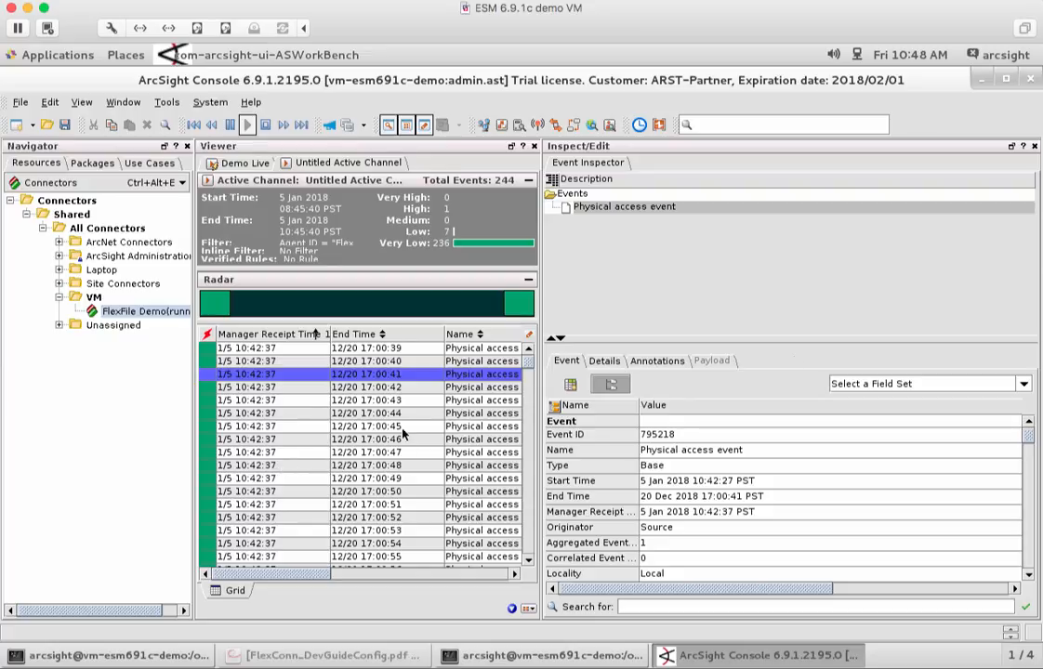